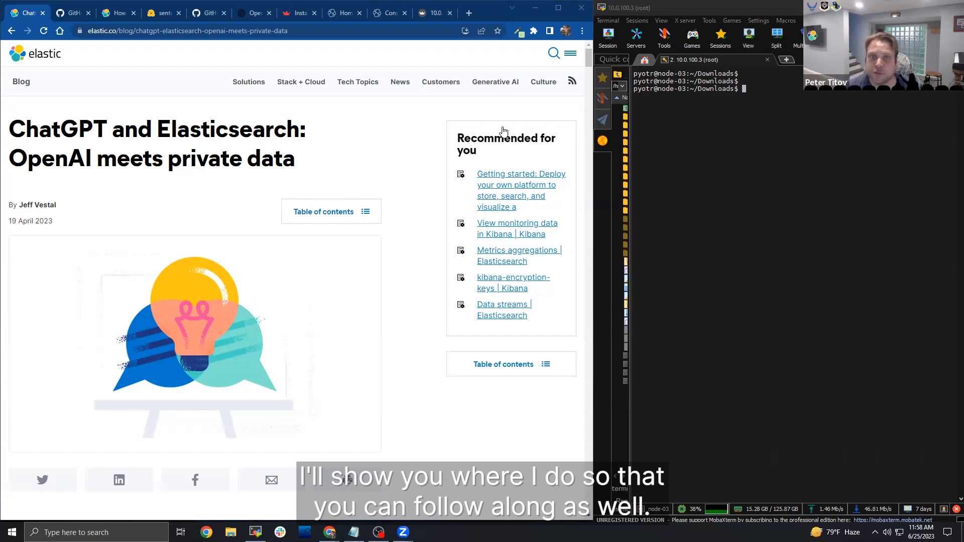
Scroll the article from the architecture diagram through technical and cloud setup to the Eland section.
scroll("down", 3)
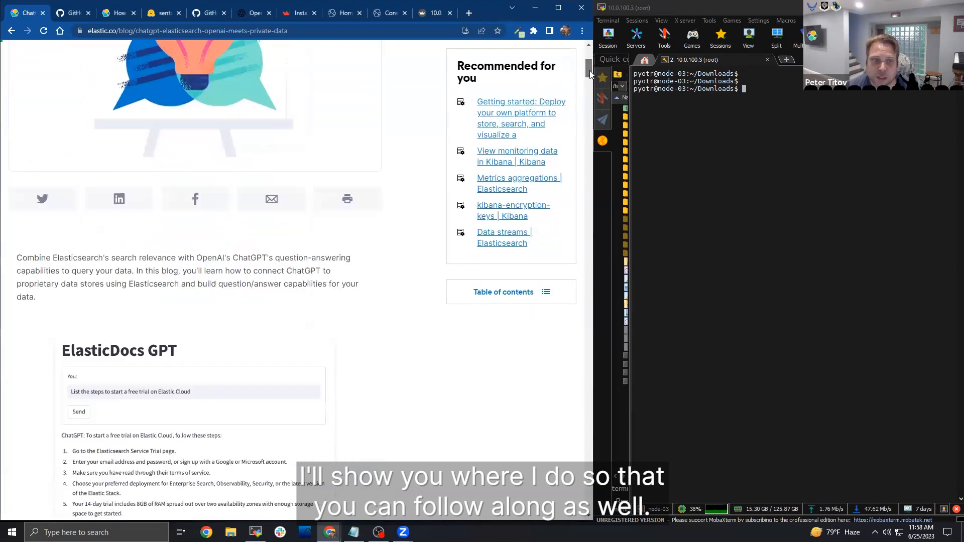
scroll("up", 3)
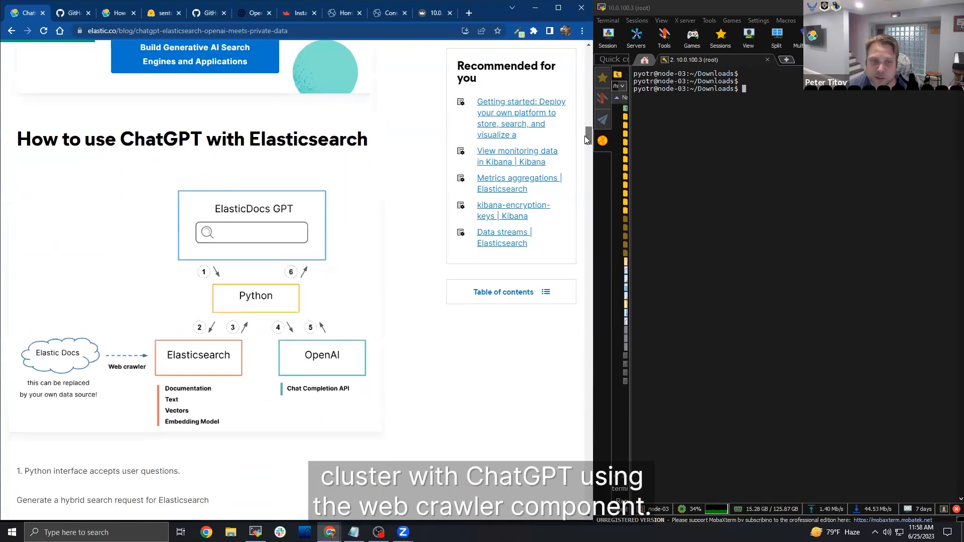
scroll("down", 3)
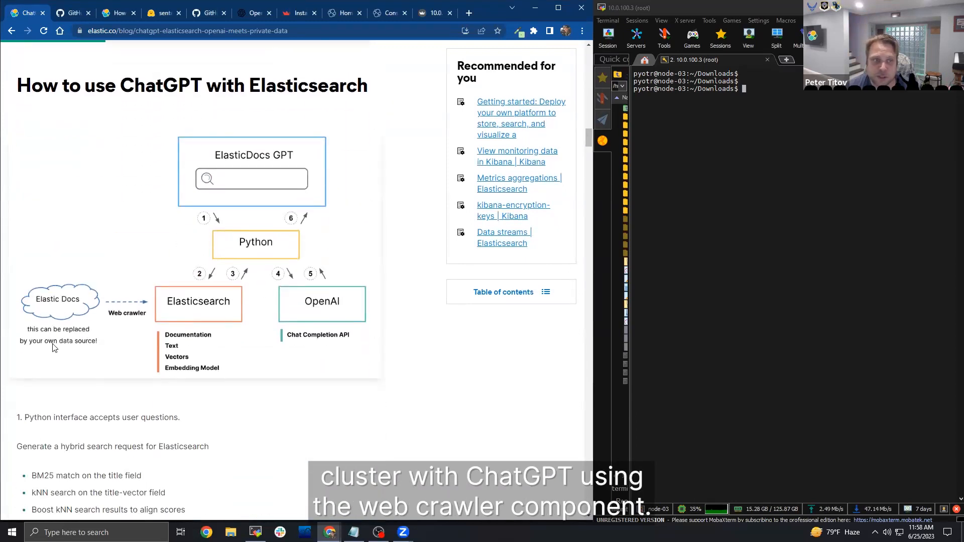
mouse_move(166, 314)
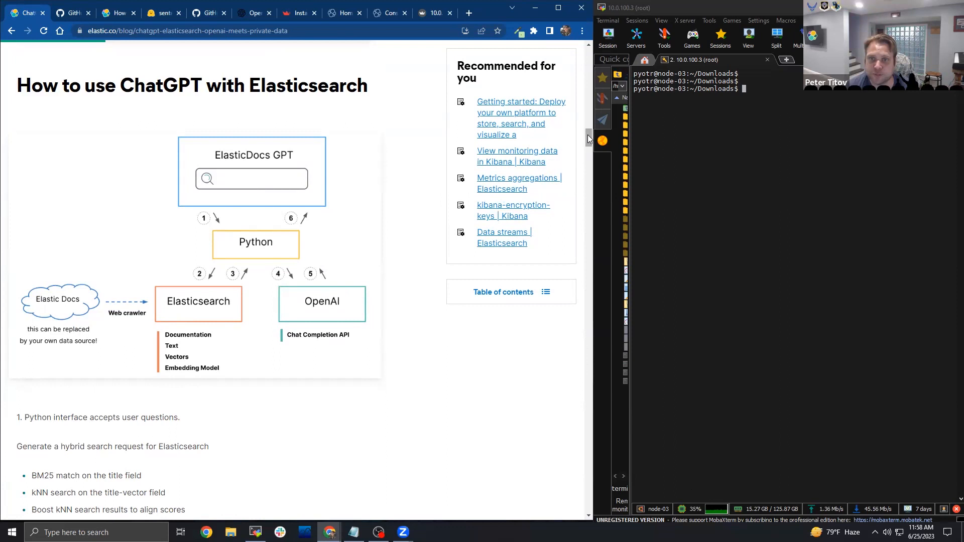
scroll("down", 3)
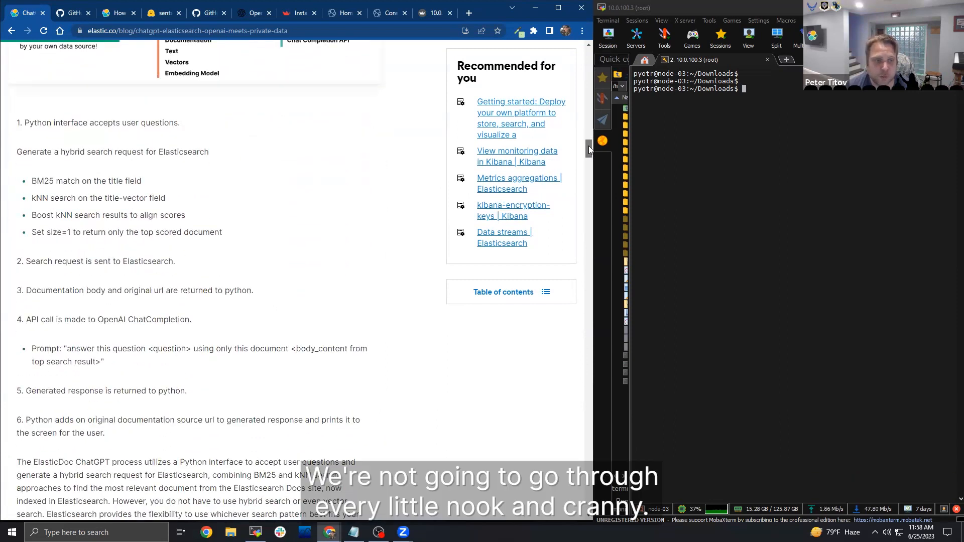
scroll("down", 3)
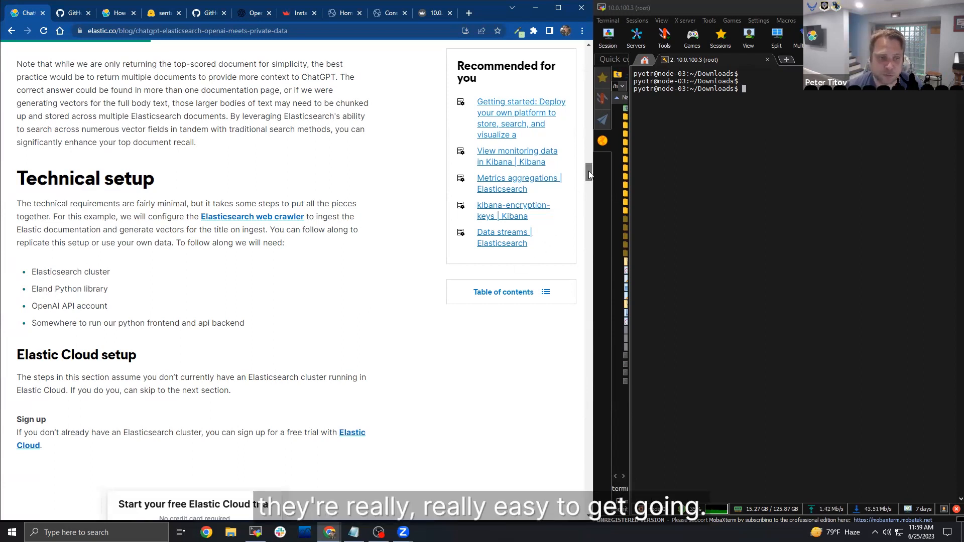
scroll("down", 3)
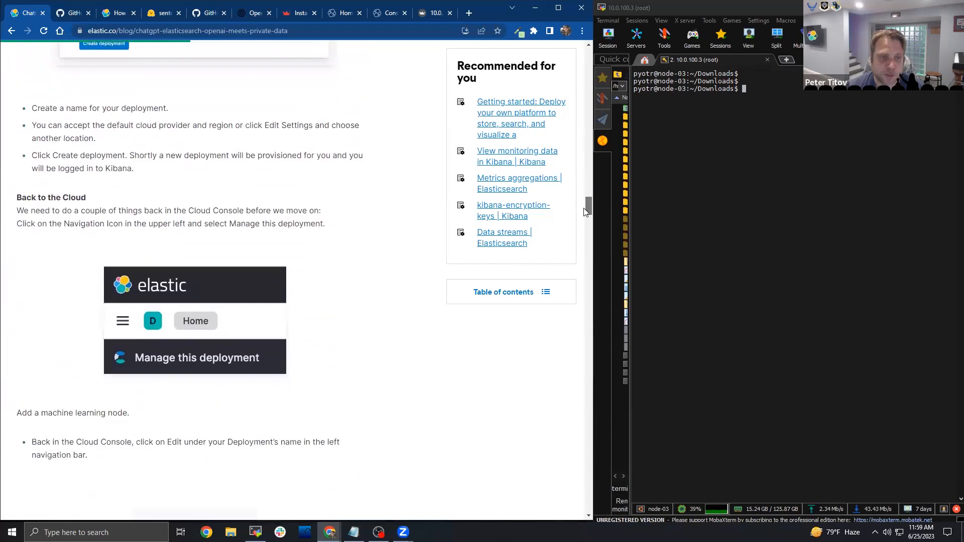
scroll("down", 3)
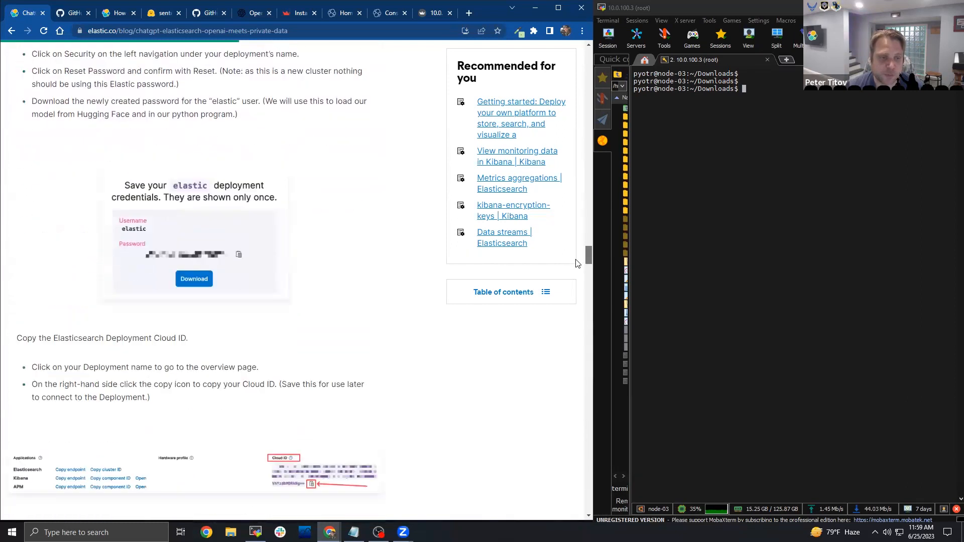
scroll("down", 3)
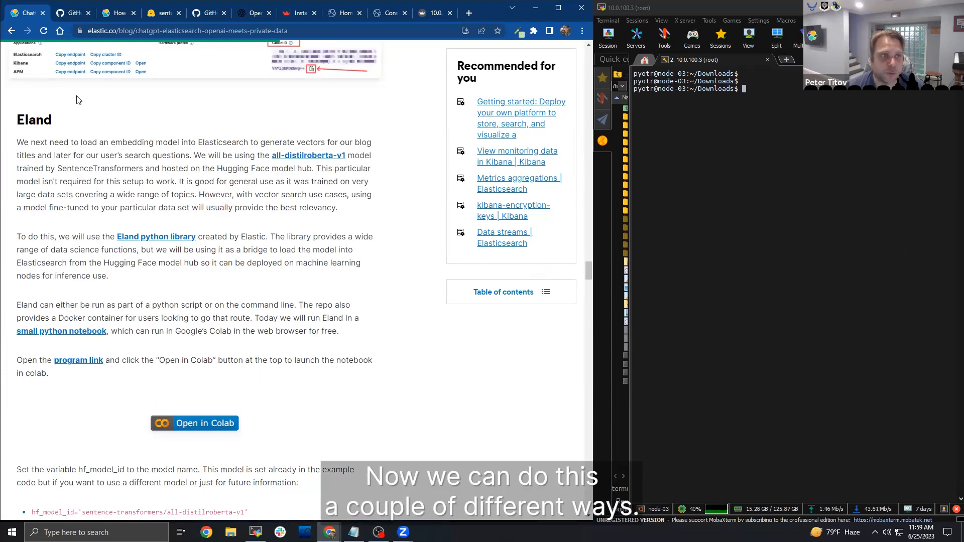
Copy the eland clone URL from GitHub, git clone it and cd into eland/.
left_click(155, 237)
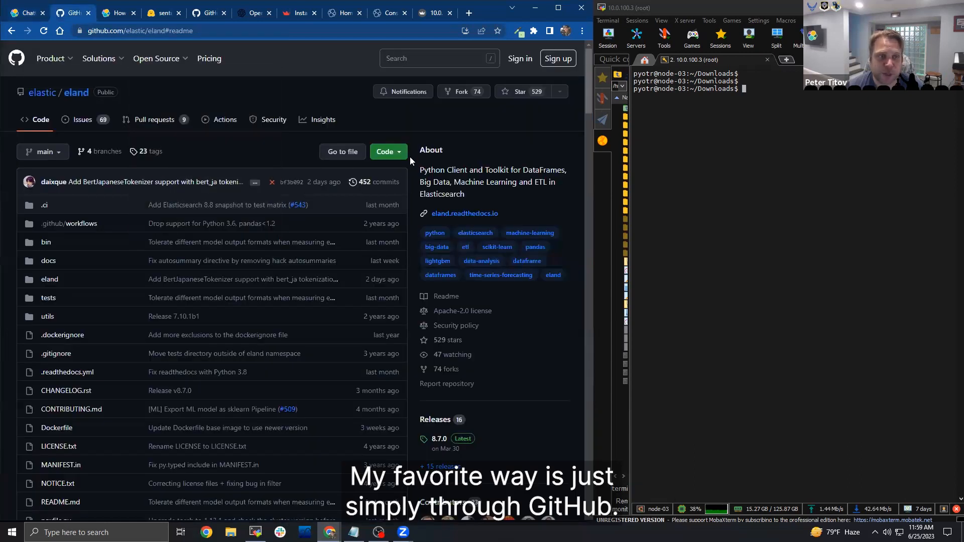
left_click(385, 151)
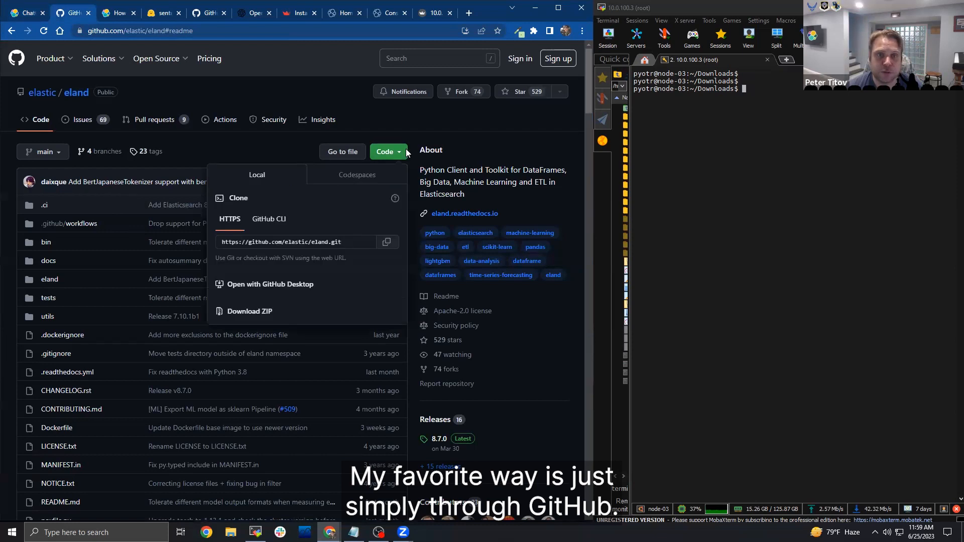
left_click(387, 242)
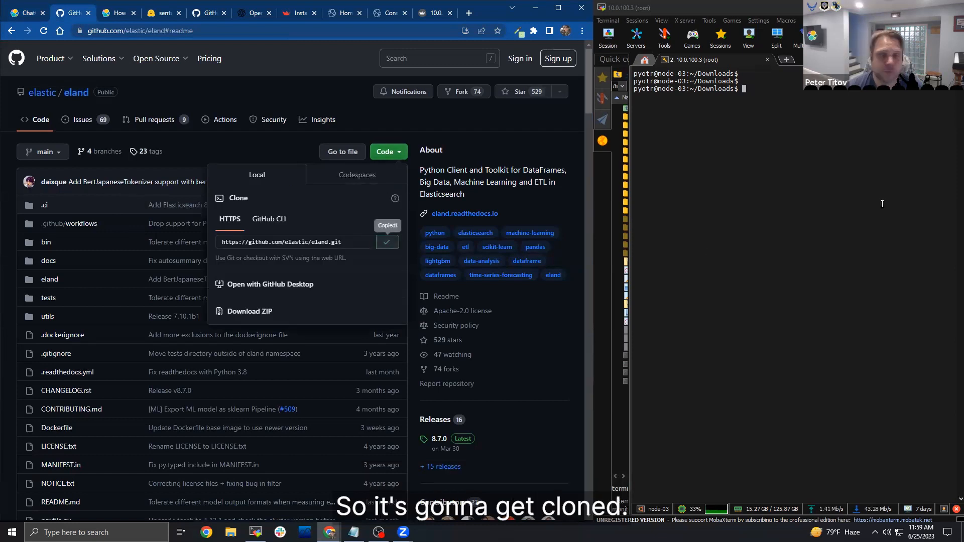
type("git clone https")
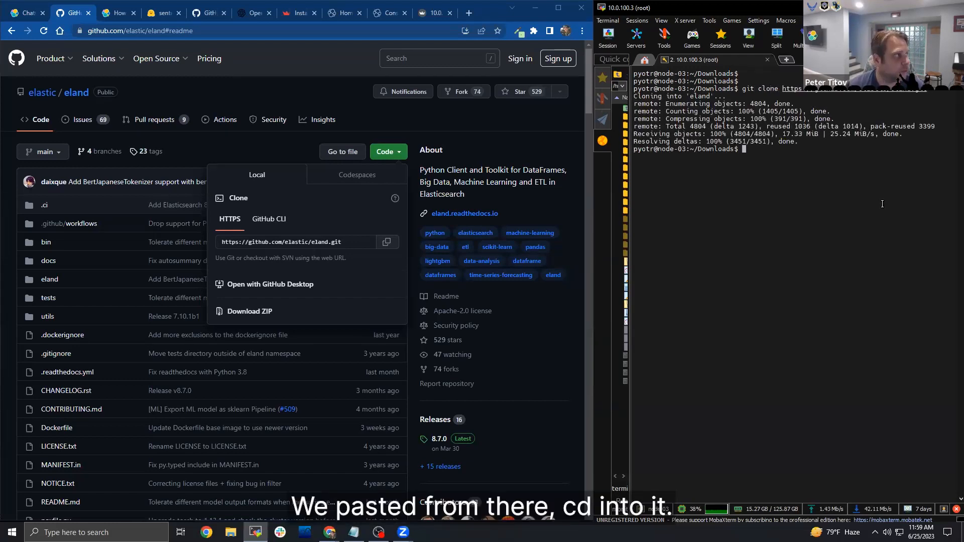
type("cd eland/")
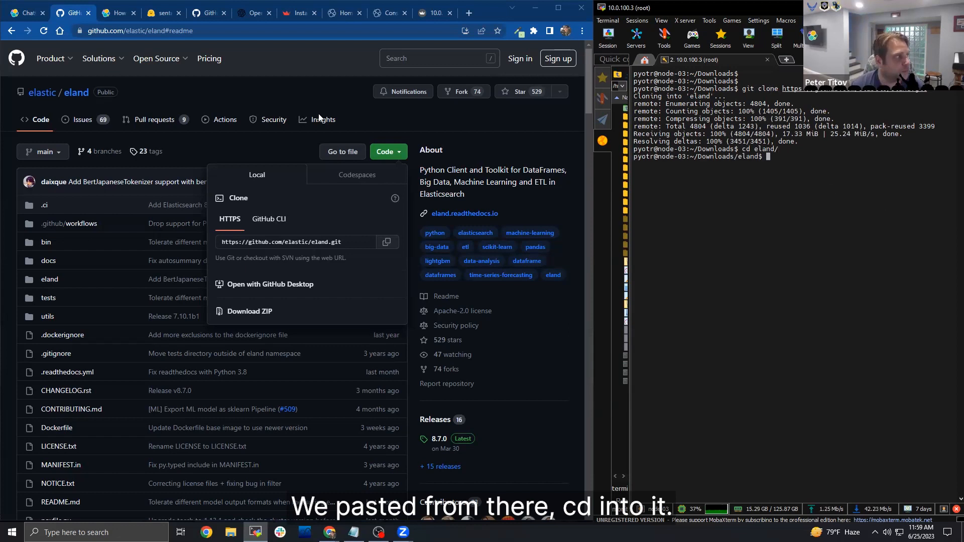
Build the Docker image with sudo docker build -t elastic/eland.
type("sudo docker b")
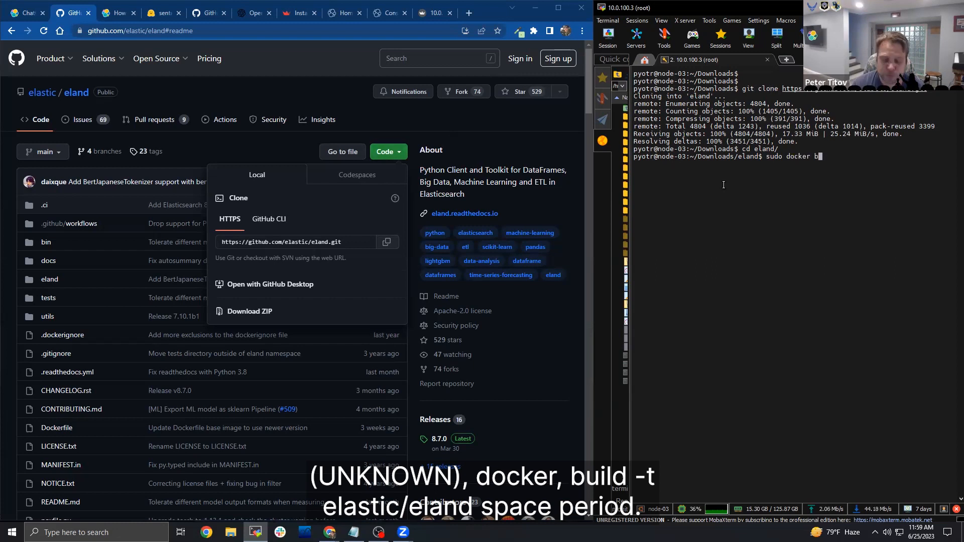
type("uild -t e")
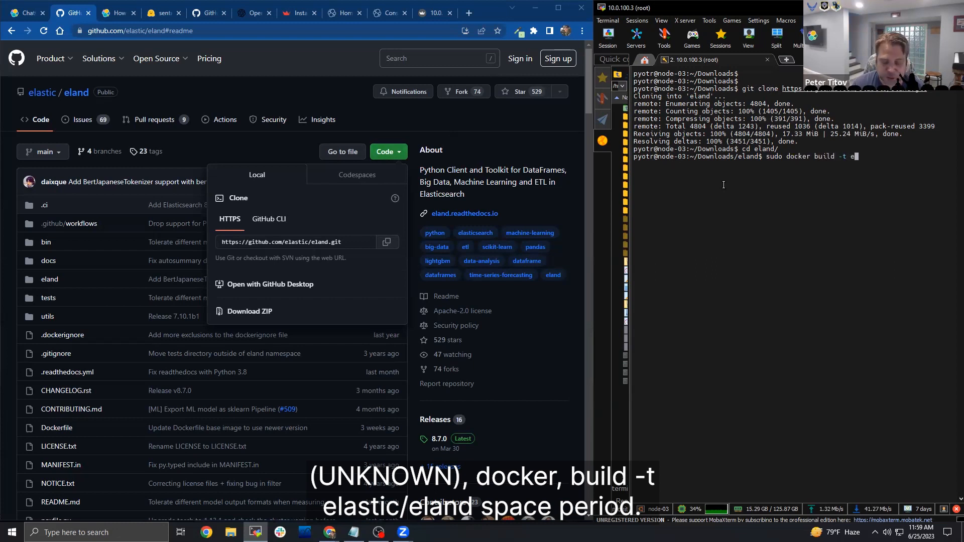
type("elastic/eland")
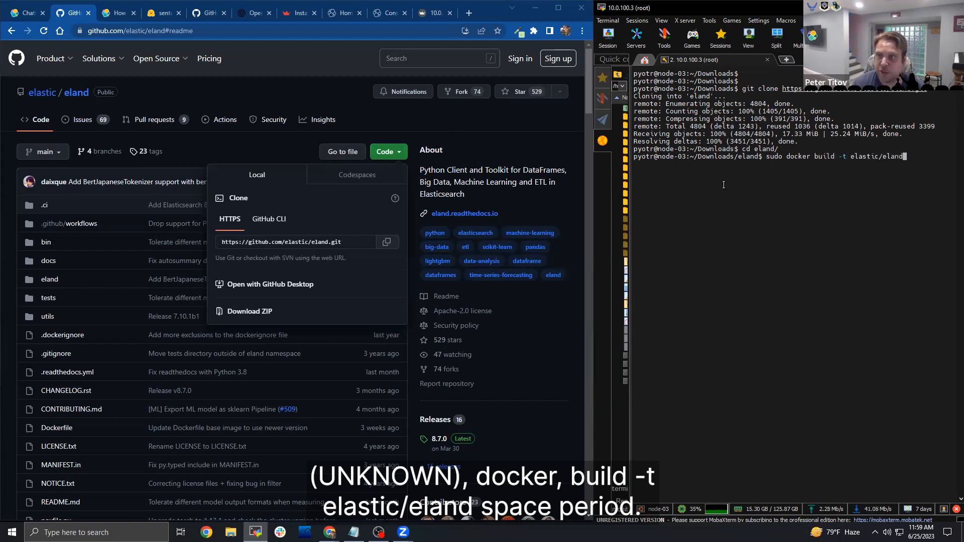
type(".")
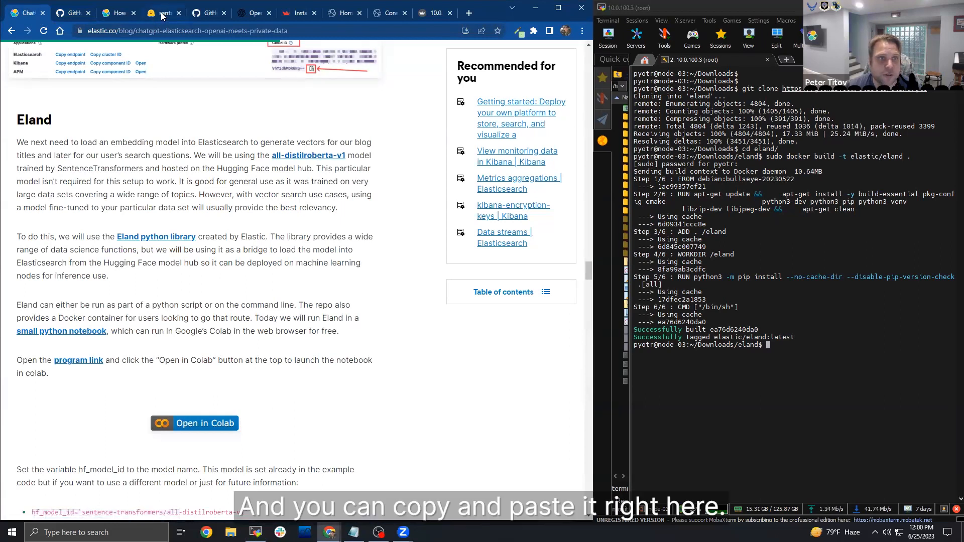
Run eland_import_hub_model for sentence-transformers/all-distilroberta-v1 against the cluster URL with --start.
left_click(160, 12)
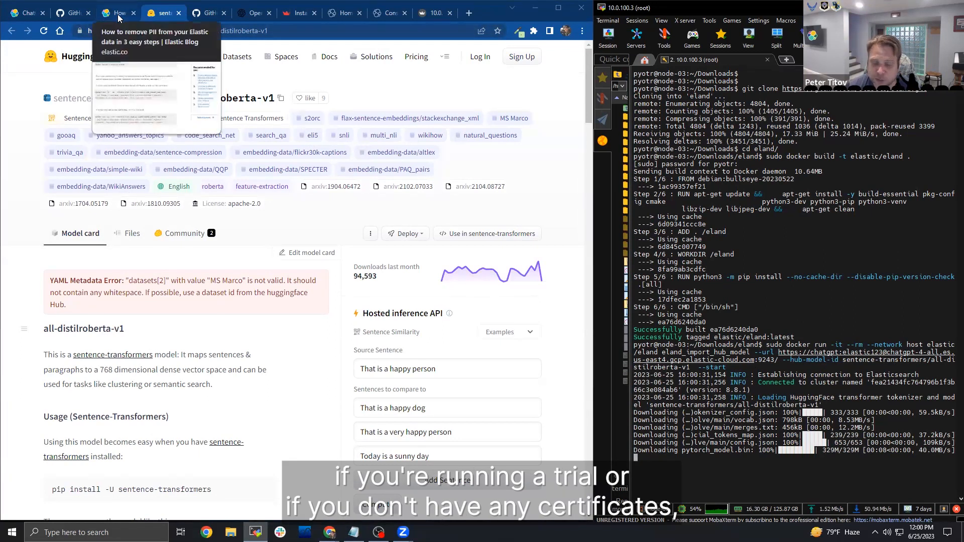
left_click(117, 12)
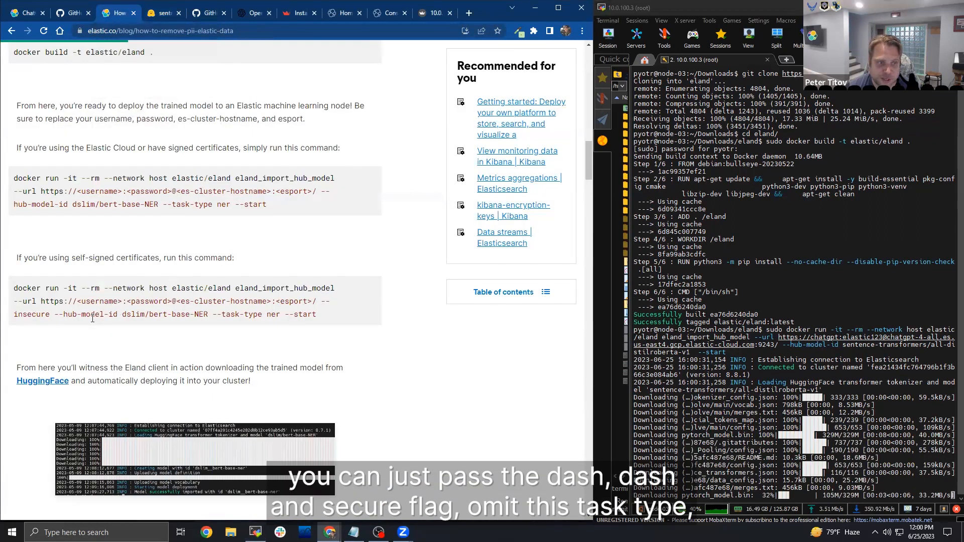
double_click(228, 314)
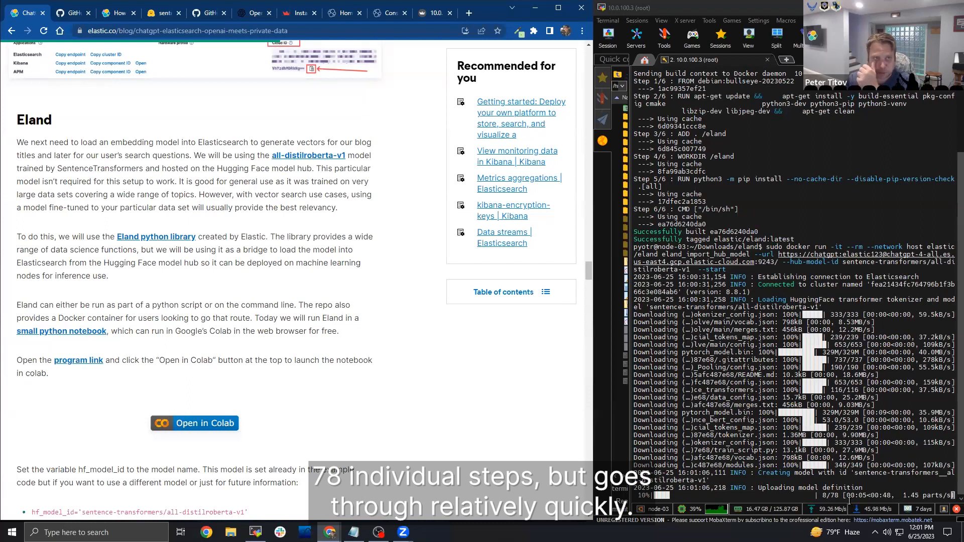
Follow the upload of all 78 parts until the model is reported successfully imported.
scroll("down", 3)
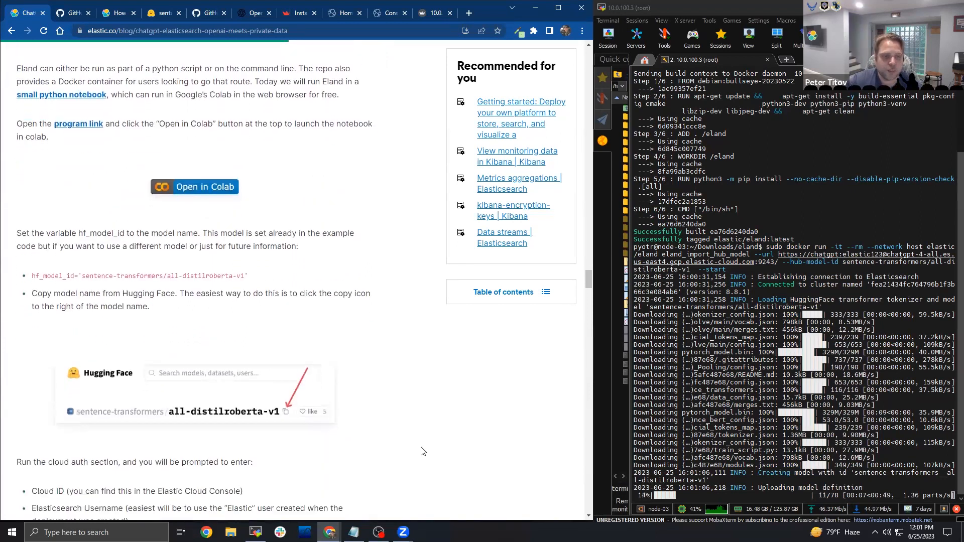
scroll("down", 3)
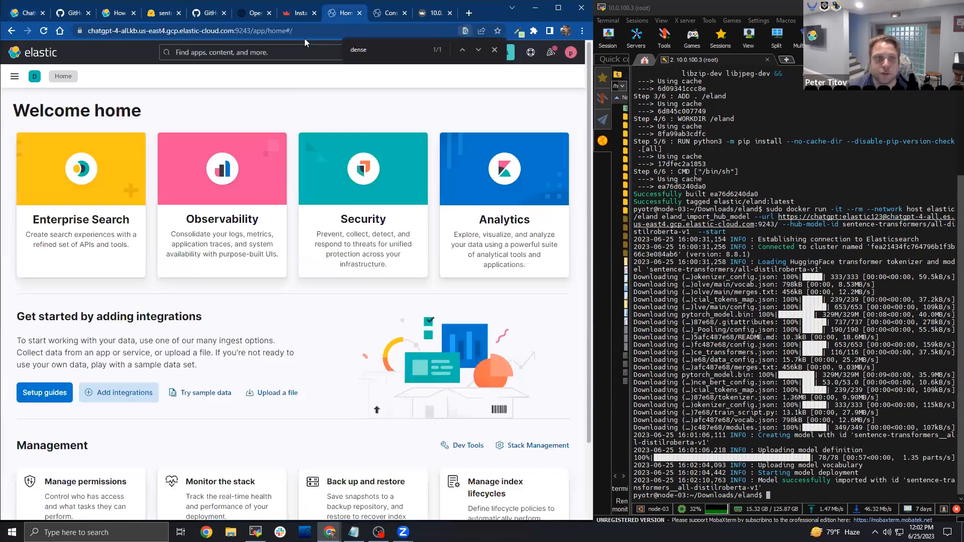
left_click(15, 76)
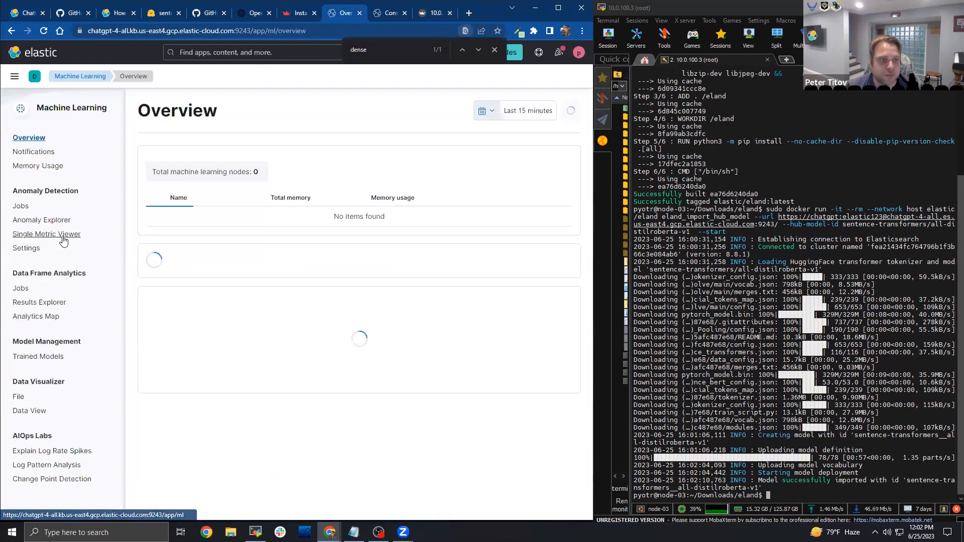
left_click(38, 357)
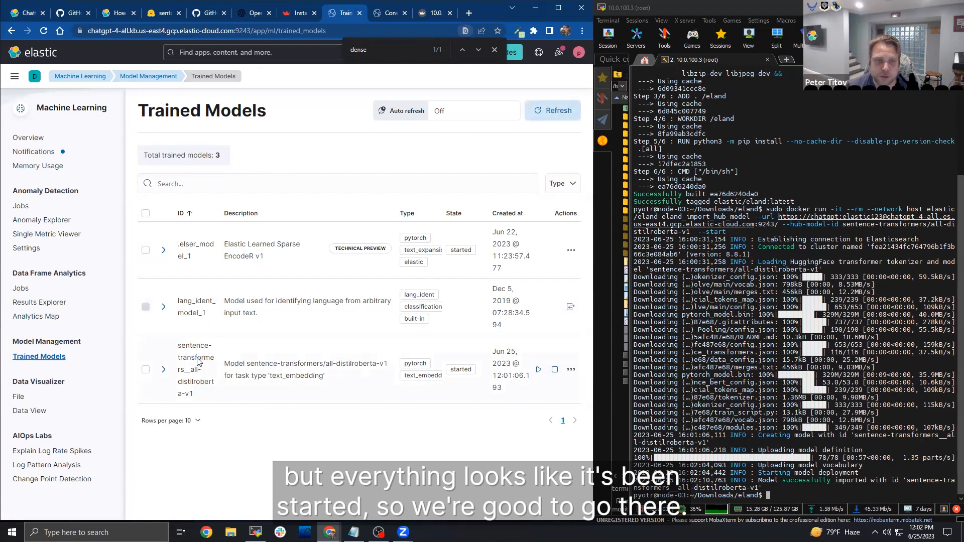
left_click(38, 53)
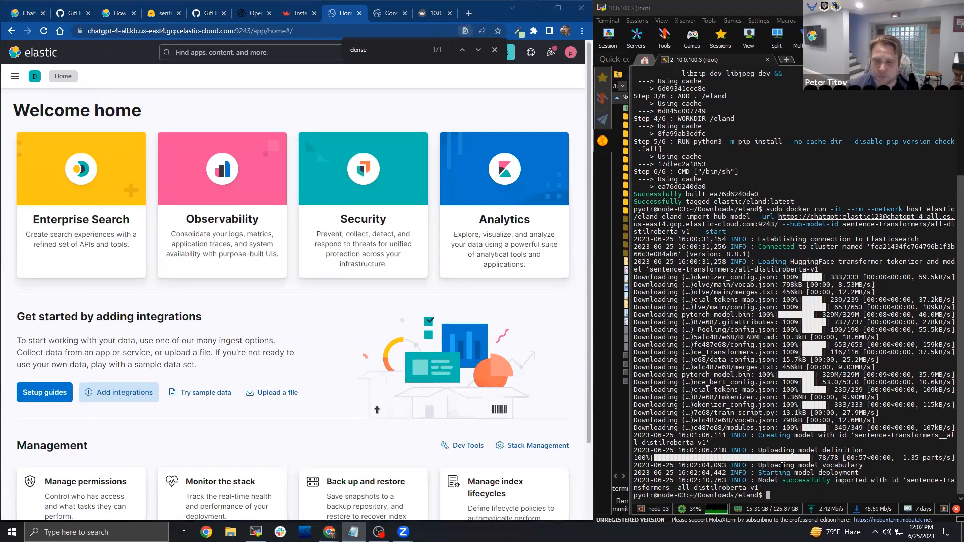
Move up a directory, pip install streamlit and run streamlit hello on port 8501, then stop it.
type("cd ..")
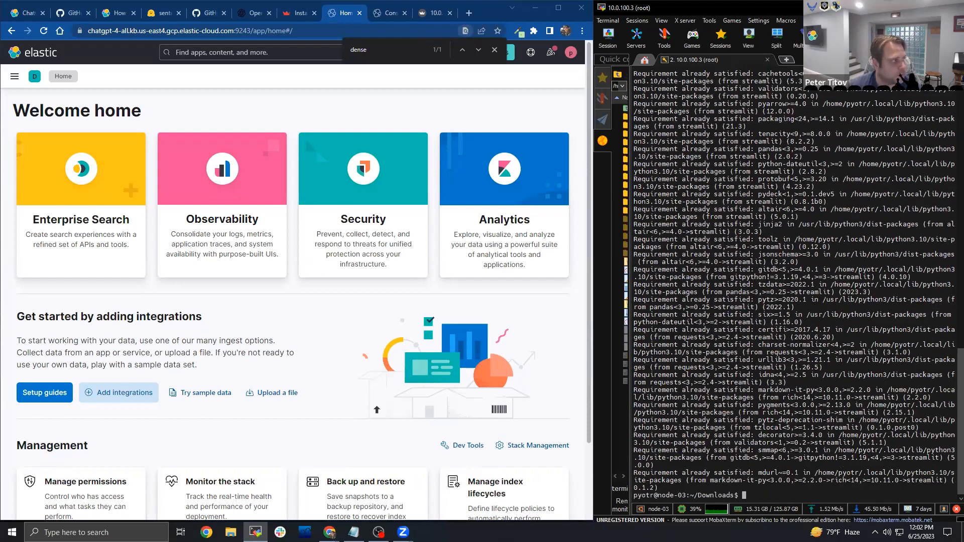
type("streamlit hello")
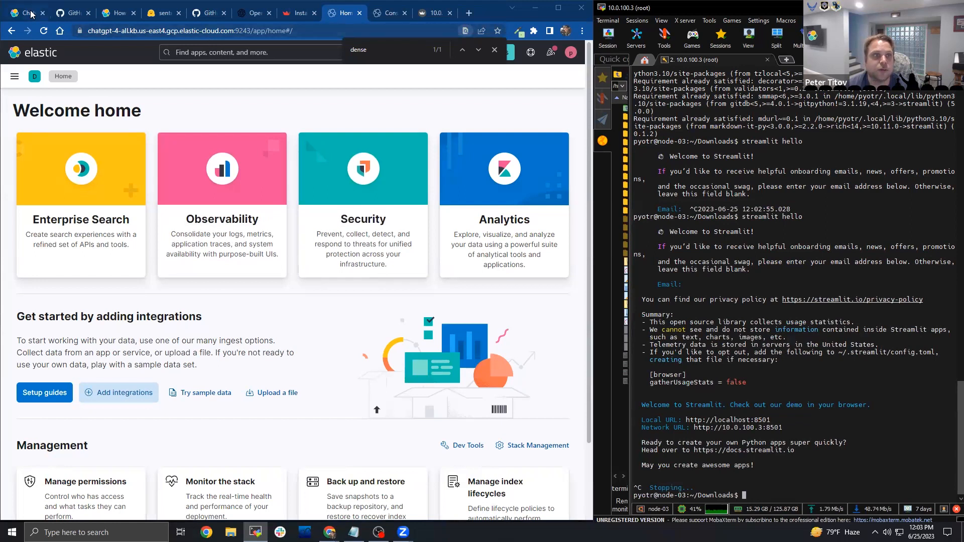
Clone ElasticDocs_GPT from its GitHub URL, cd into it and list elasticdocs_gpt.py and requirements.txt.
left_click(72, 12)
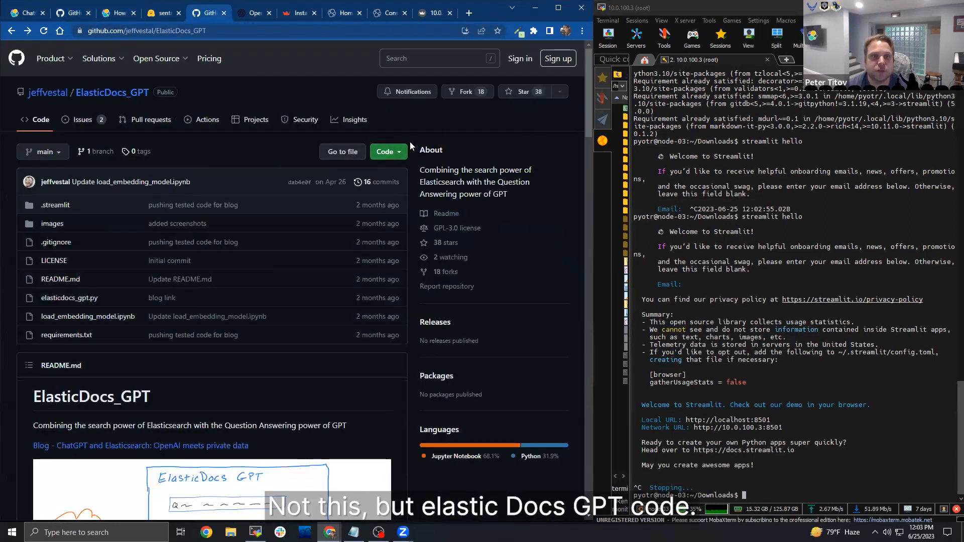
left_click(385, 152)
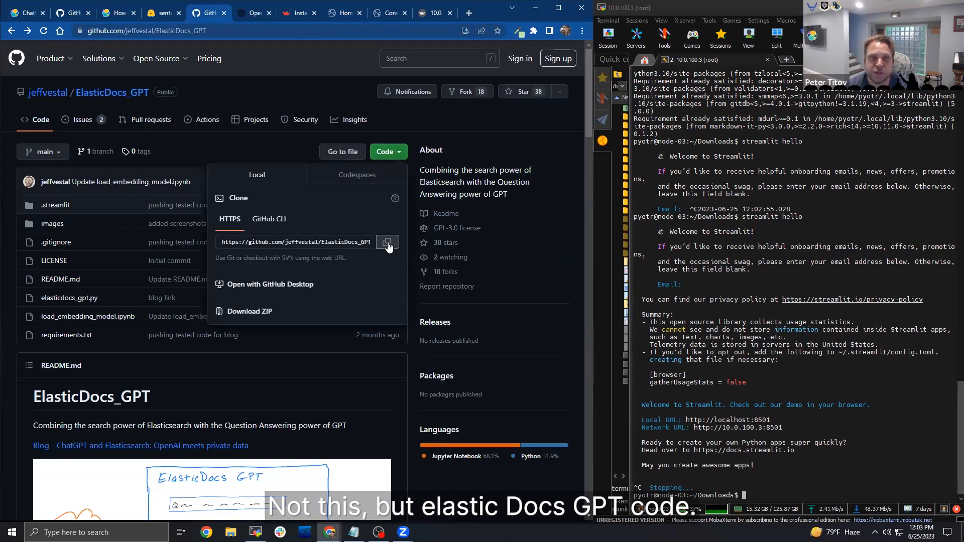
left_click(387, 241)
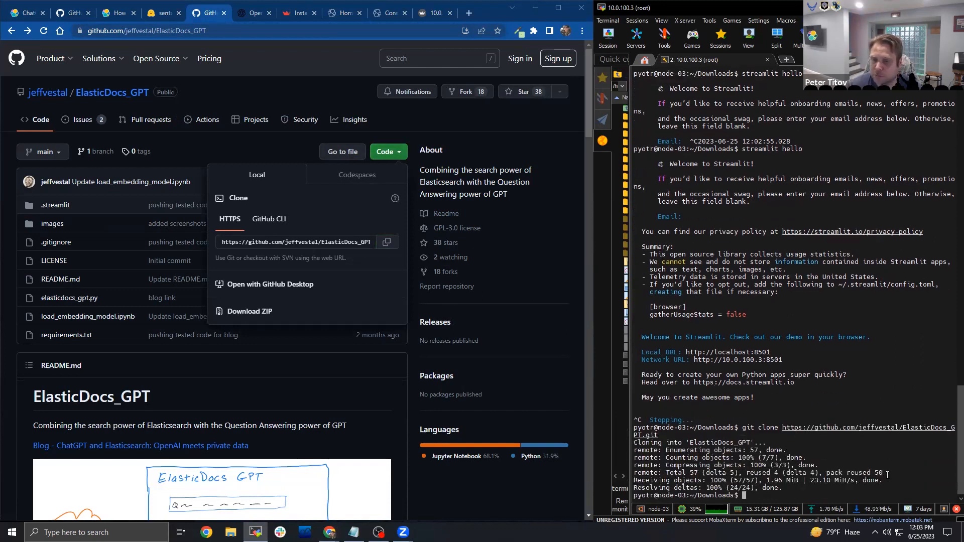
type("cd ElasticDocs_GPT/")
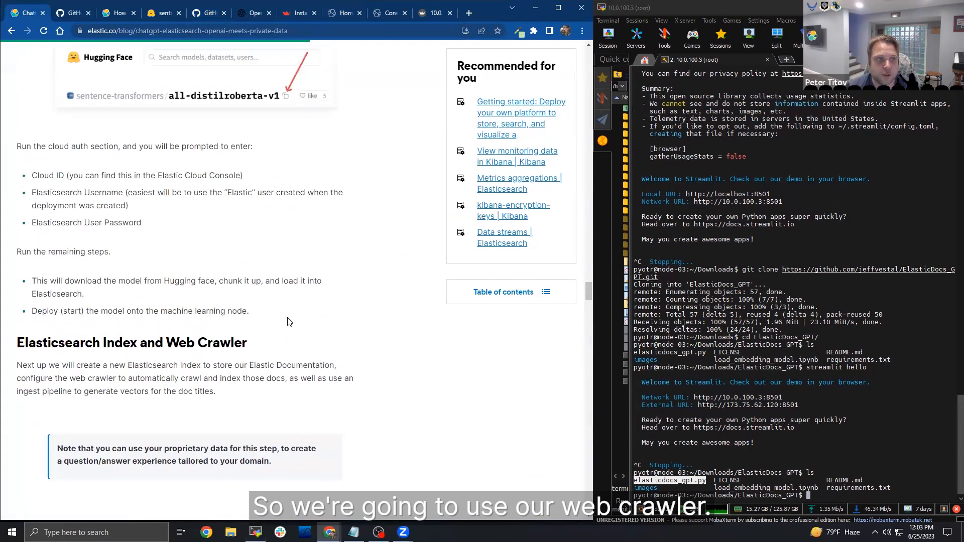
left_click(345, 12)
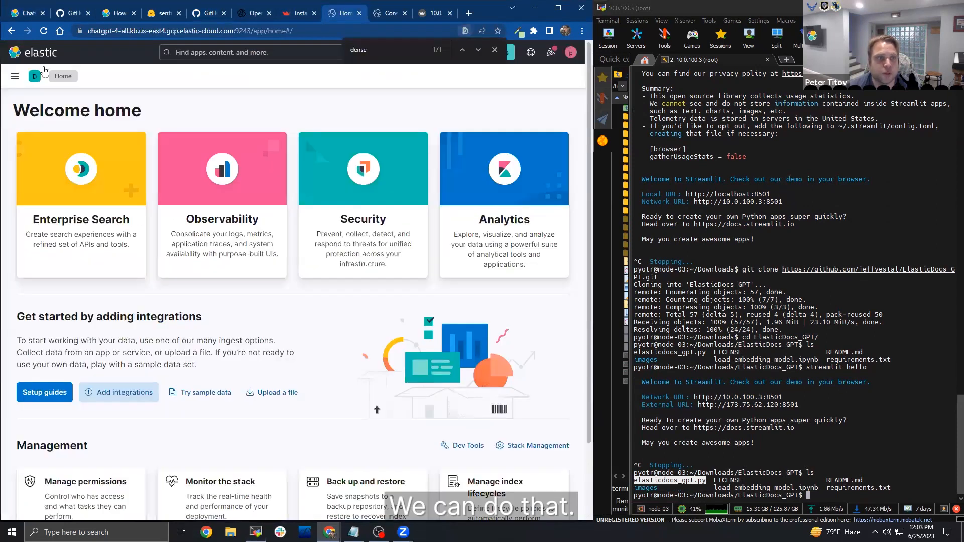
From Enterprise Search Overview, create a web-crawler Elasticsearch index named elastic-docs (search-elastic-docs).
left_click(14, 75)
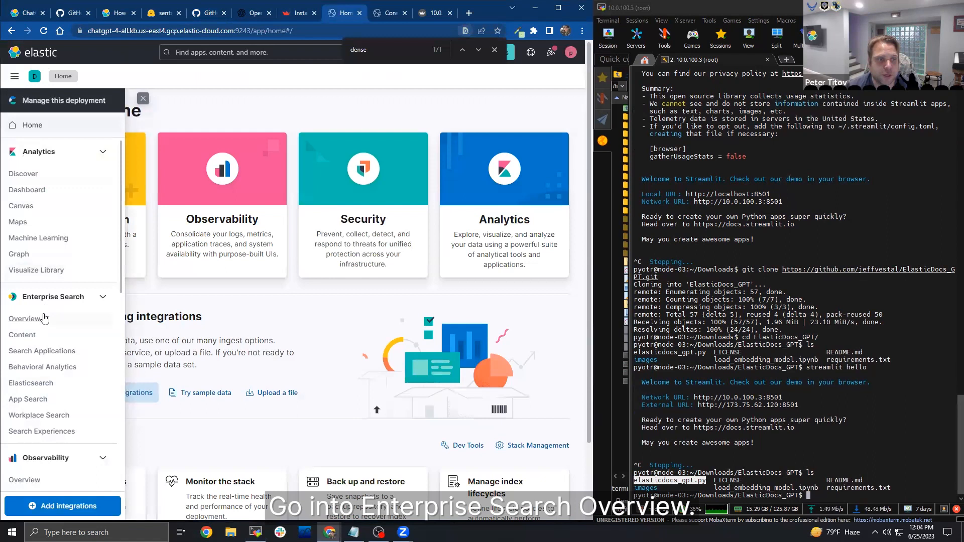
left_click(27, 318)
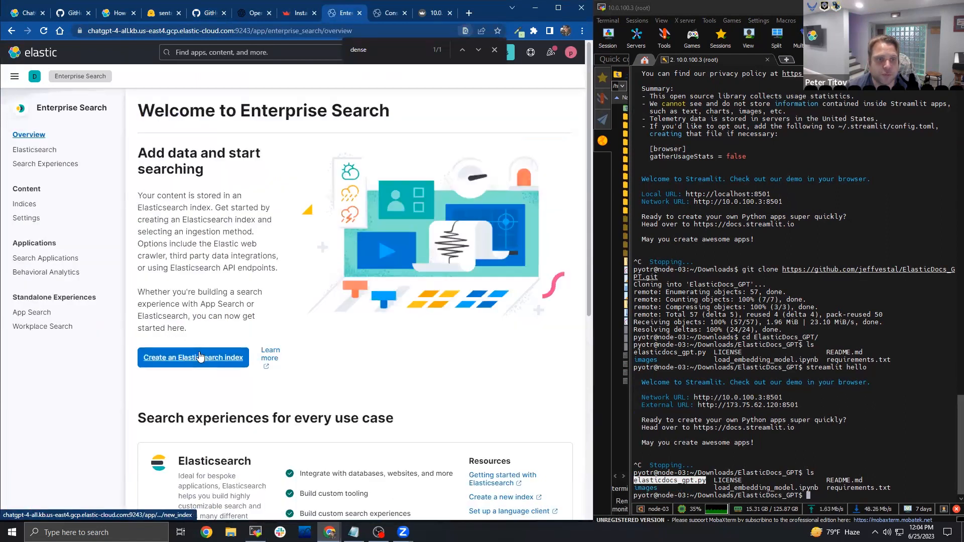
left_click(193, 357)
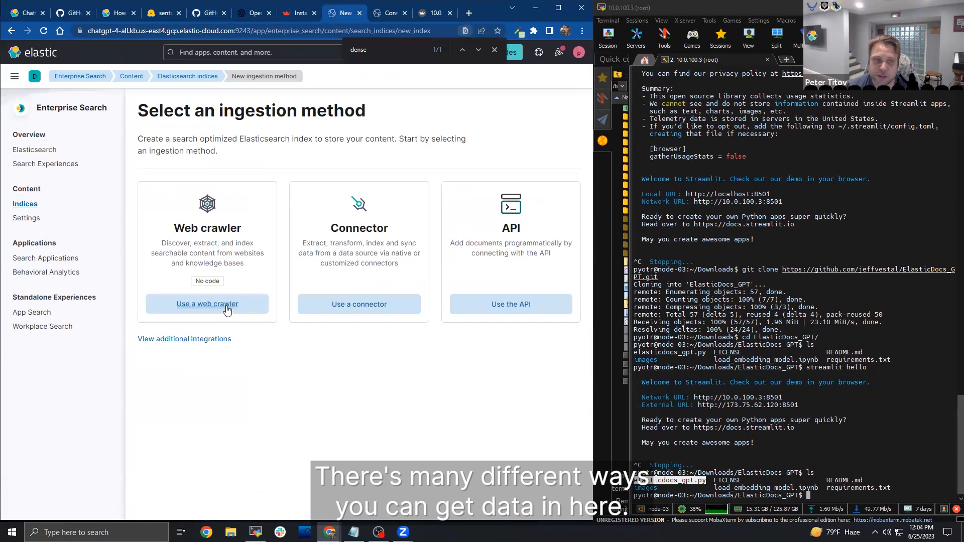
left_click(207, 303)
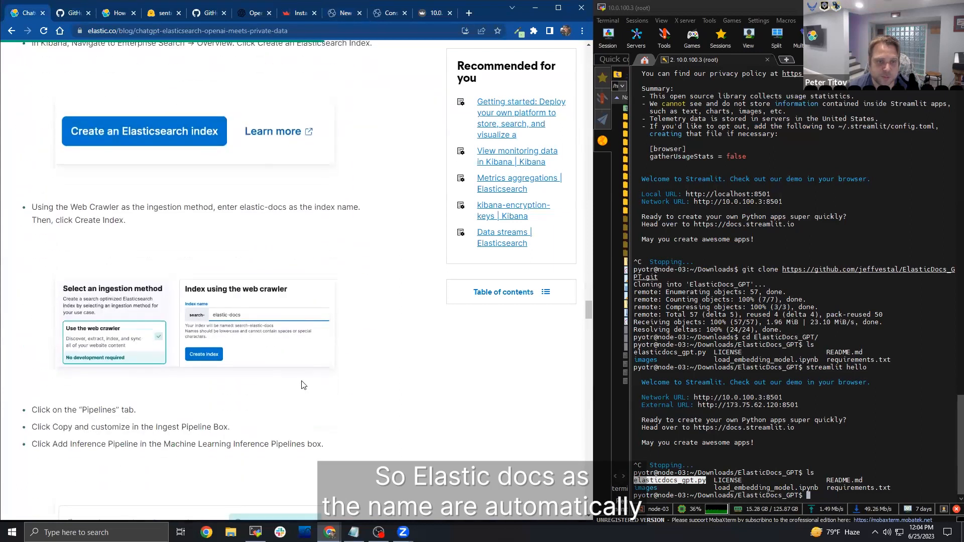
double_click(250, 207)
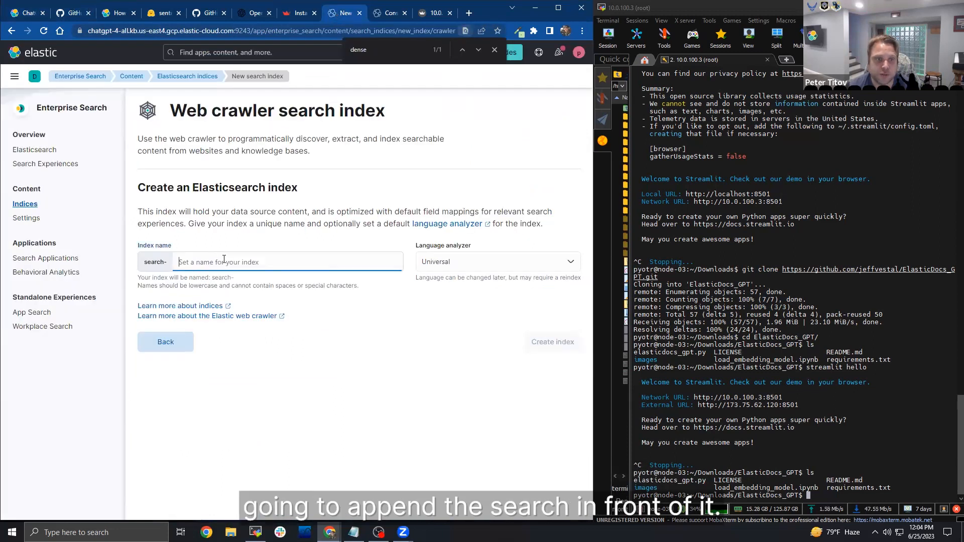
type("elastic-docs")
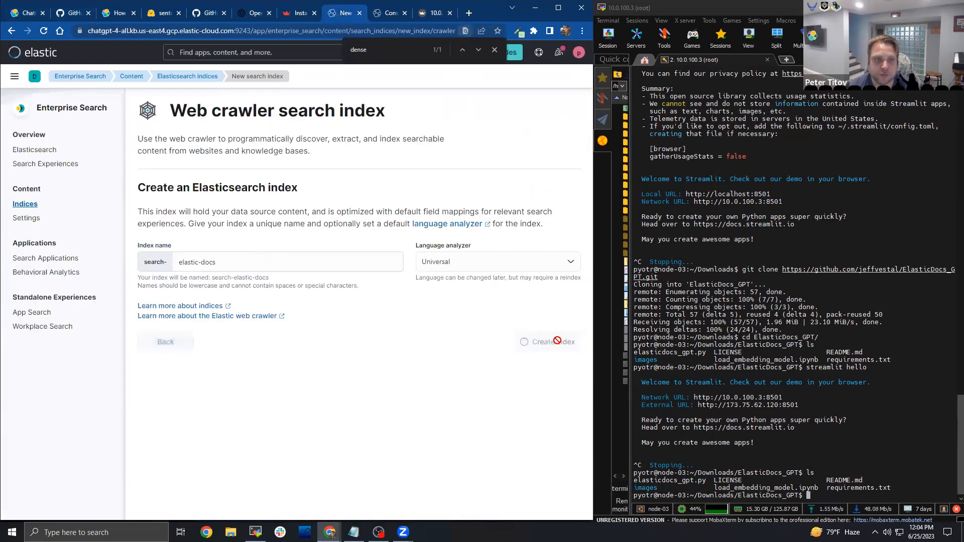
left_click(551, 342)
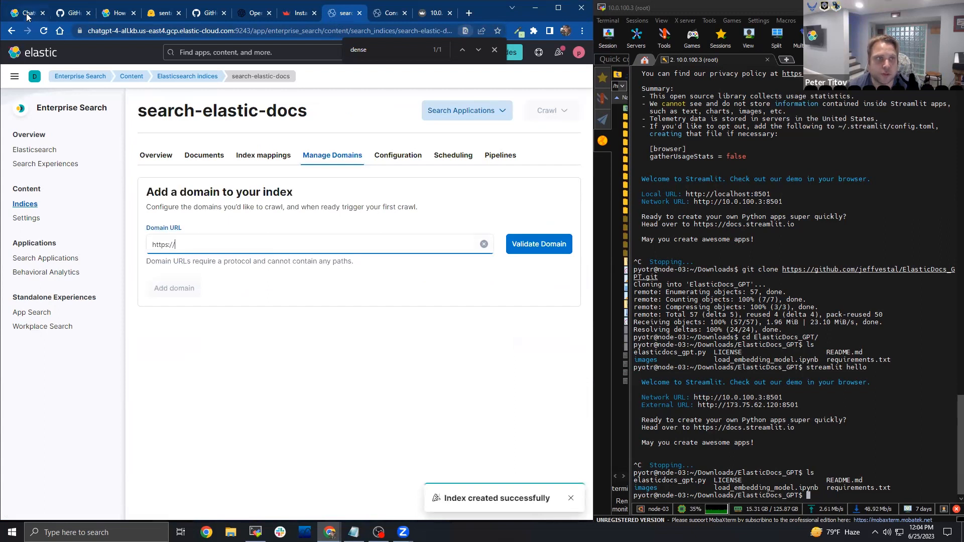
left_click(26, 12)
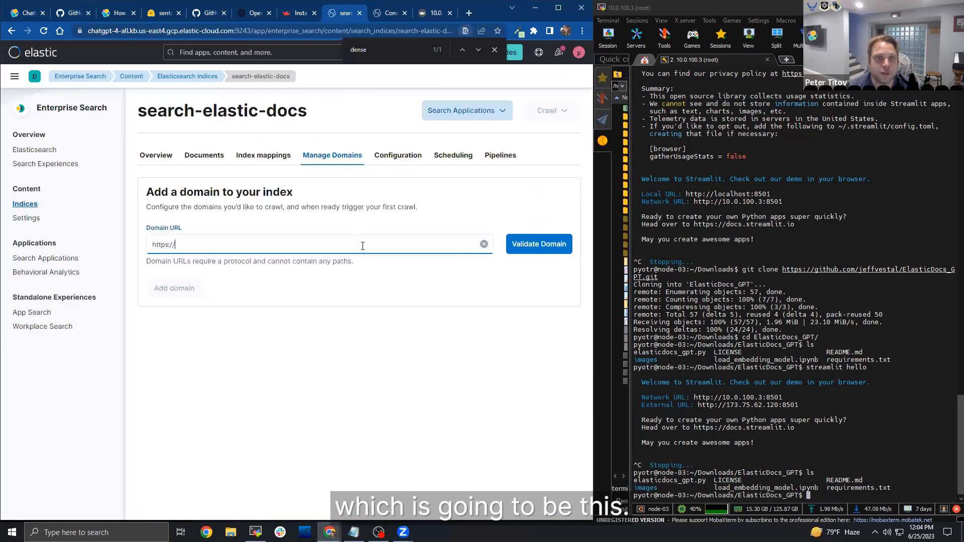
left_click(538, 244)
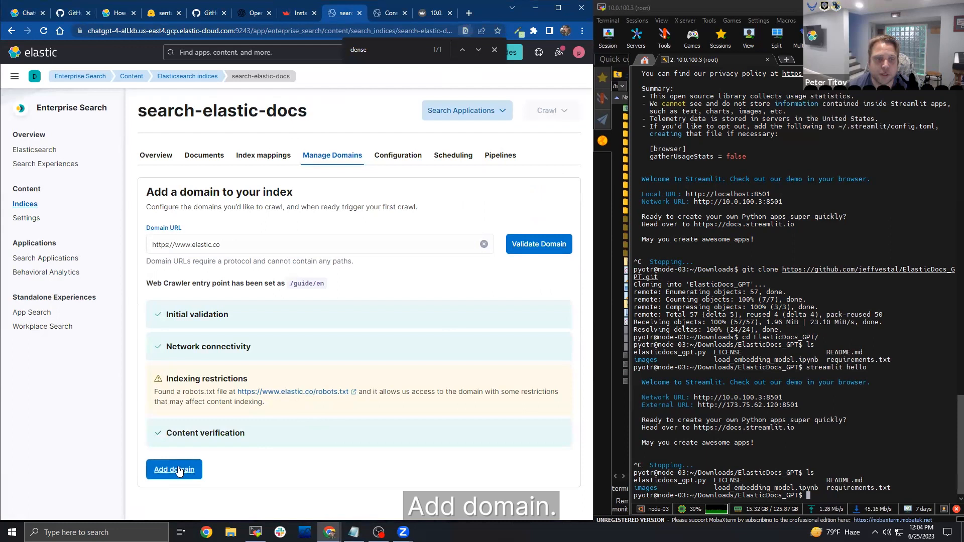
left_click(174, 469)
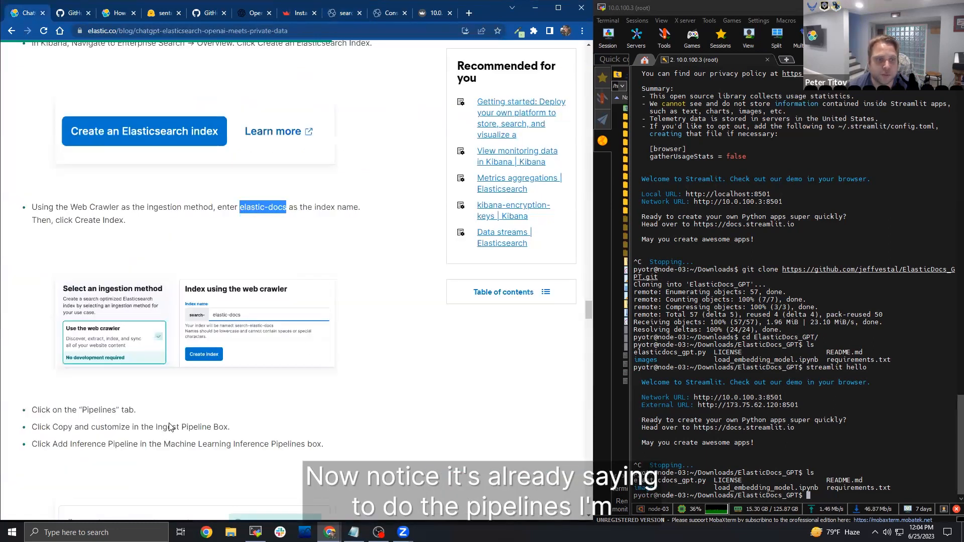
scroll("down", 3)
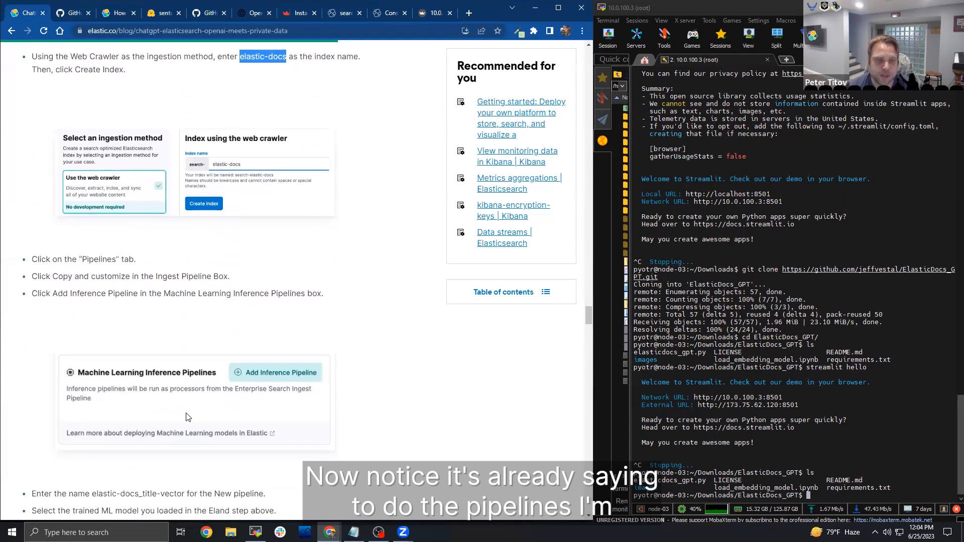
scroll("down", 3)
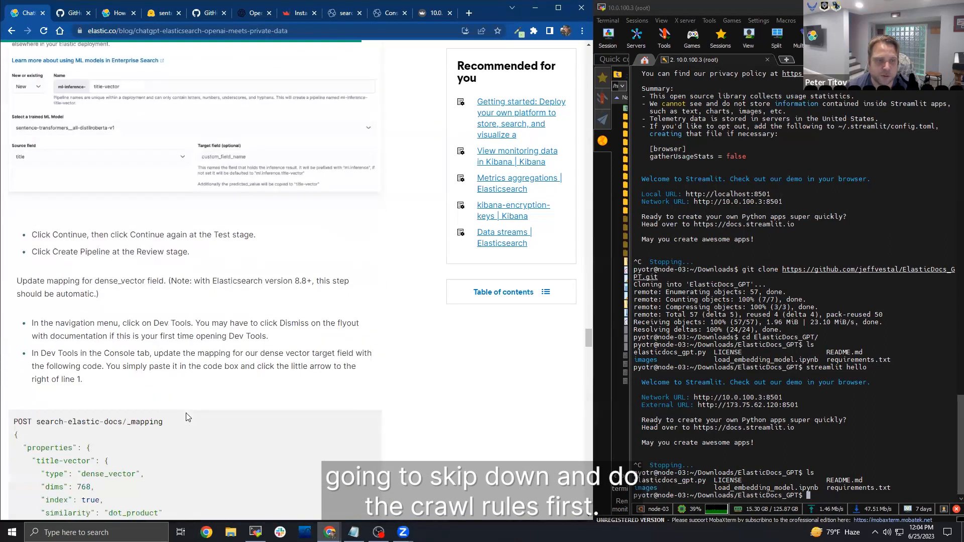
scroll("down", 3)
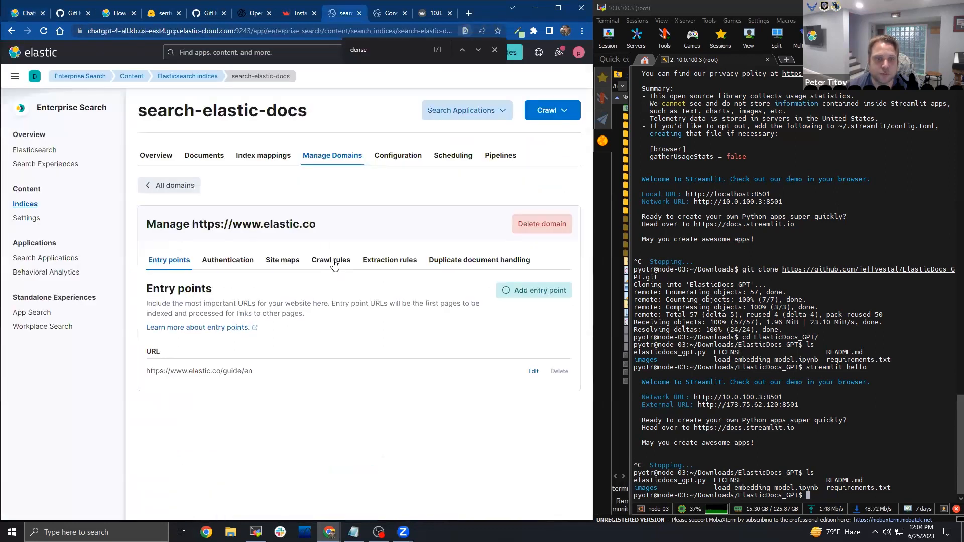
Add a crawl rule Disallow / Contains / release-notes and save it.
left_click(330, 259)
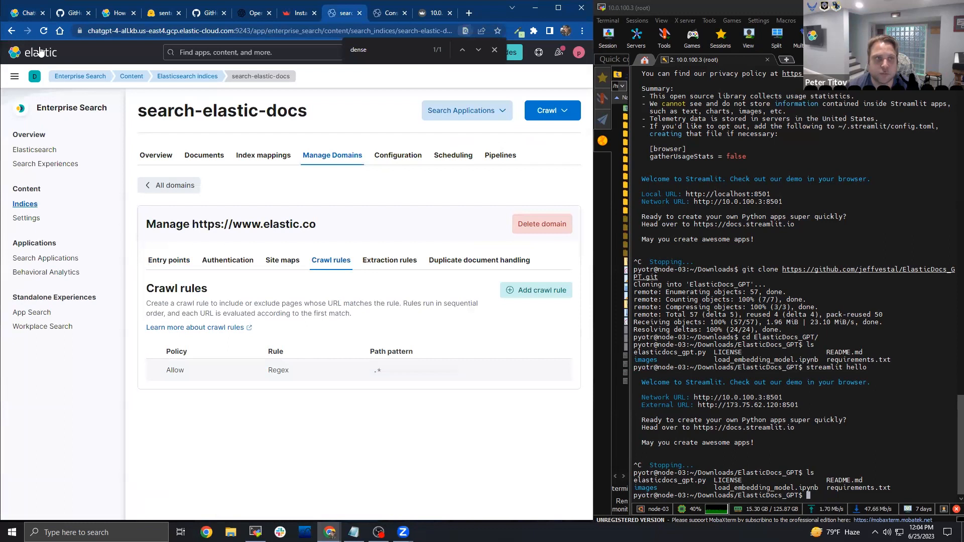
mouse_move(460, 309)
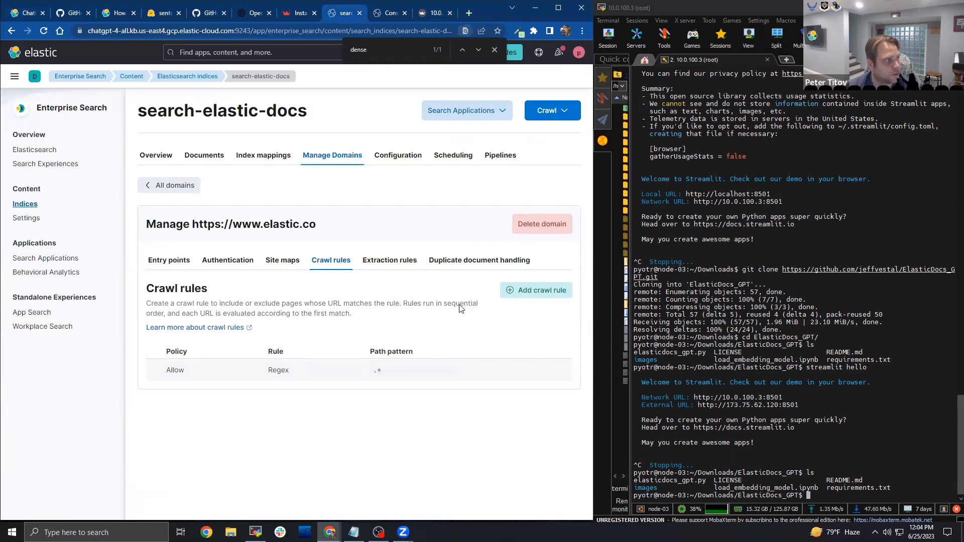
left_click(535, 289)
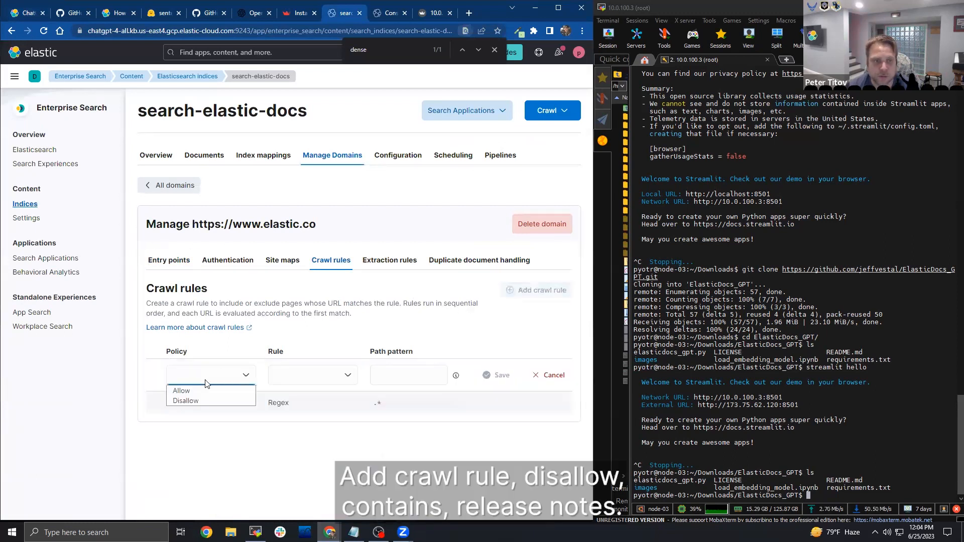
left_click(313, 375)
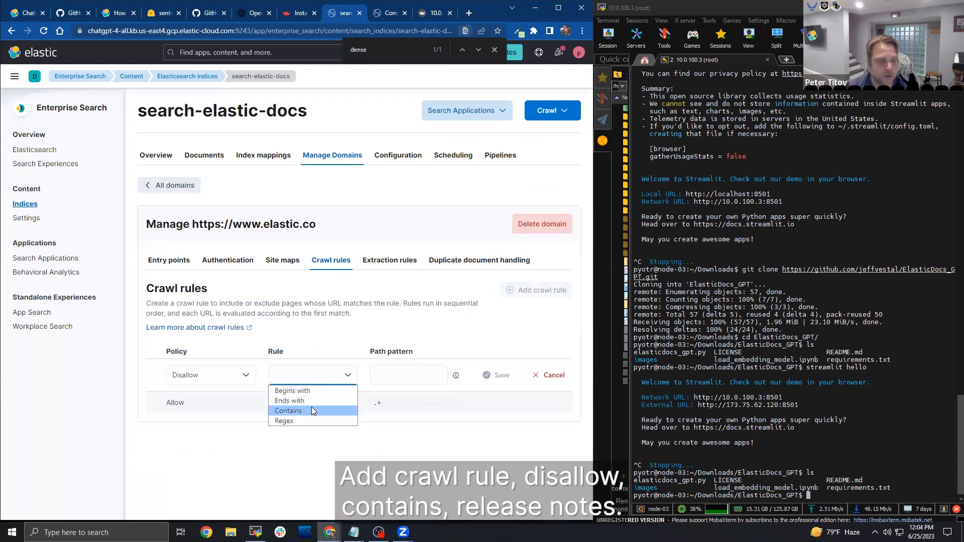
left_click(288, 410)
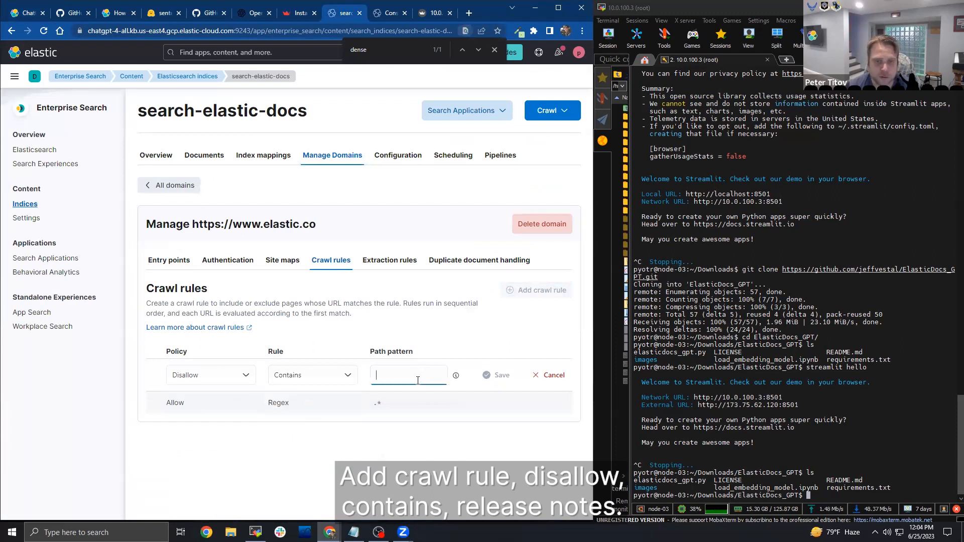
type("rea")
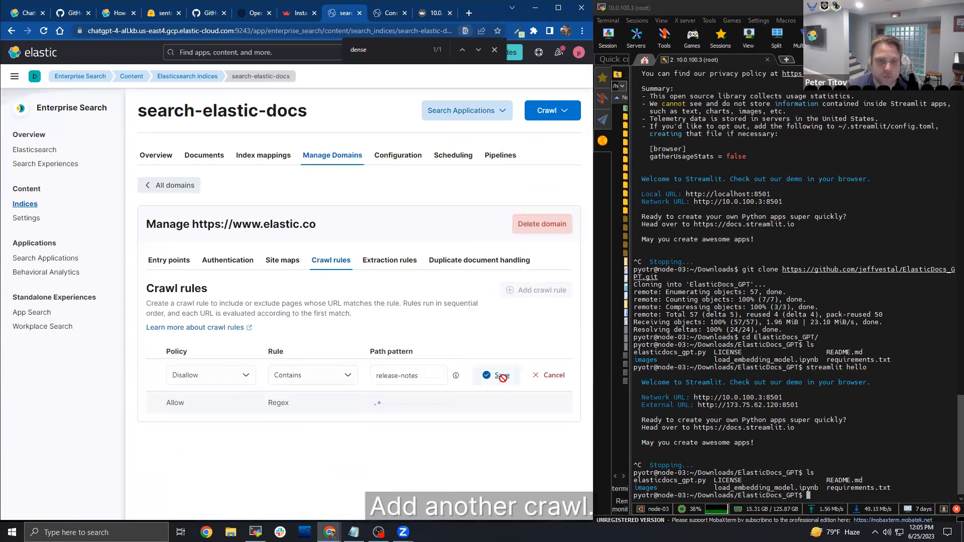
left_click(495, 375)
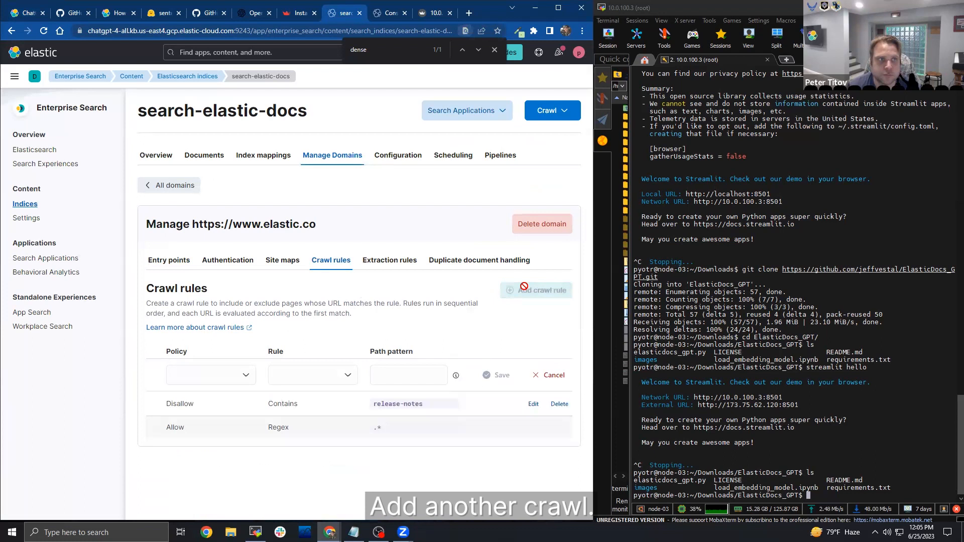
mouse_move(309, 235)
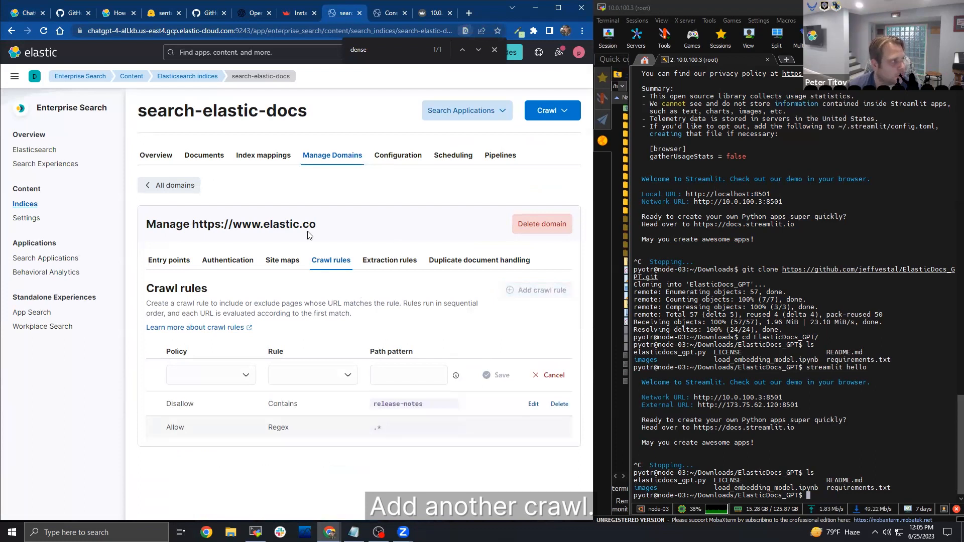
Add a crawl rule Allow / Regex / guide/en/.*/current/.* and save it.
left_click(210, 375)
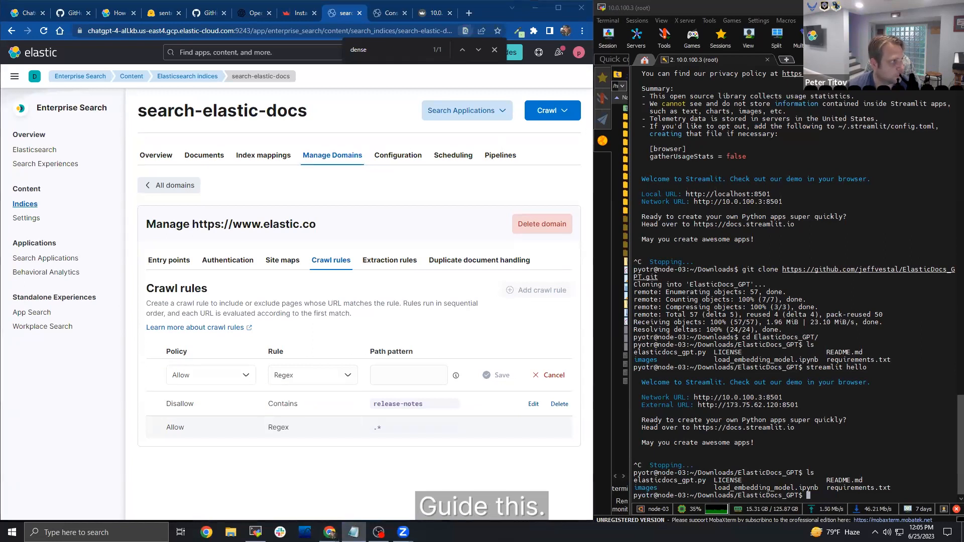
type("guide/en/.*/current/.*")
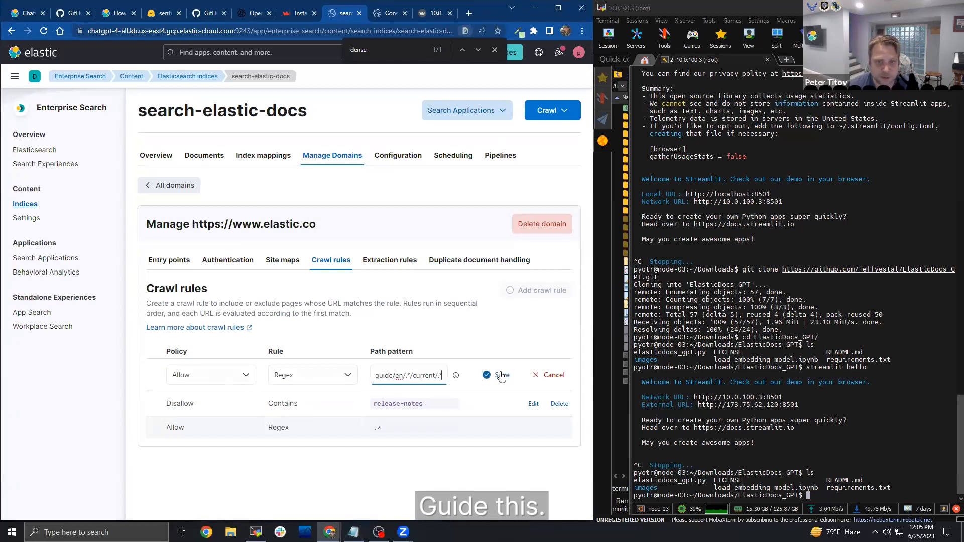
left_click(500, 375)
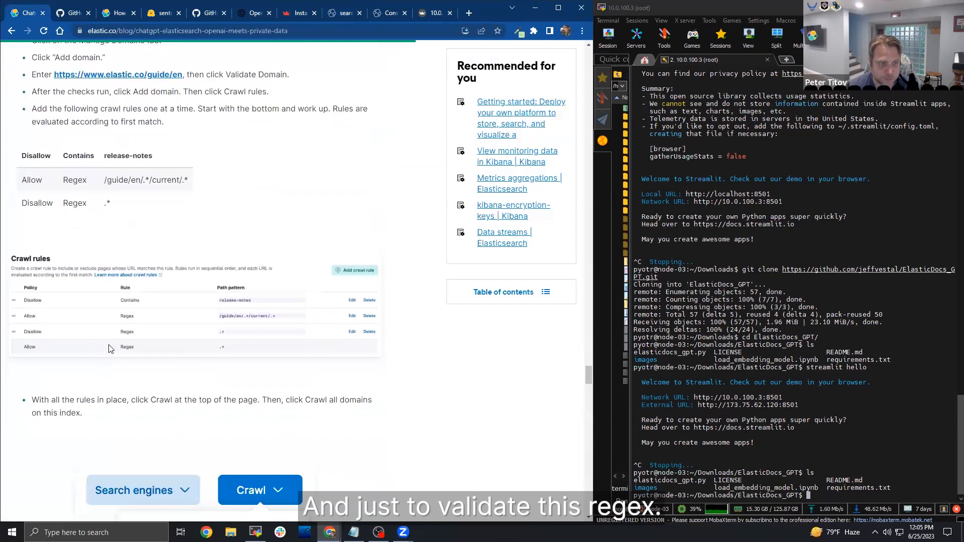
left_click(342, 12)
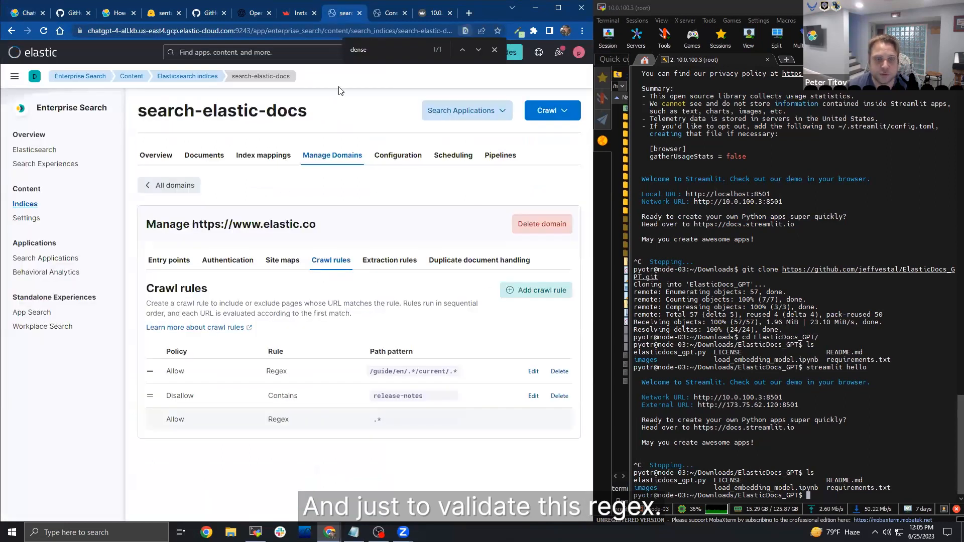
Add a Disallow / Regex / .* rule and check the rule order against the blog.
left_click(535, 290)
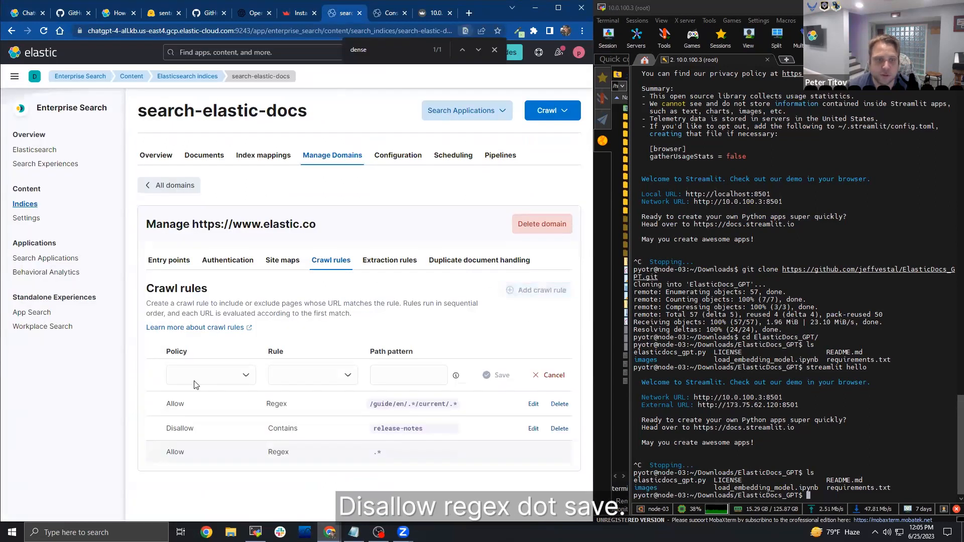
left_click(311, 374)
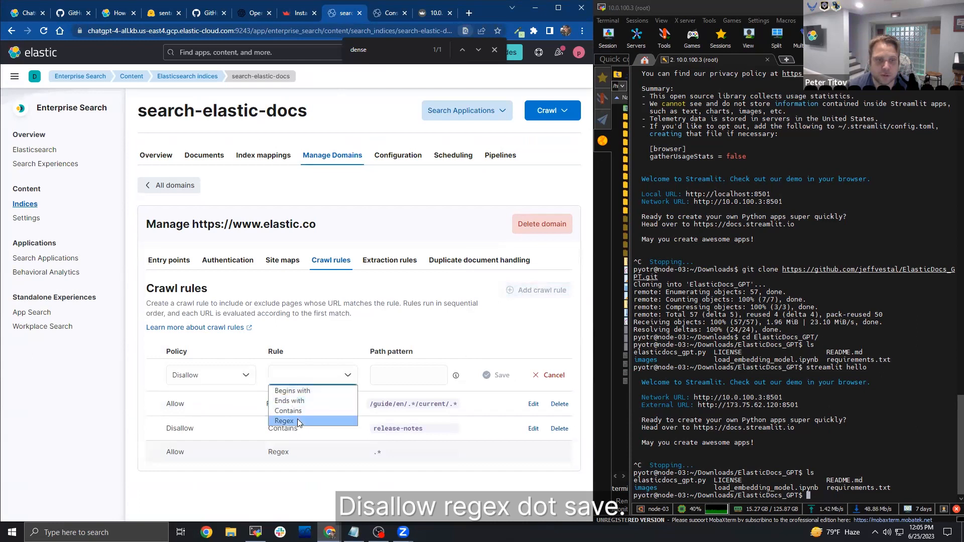
left_click(285, 421)
type(".*")
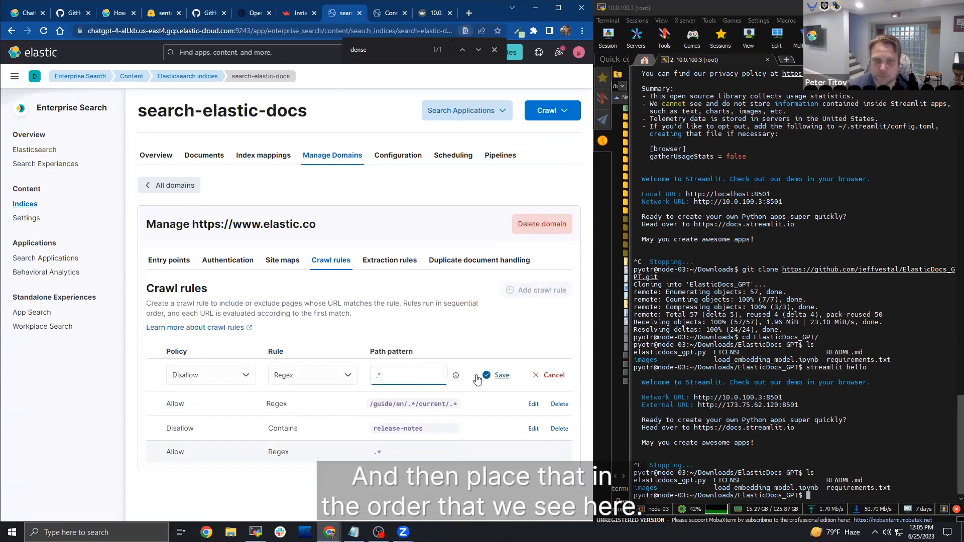
left_click(501, 375)
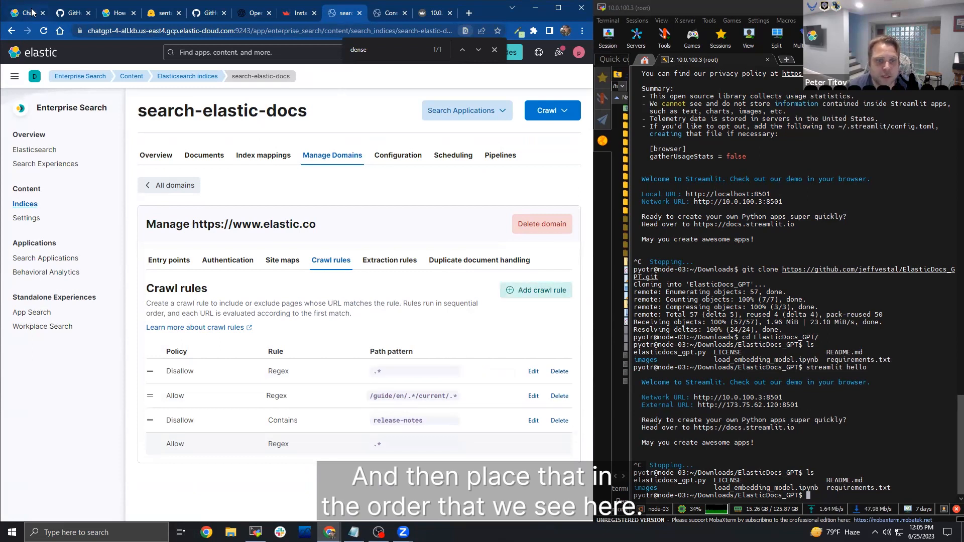
left_click(24, 13)
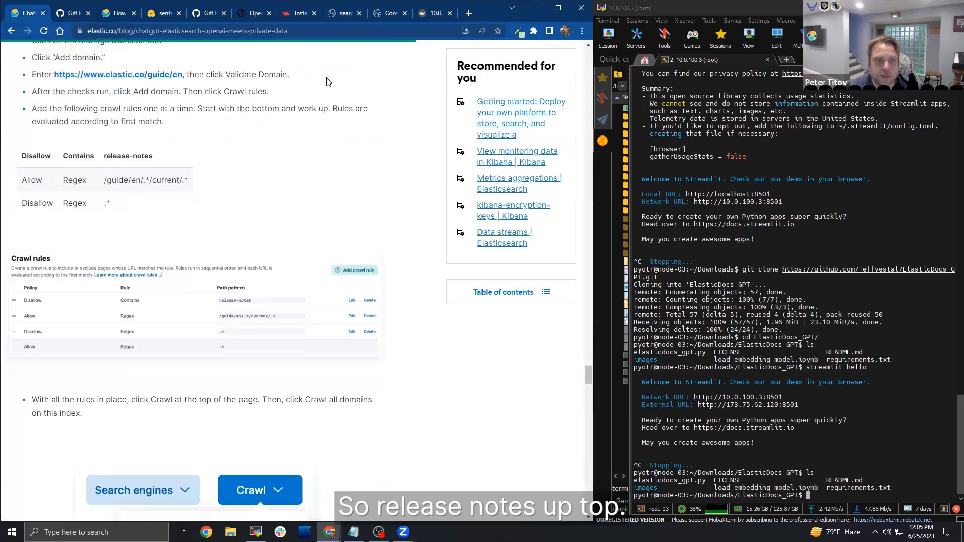
left_click(344, 12)
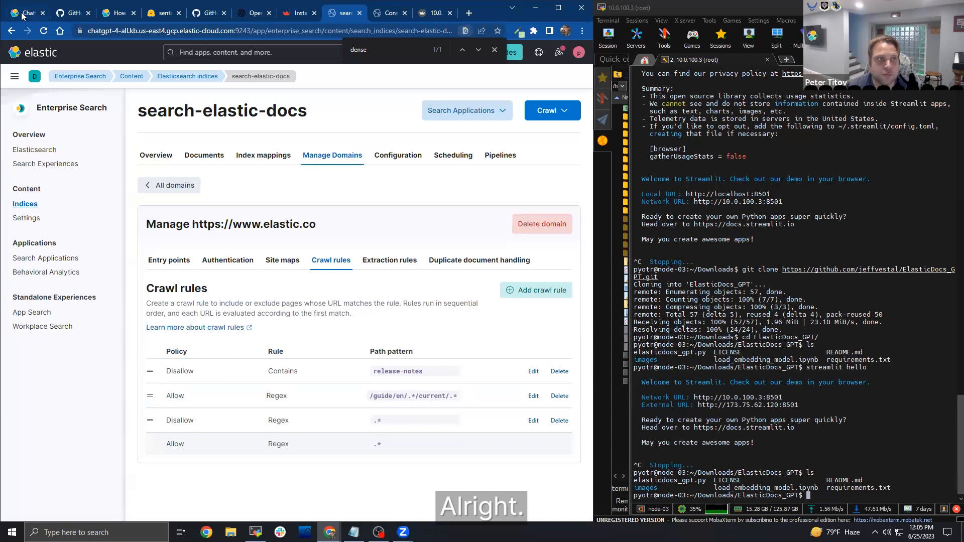
left_click(342, 12)
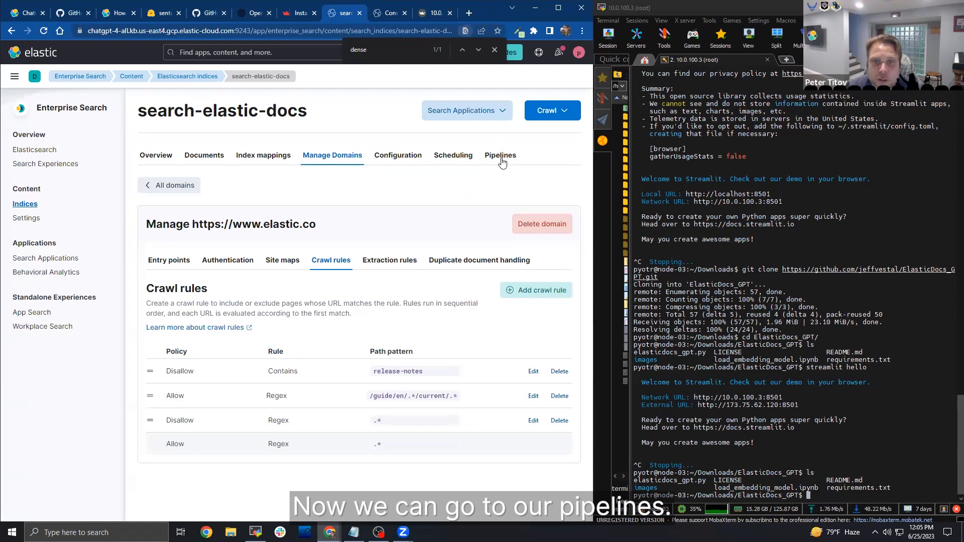
Copy and customize the ingest pipeline into search-elastic-docs@custom and begin an inference pipeline.
left_click(500, 155)
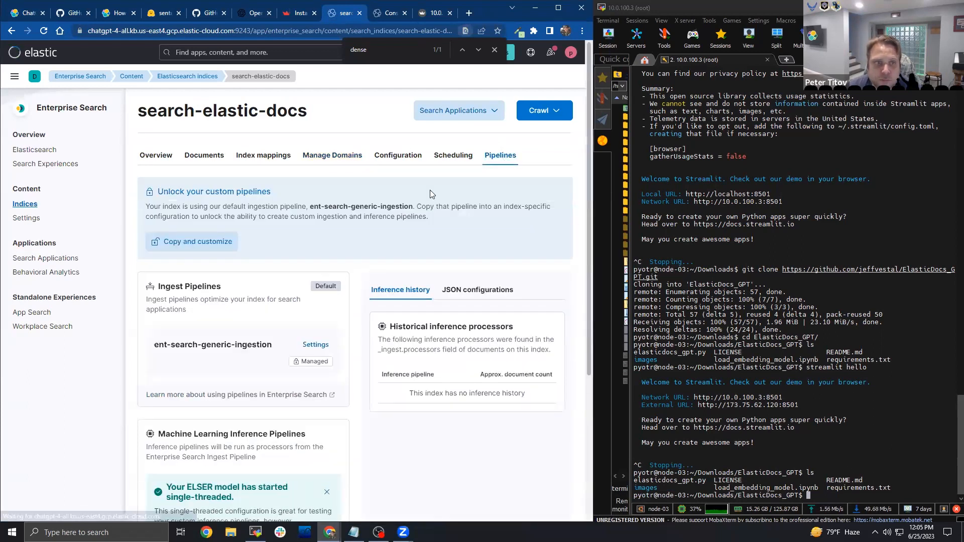
left_click(191, 242)
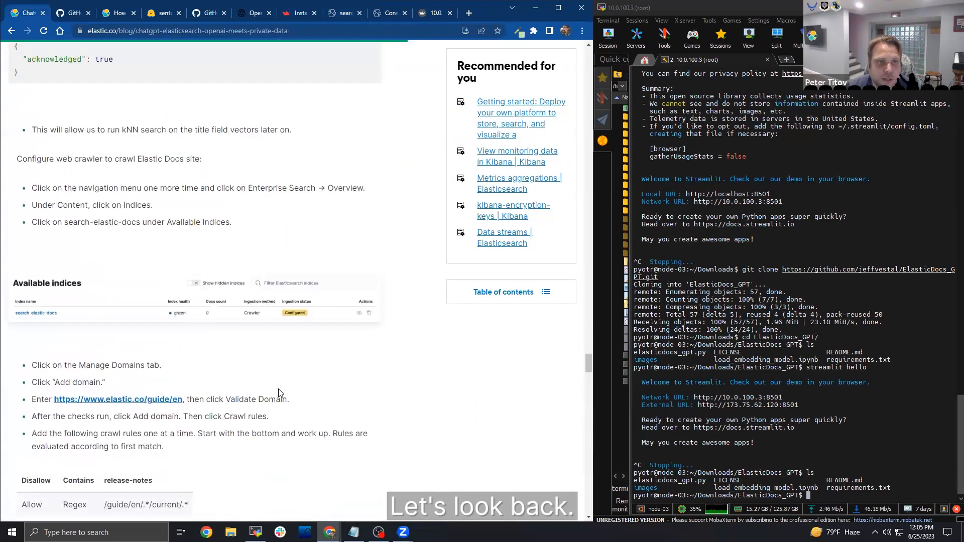
scroll("down", 3)
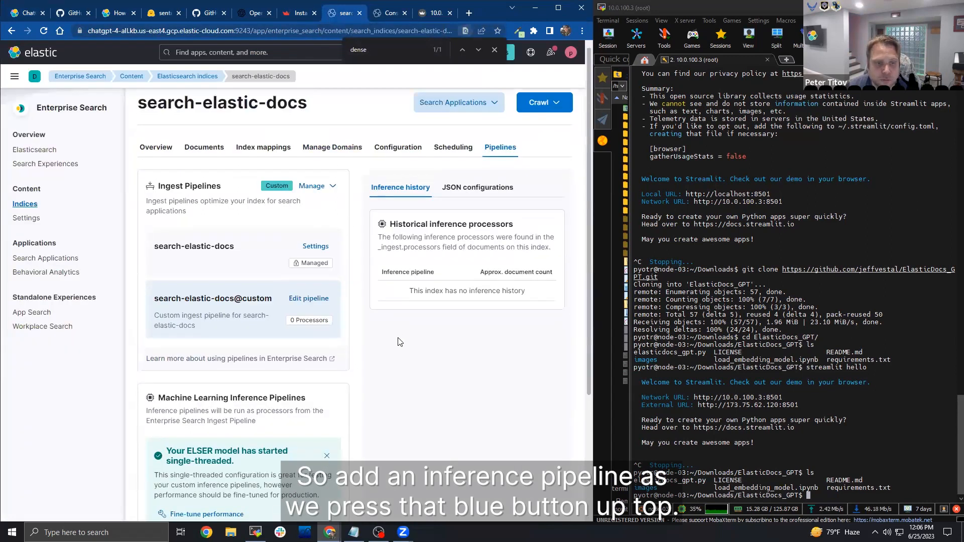
scroll("down", 3)
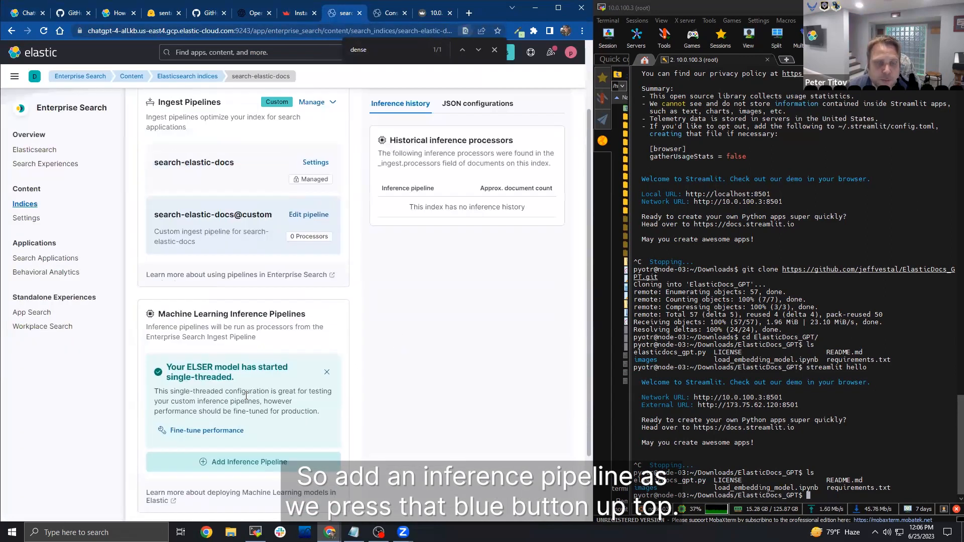
scroll("down", 3)
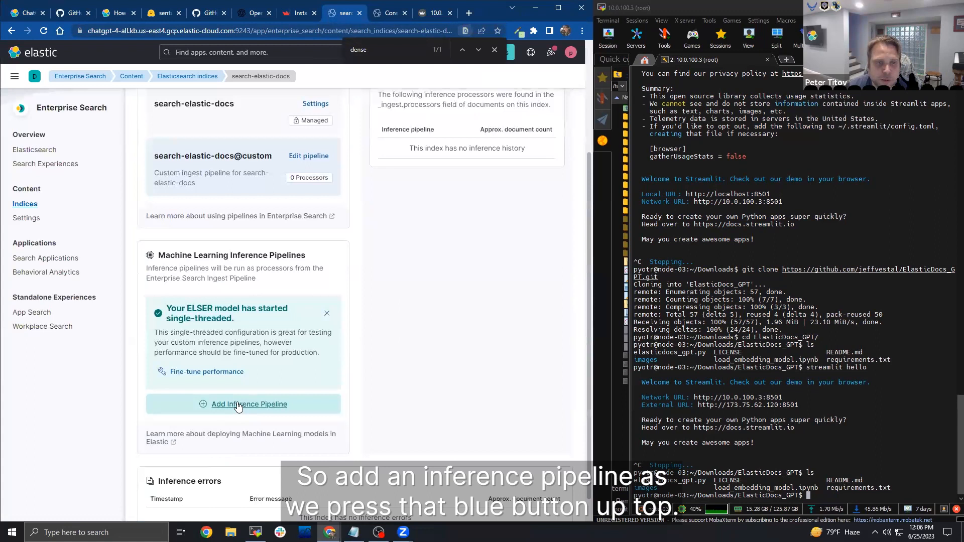
left_click(249, 404)
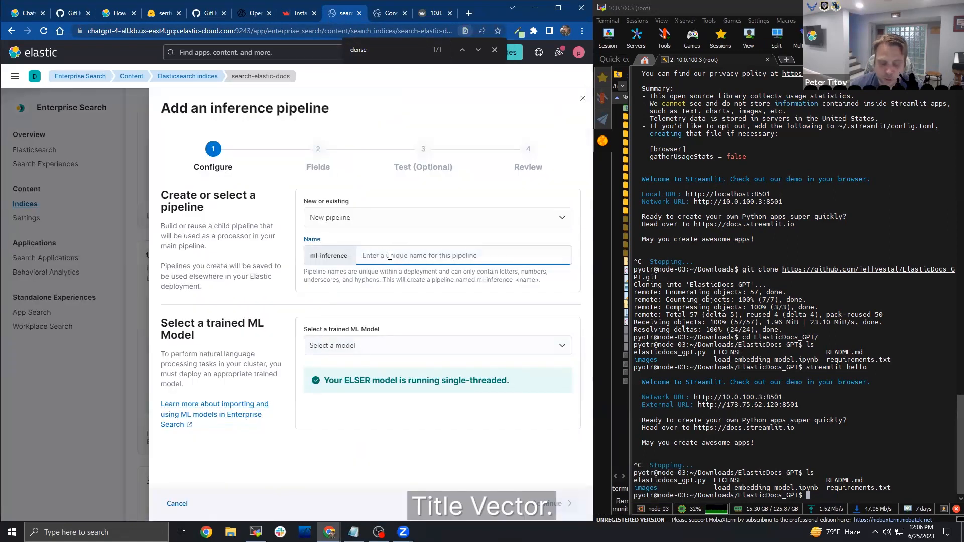
Name the pipeline title-vector, pick the Dense Vector Text Embedding model, and embed the title field.
type("title-vector")
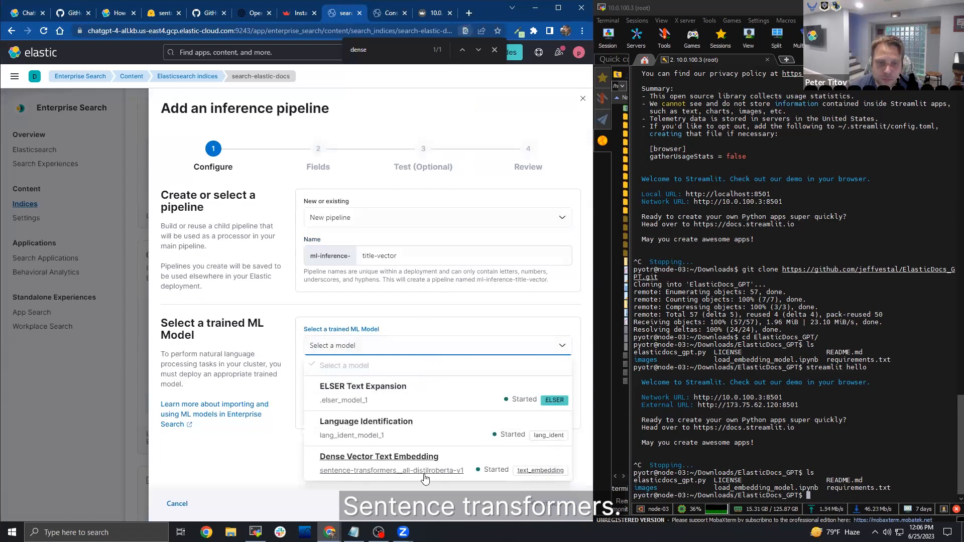
left_click(390, 470)
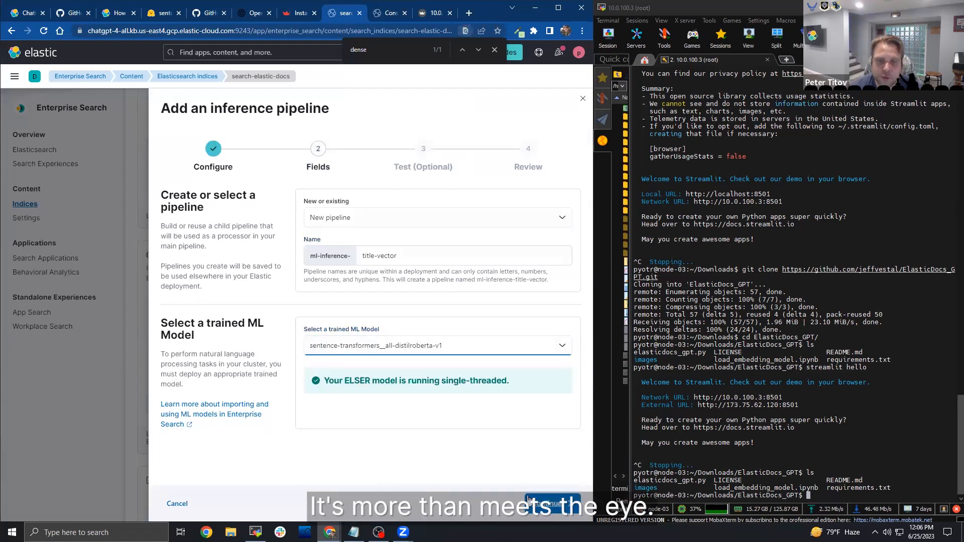
left_click(549, 503)
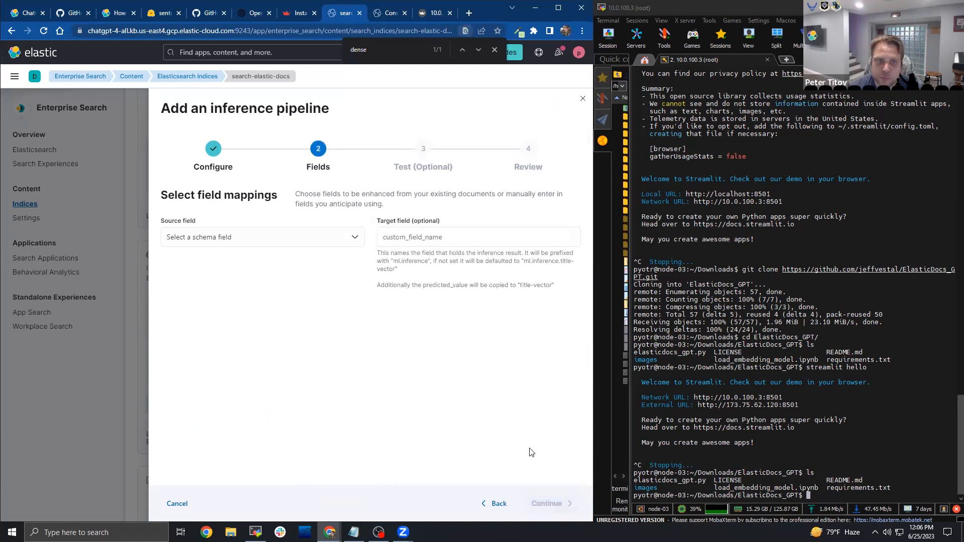
left_click(261, 238)
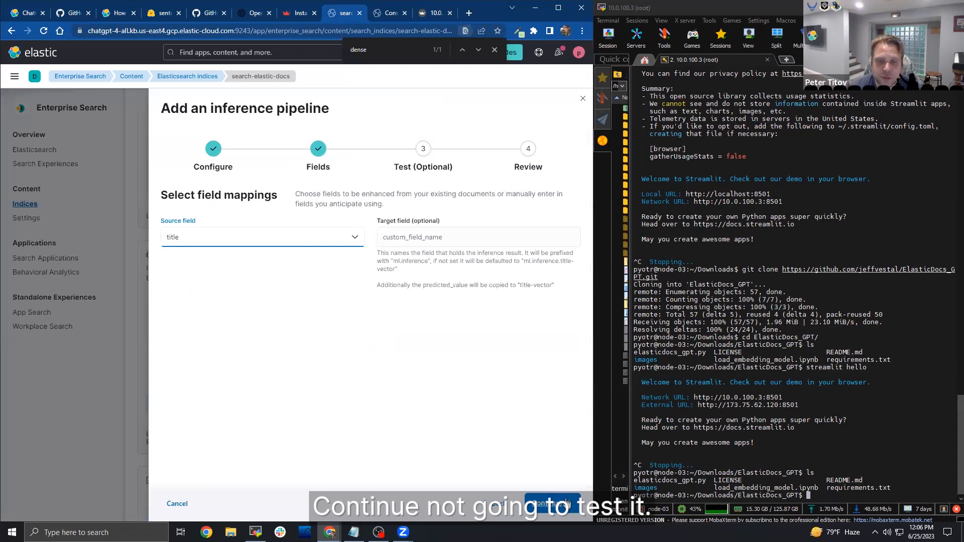
Continue past field mapping and testing to review, then create ml-inference-title-vector.
left_click(551, 503)
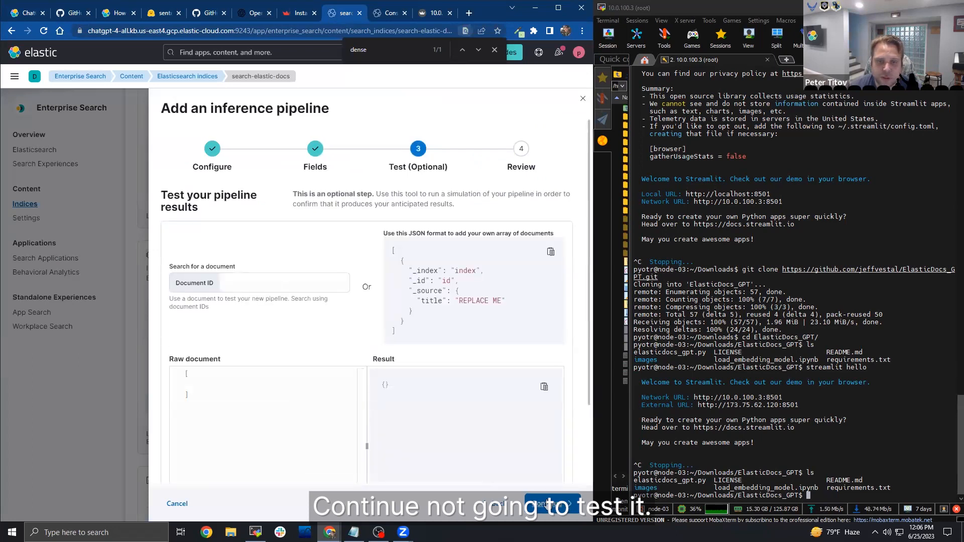
left_click(547, 503)
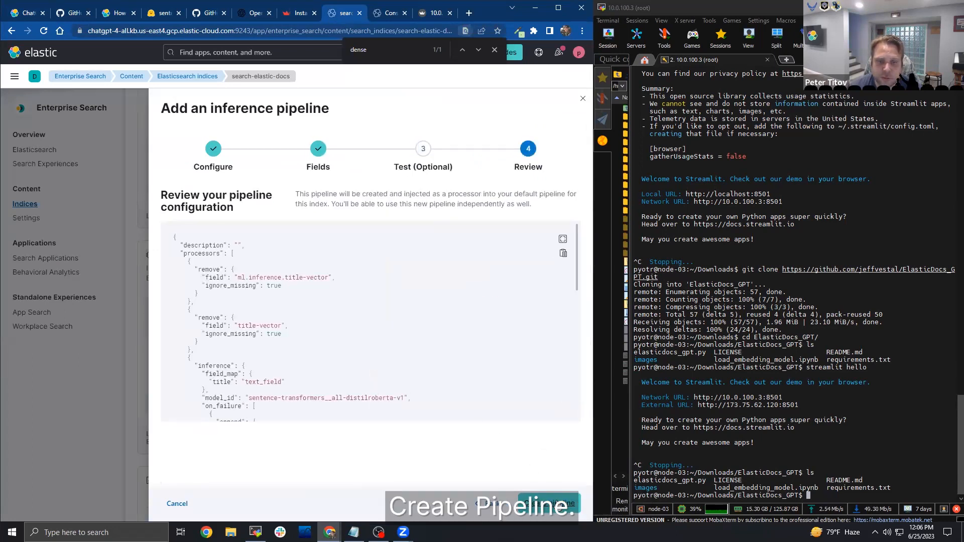
left_click(551, 504)
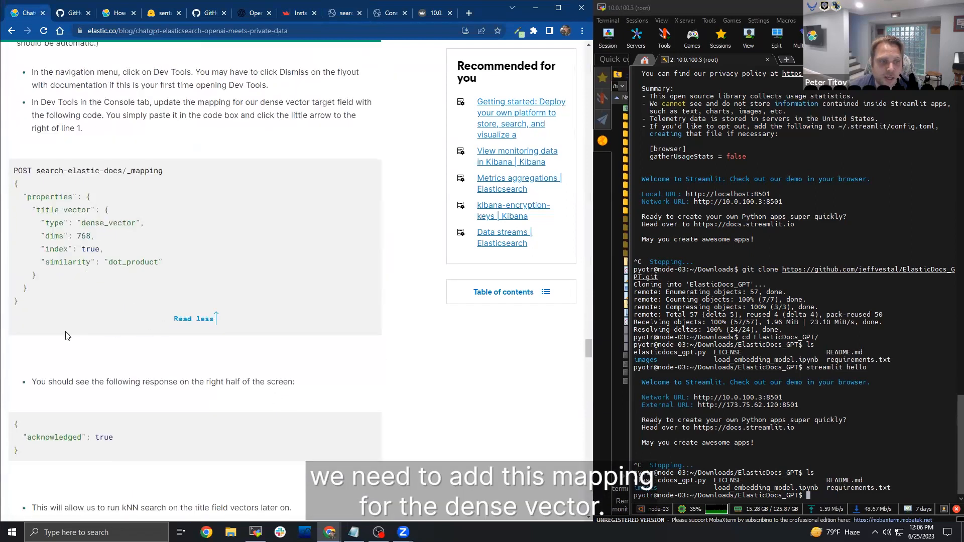
mouse_move(227, 169)
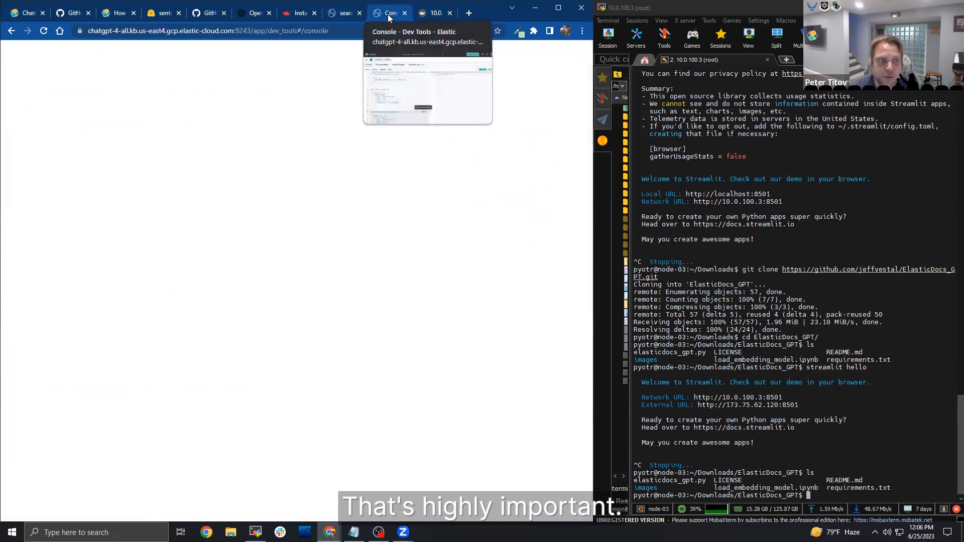
Run the title-vector dense_vector mapping (768 dims, dot_product) in Dev Tools, then review the index mappings.
left_click(388, 12)
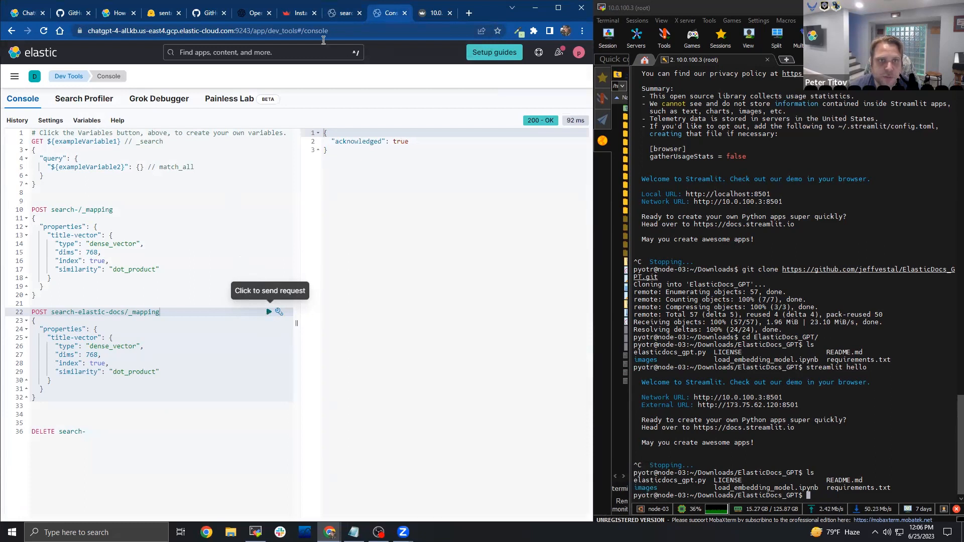
left_click(340, 12)
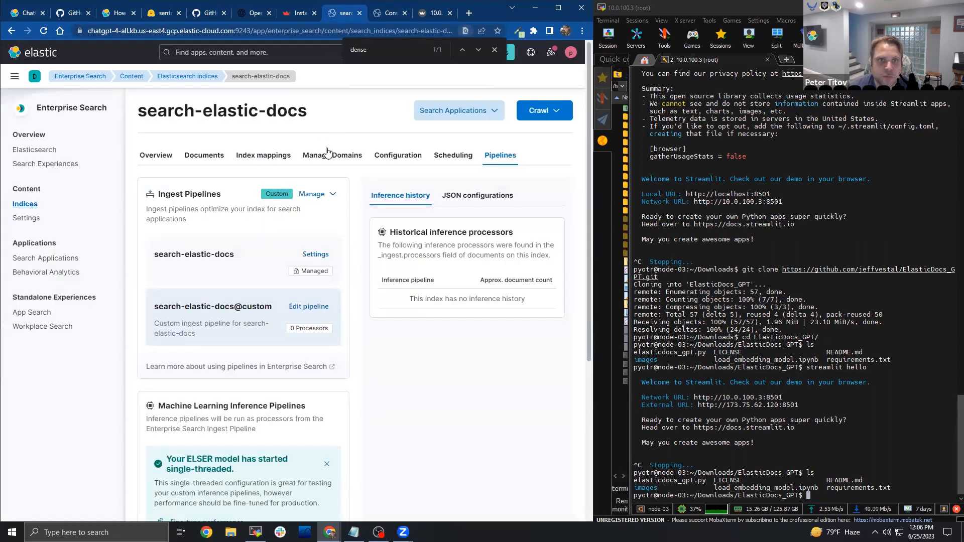
left_click(263, 155)
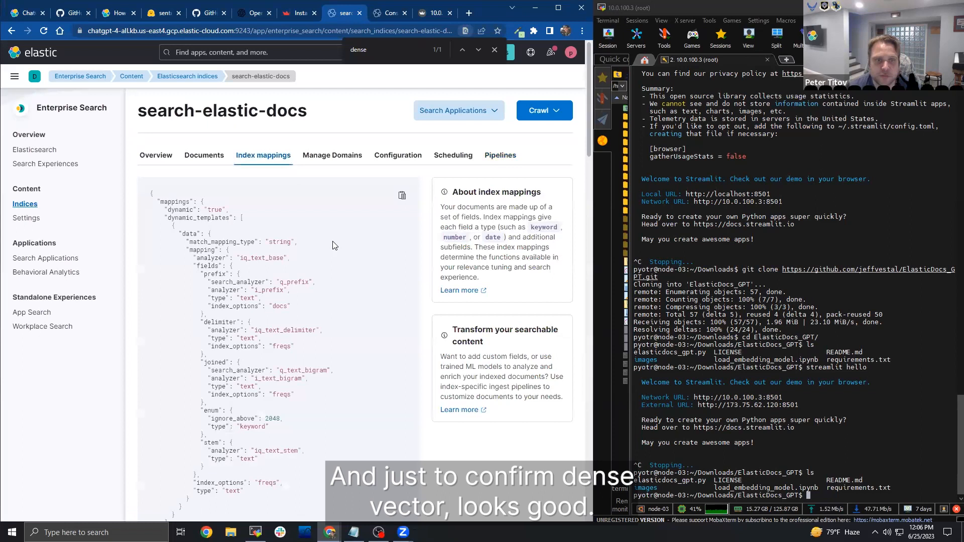
scroll("down", 3)
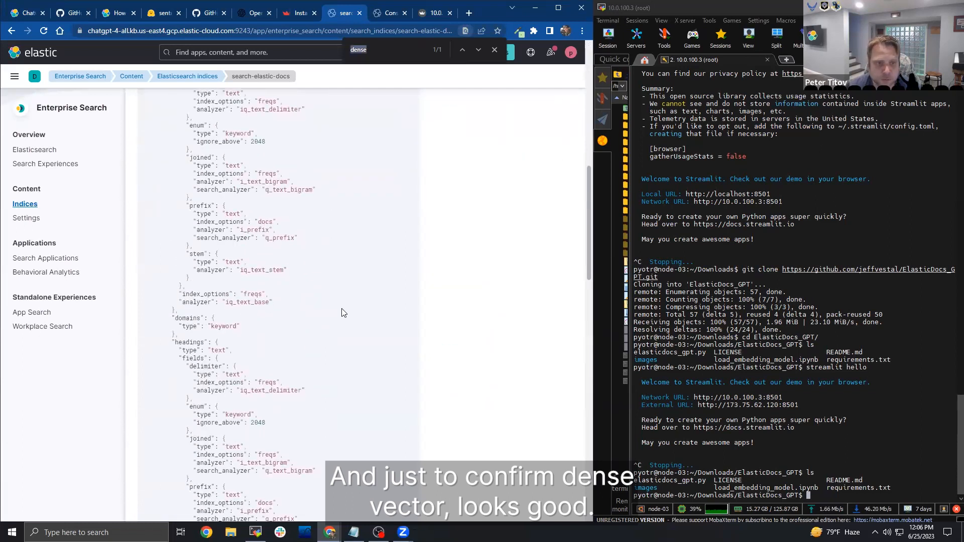
scroll("down", 3)
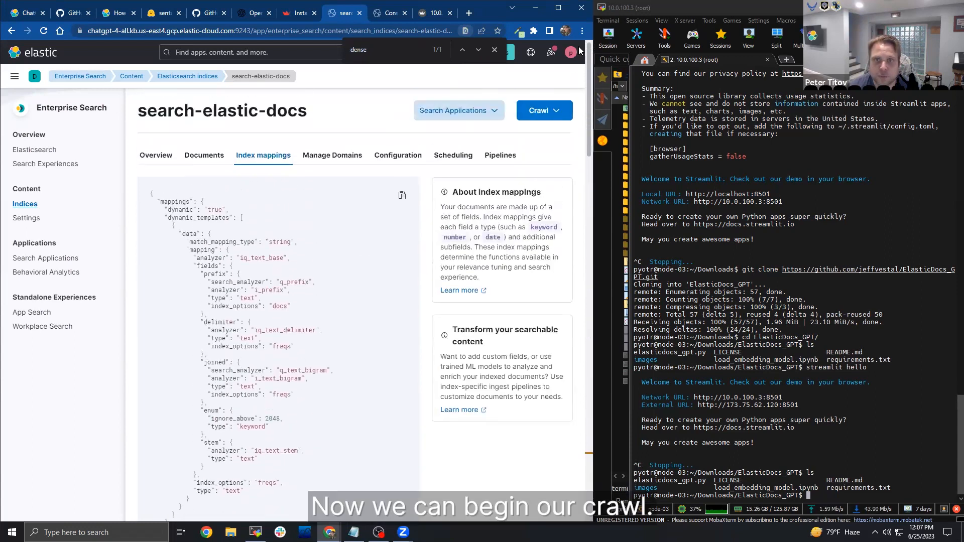
Crawl all domains on search-elastic-docs and watch progress on the Overview tab.
left_click(543, 110)
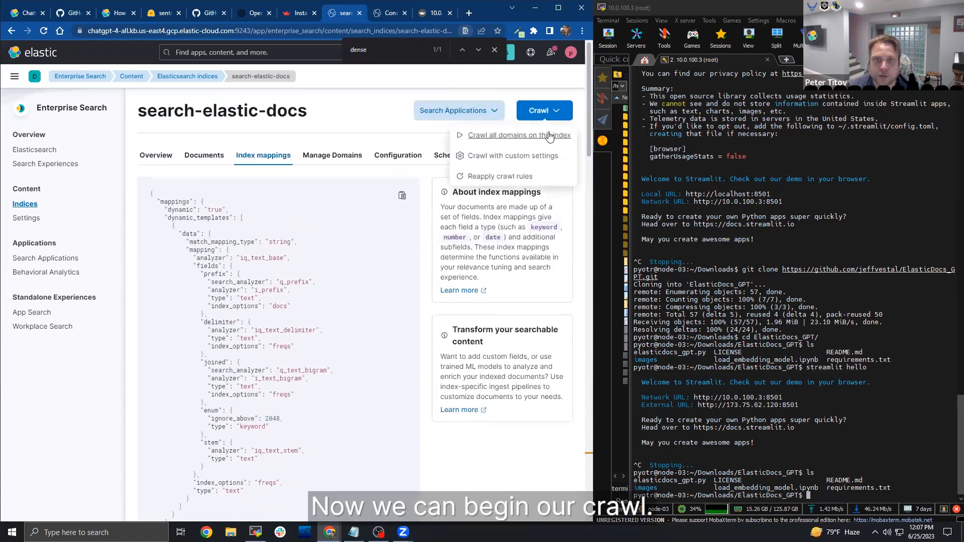
left_click(518, 135)
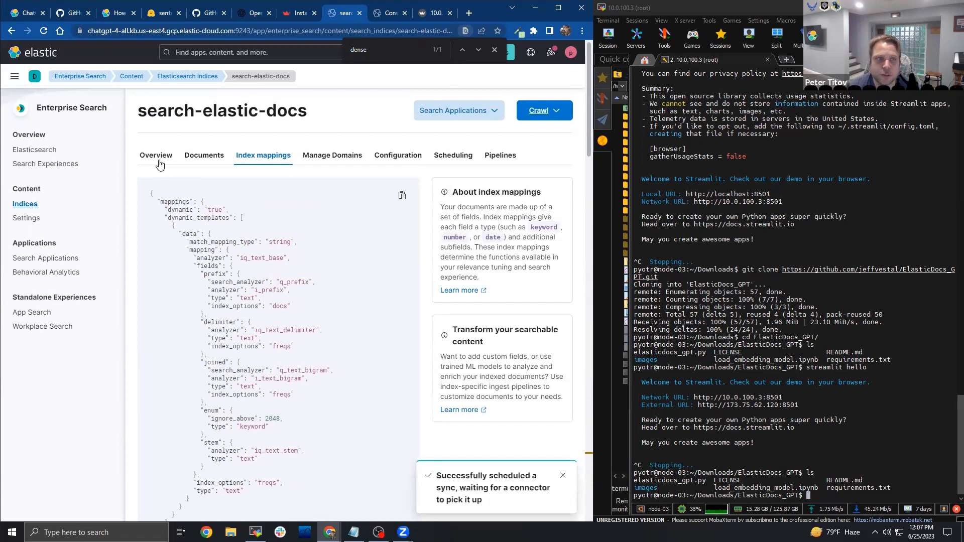
left_click(155, 155)
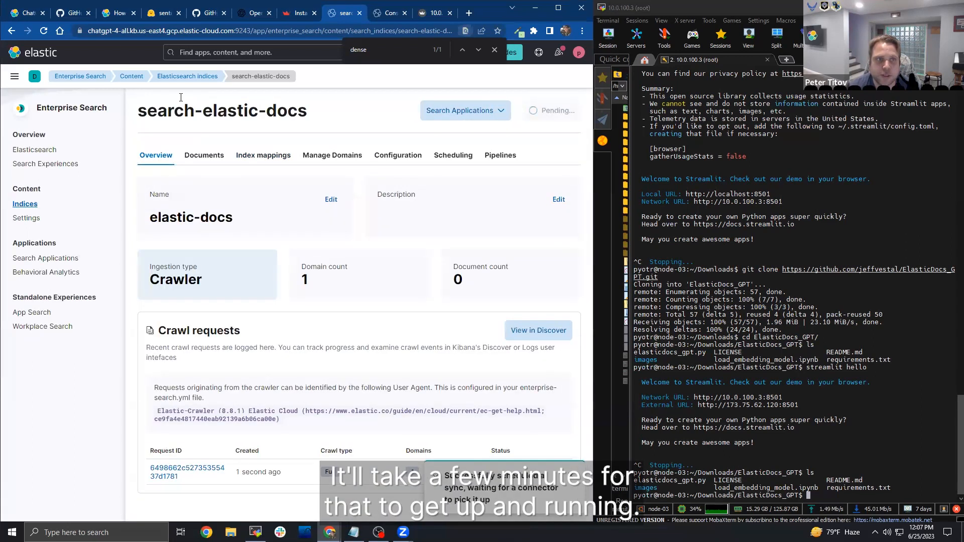
Browse the index's Documents list, now reporting 19 crawled documents.
left_click(187, 76)
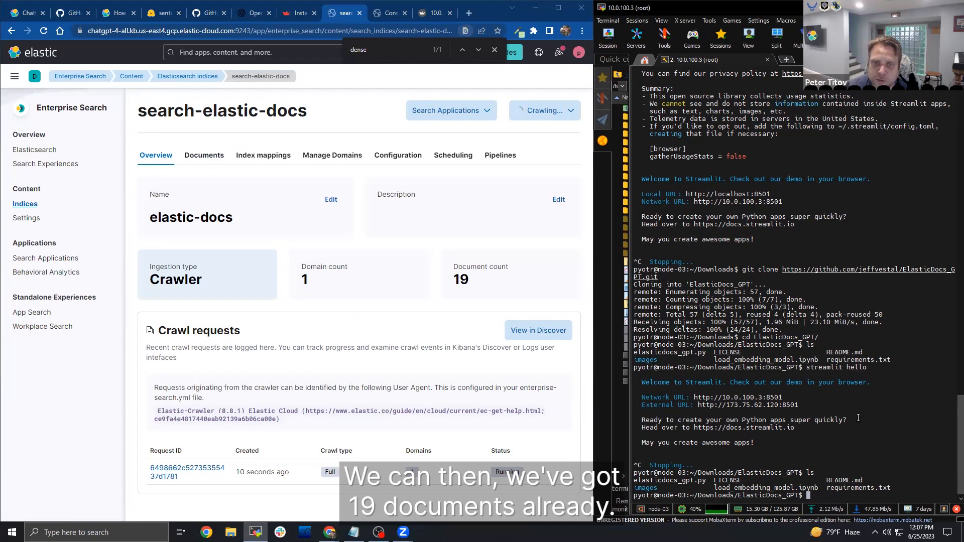
left_click(204, 155)
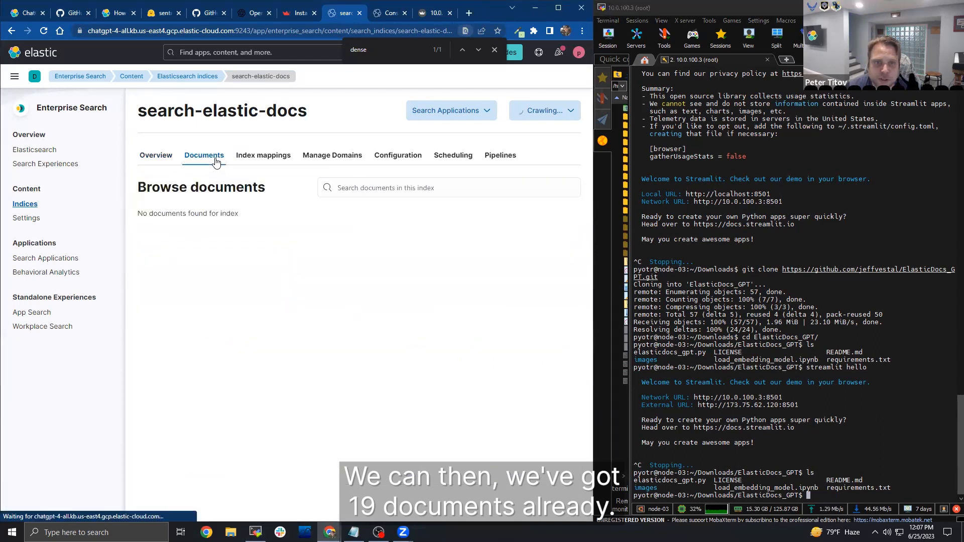
left_click(204, 155)
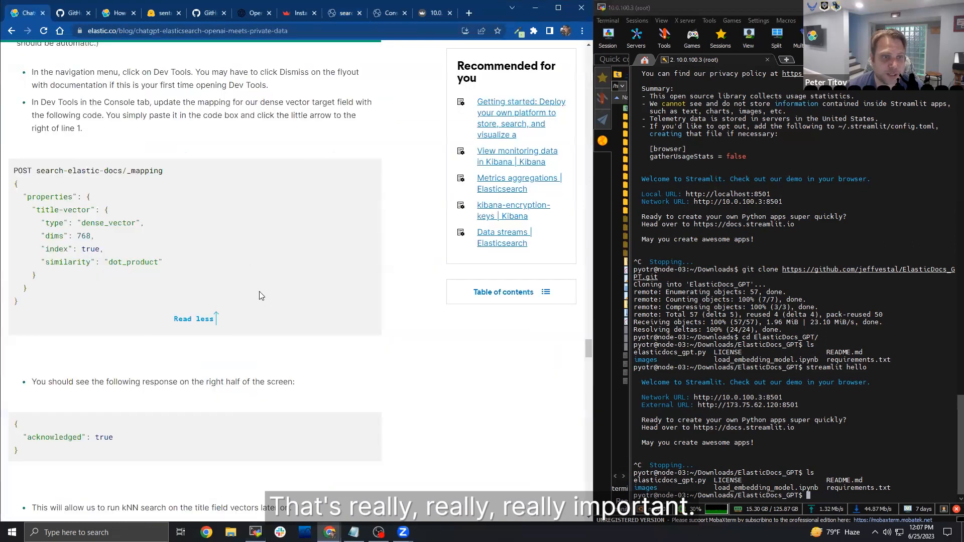
Export cloud_id, cloud_user, cloud_pass and openai_api, then edit elasticdocs_gpt.py in nano.
scroll("down", 3)
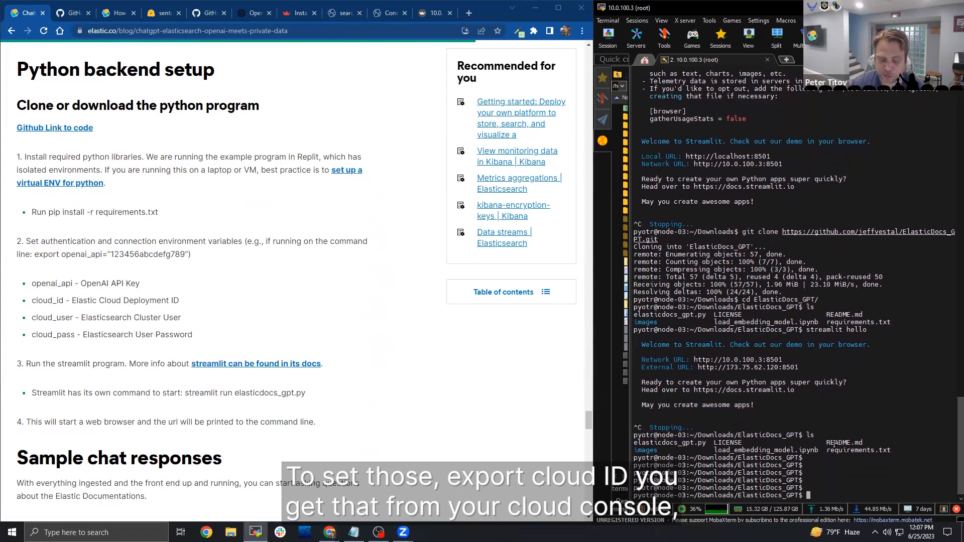
type("export c")
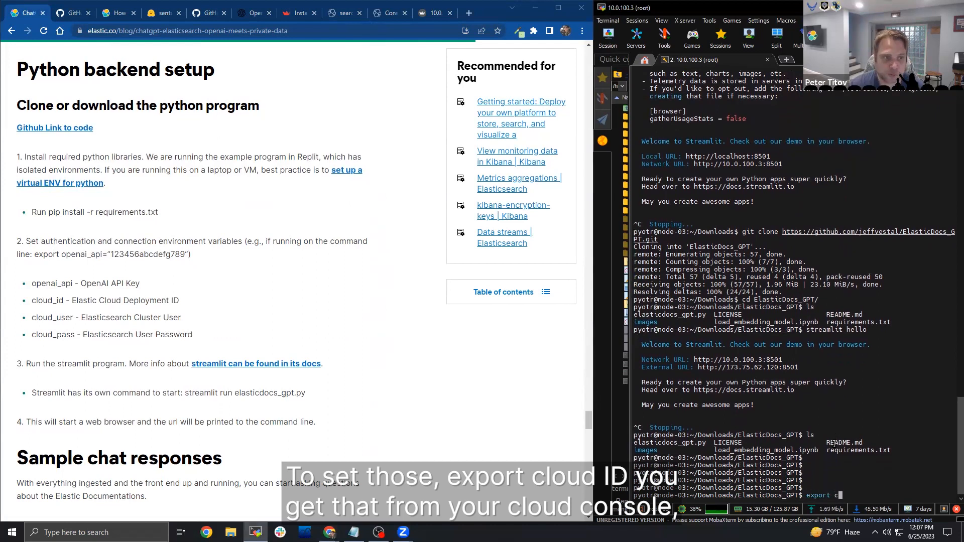
type("cloud_id")
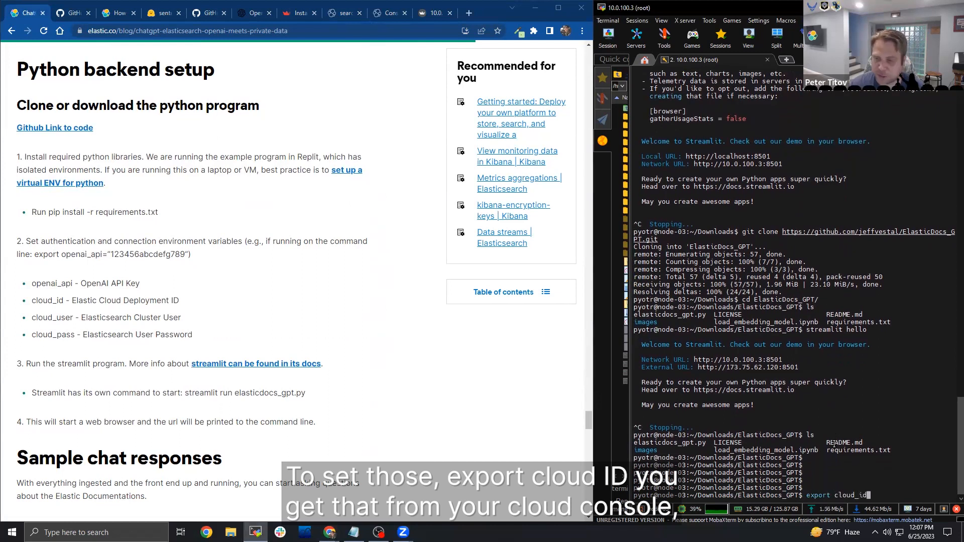
type("=")
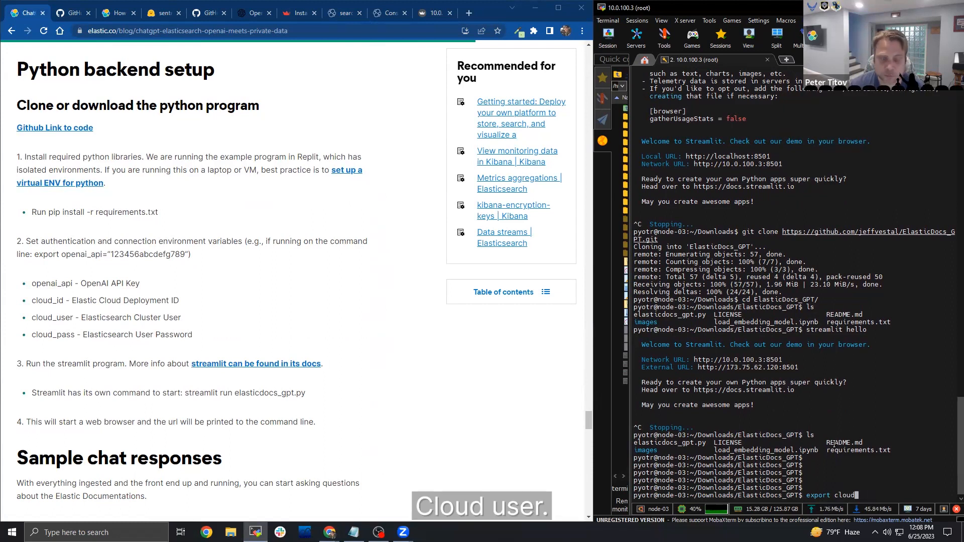
type("_user")
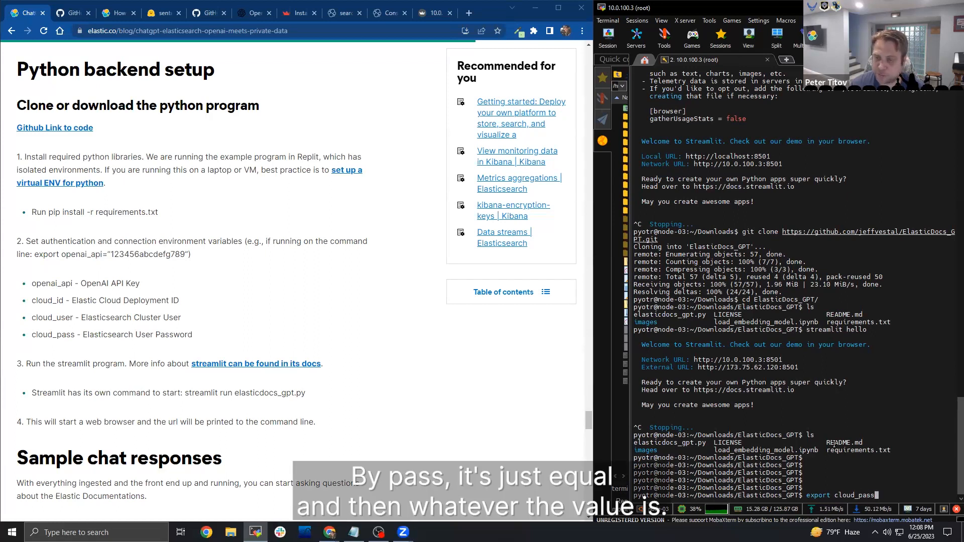
type("=")
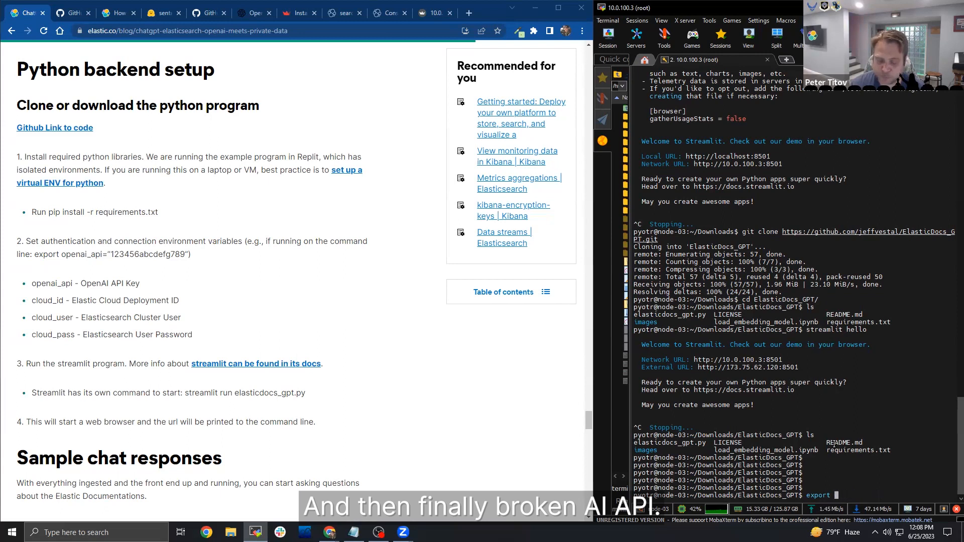
type("openai_api")
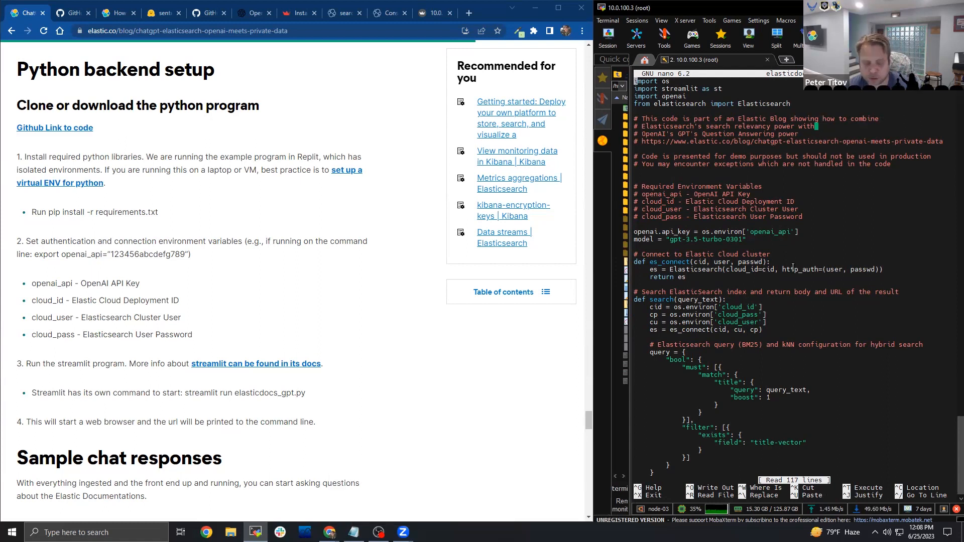
Scroll through elasticdocs_gpt.py in nano and exit back to the shell prompt.
scroll("down", 3)
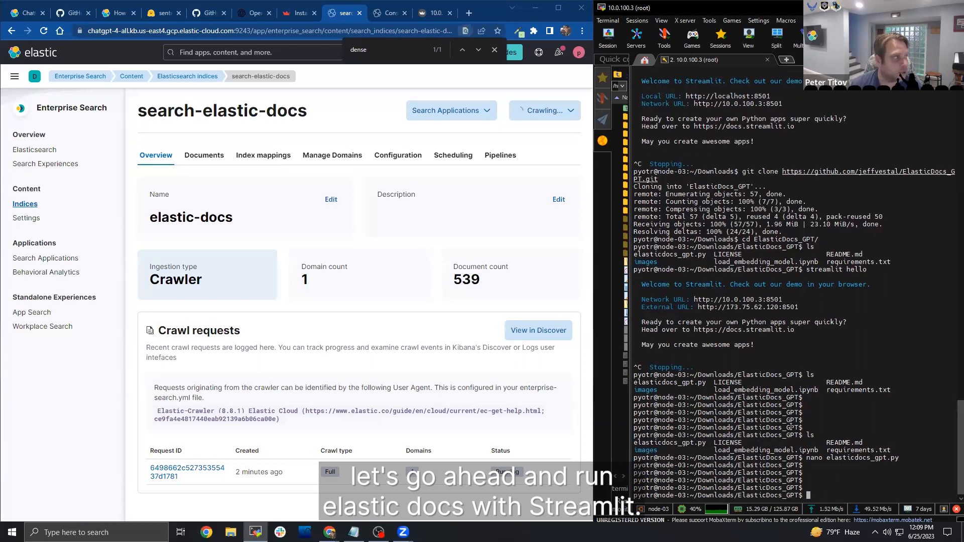
Run streamlit run elasticdocs_gpt.py and view the ElasticDocs GPT app on port 8501 in Chrome.
type("streamlit run elasticdocs_gpt.py")
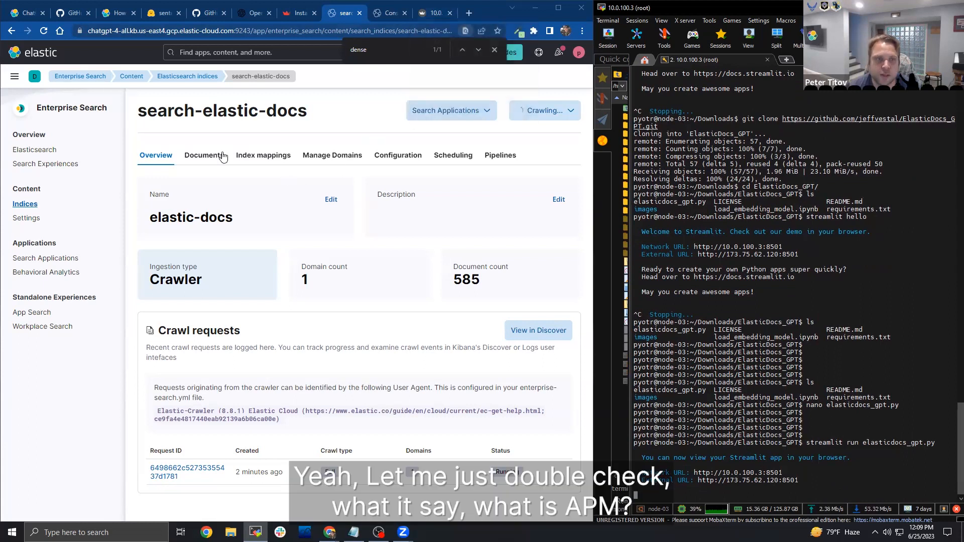
left_click(204, 155)
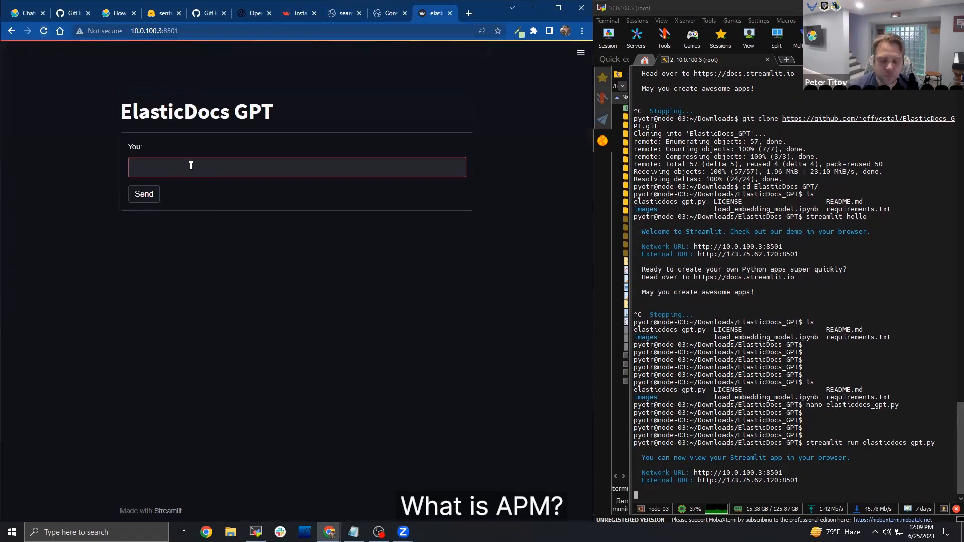
Ask ElasticDocs GPT 'What is APM?', read the linked answer, then return to the Kibana indices.
type("What is APM?")
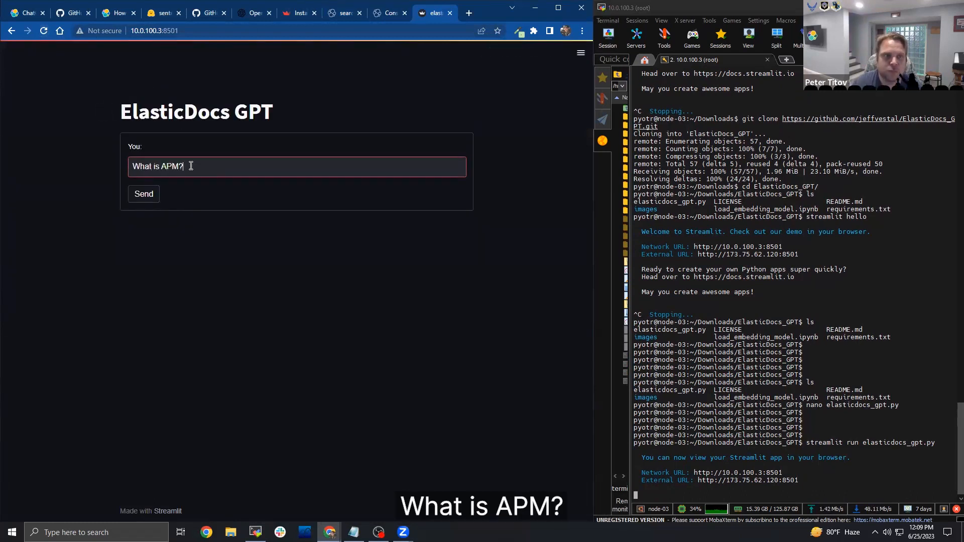
left_click(144, 194)
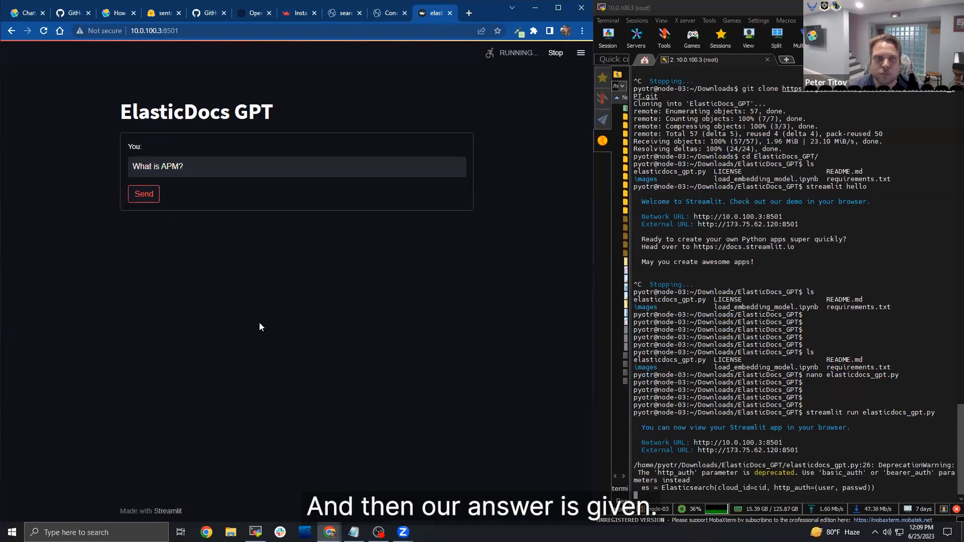
left_click(143, 194)
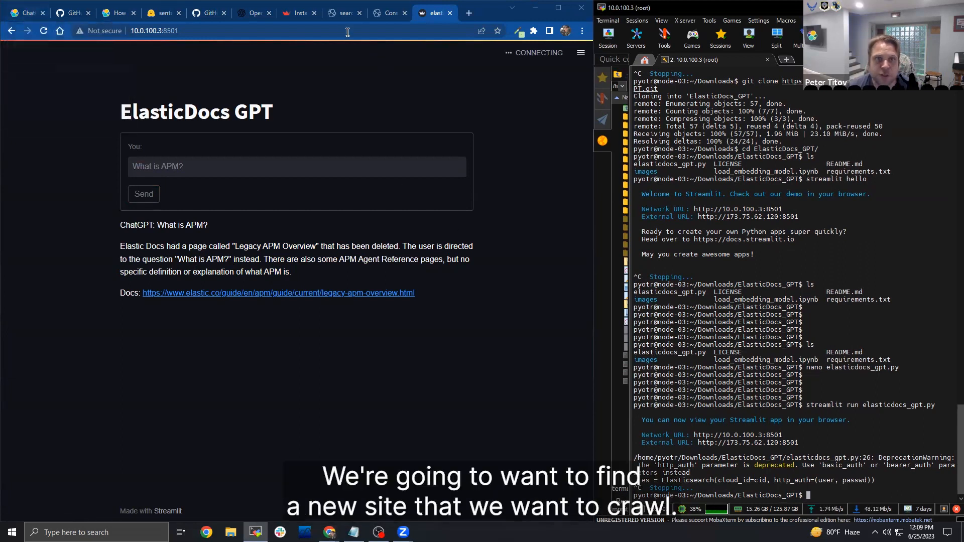
left_click(341, 12)
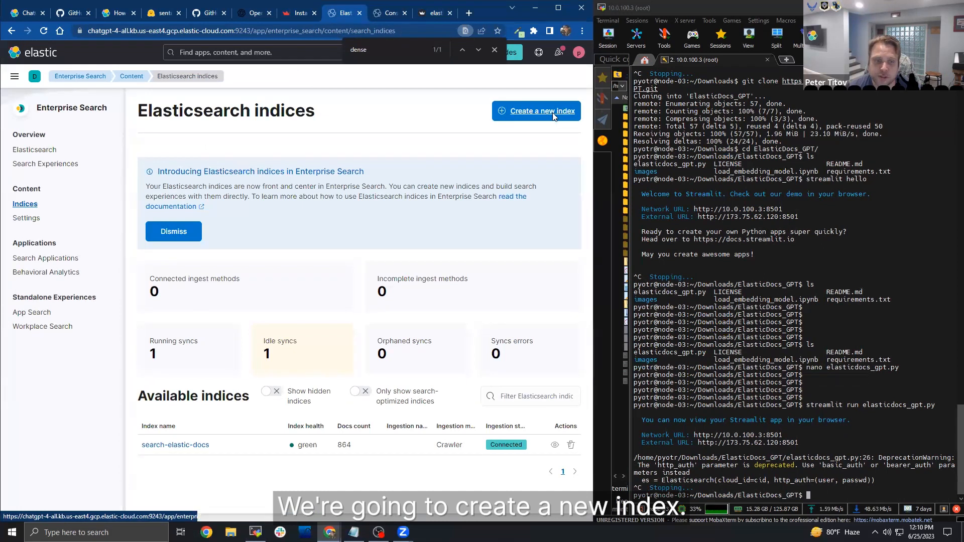
Create a web crawler index named pgh (search-pgh) and return to the Elasticsearch indices list.
left_click(535, 112)
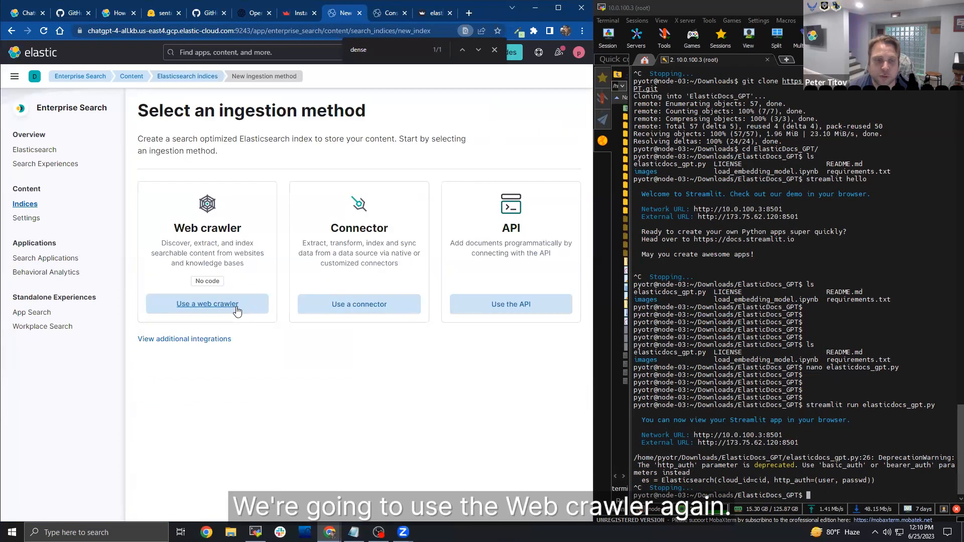
left_click(207, 303)
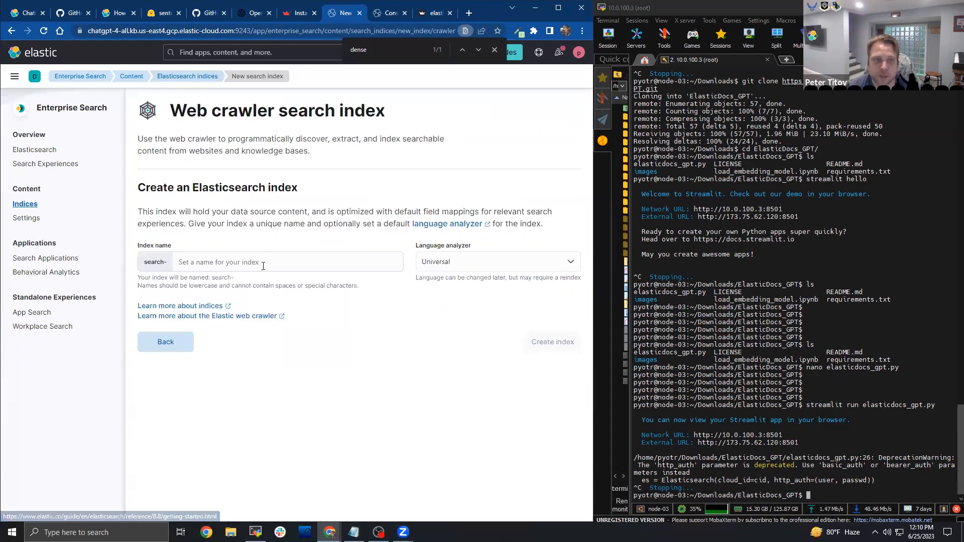
type("pgh")
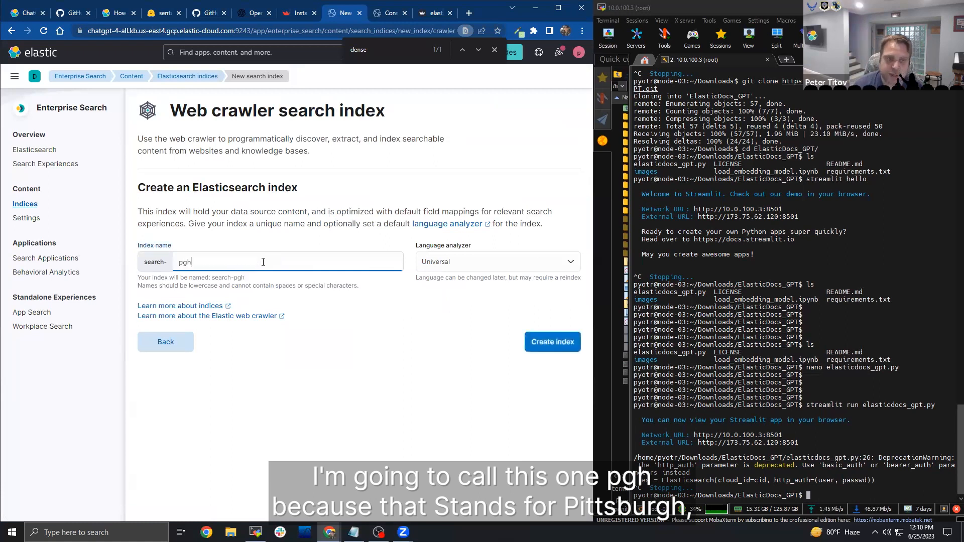
mouse_move(551, 342)
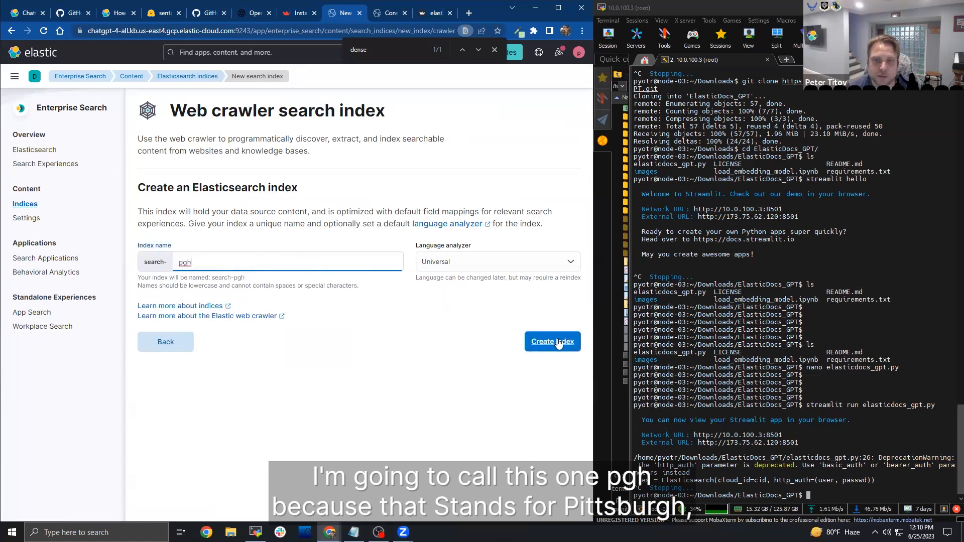
left_click(552, 342)
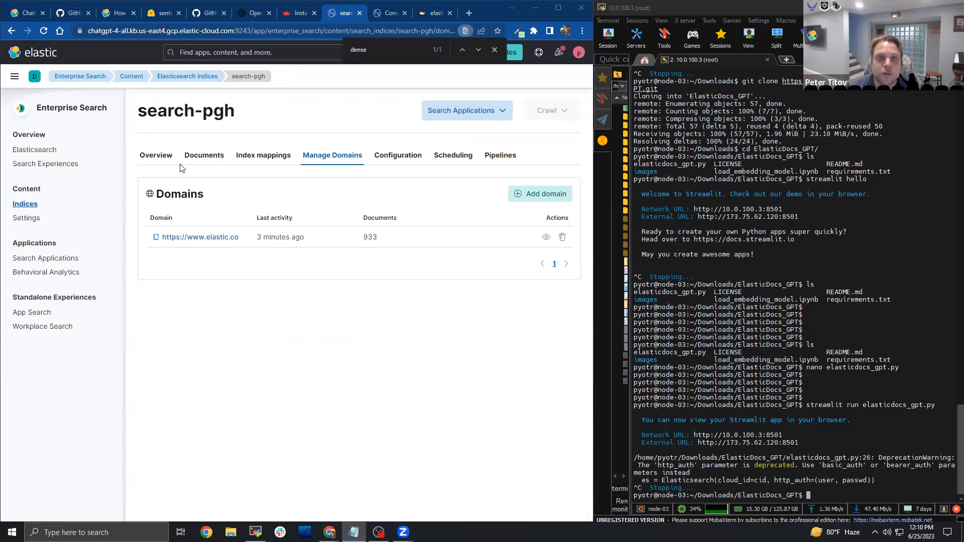
left_click(187, 75)
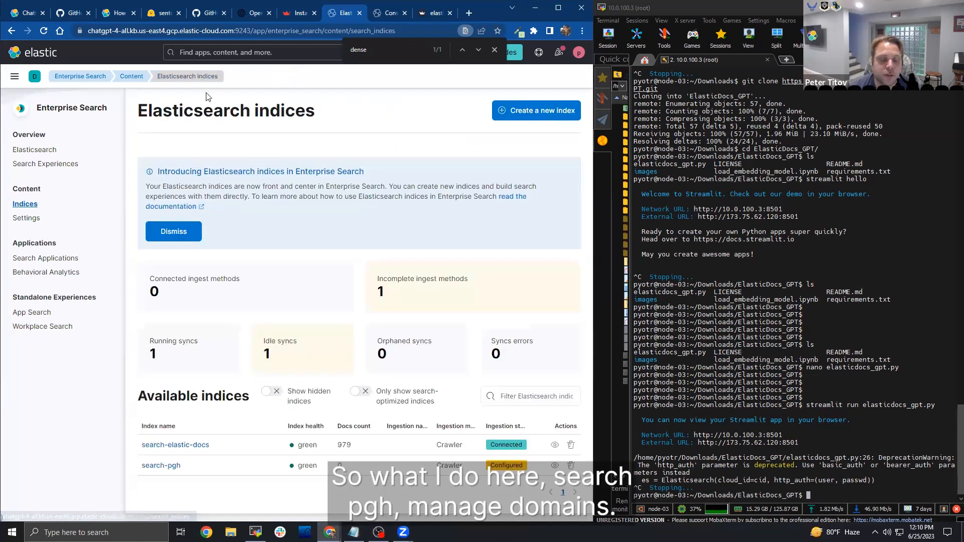
left_click(161, 465)
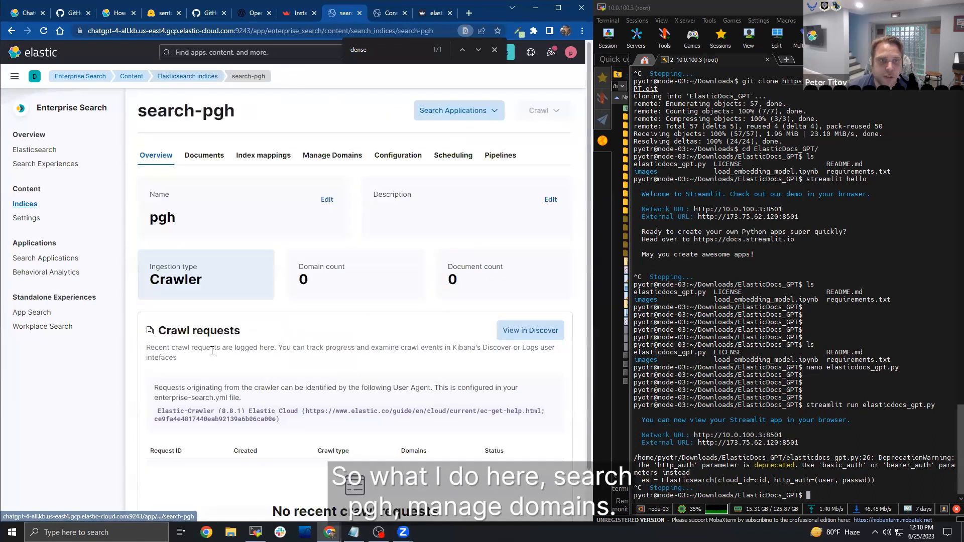
left_click(332, 155)
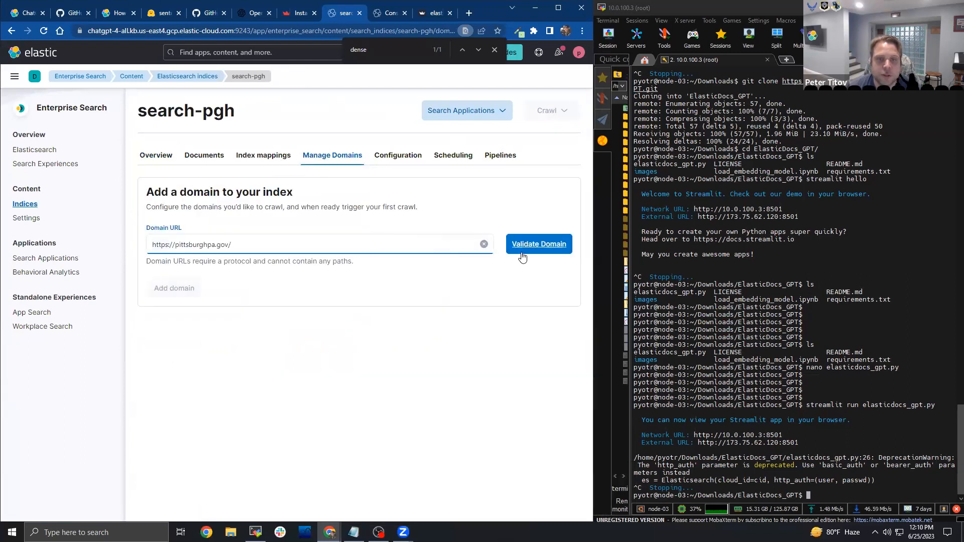
left_click(539, 244)
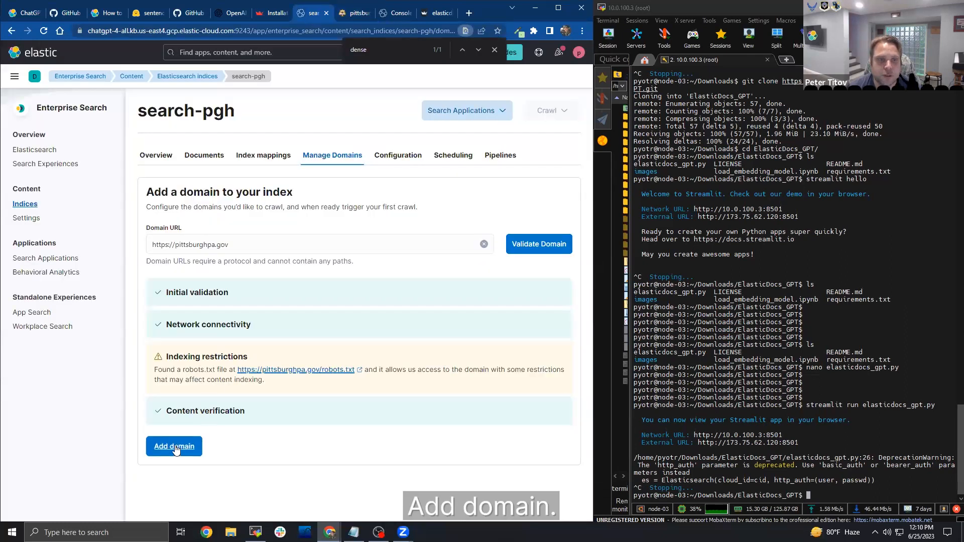
left_click(174, 446)
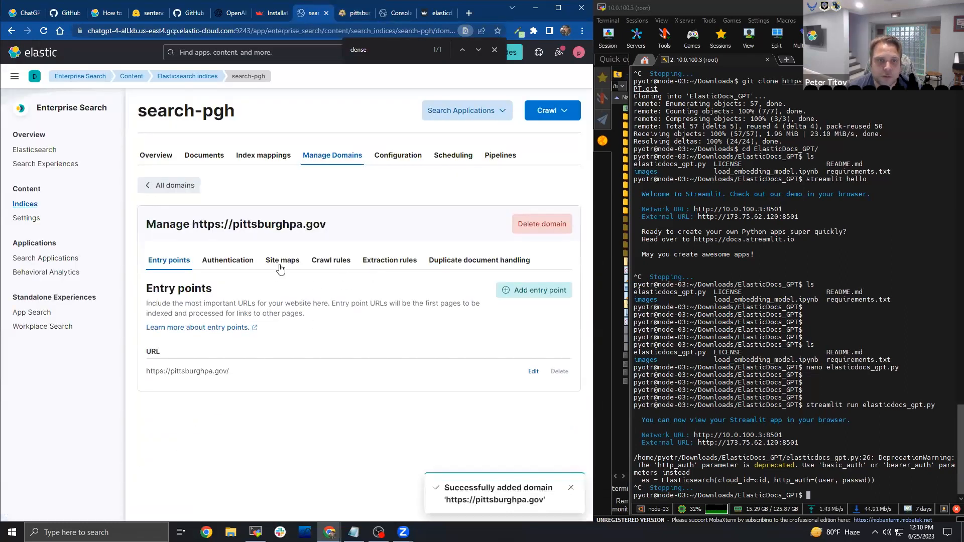
Save the pittsburghpa.gov sitemap.xml URL under the domain's Site maps.
left_click(282, 260)
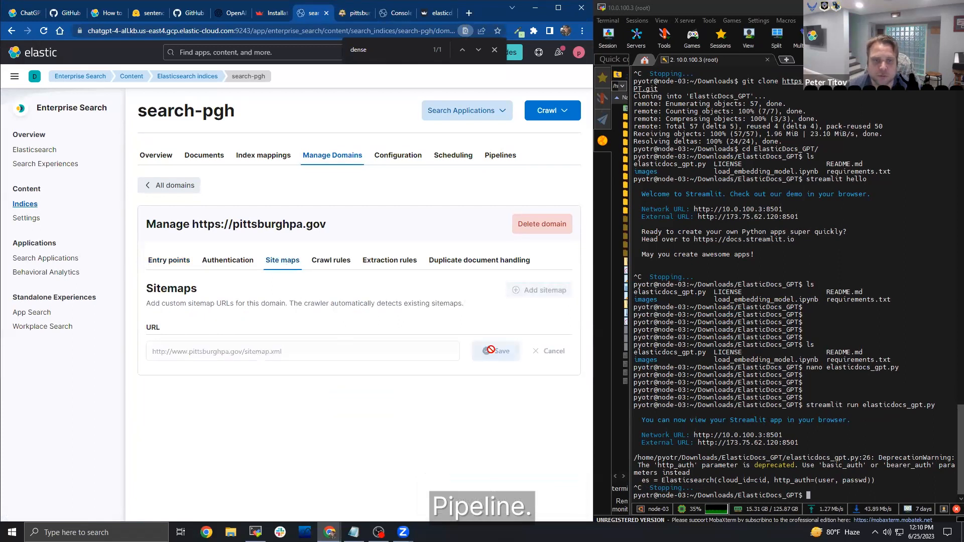
left_click(495, 351)
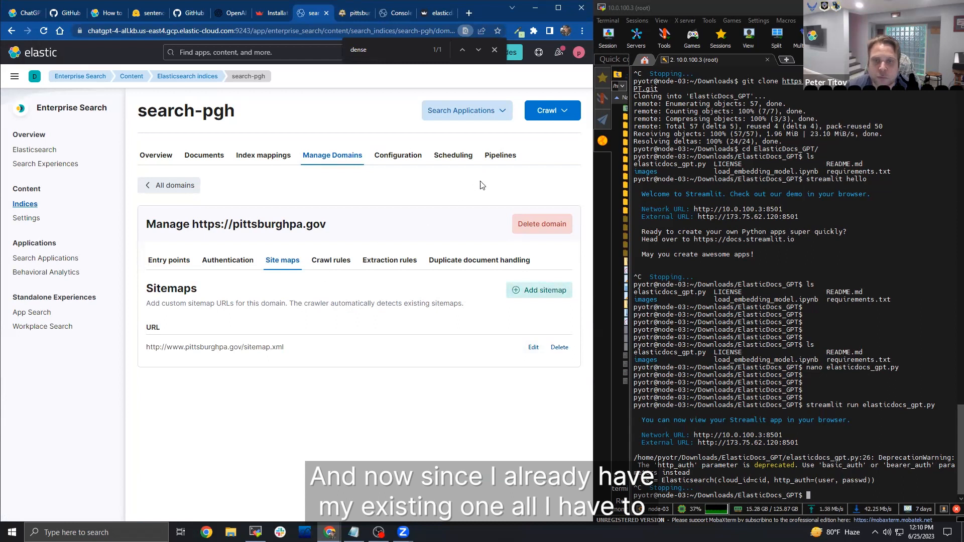
Create a custom search-pgh ingest pipeline and choose the existing ml-inference-title-vector inference pipeline.
left_click(501, 154)
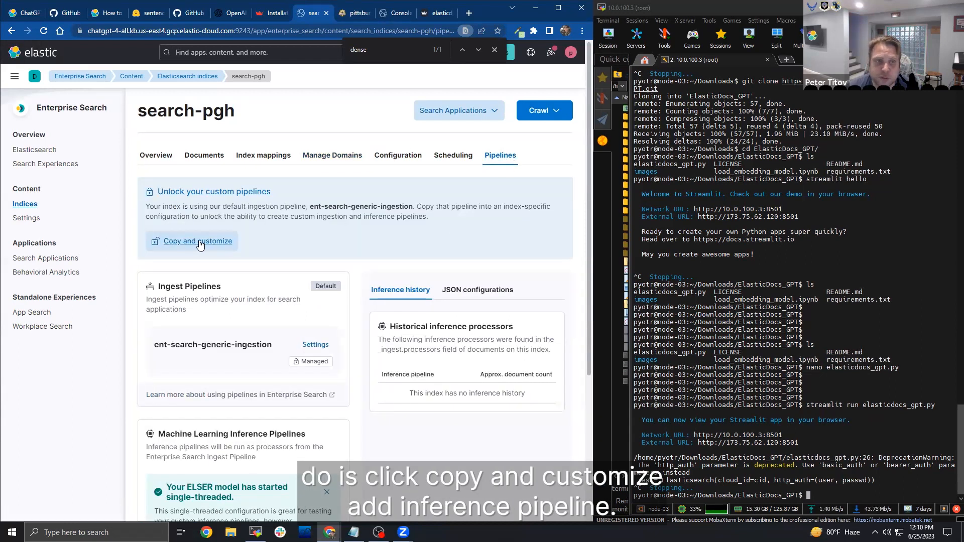
left_click(198, 240)
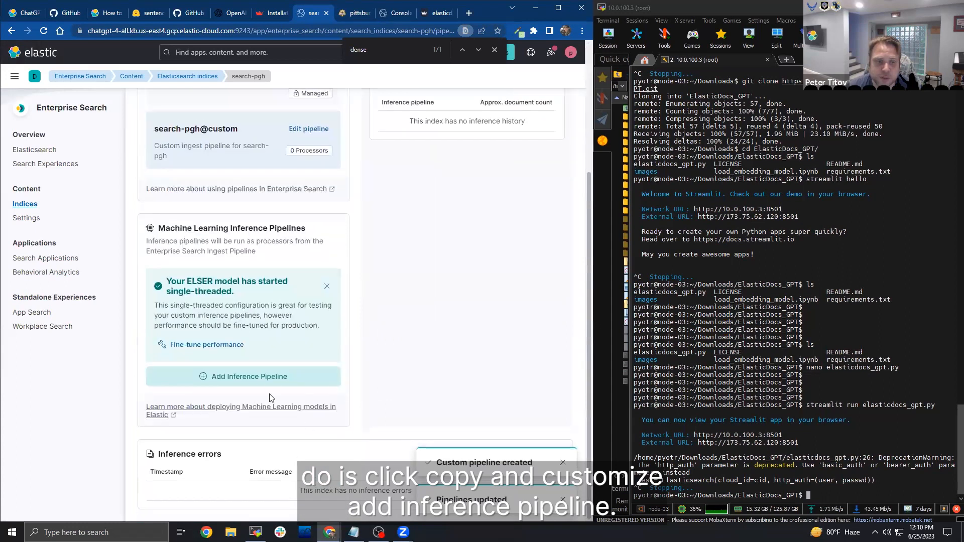
left_click(242, 377)
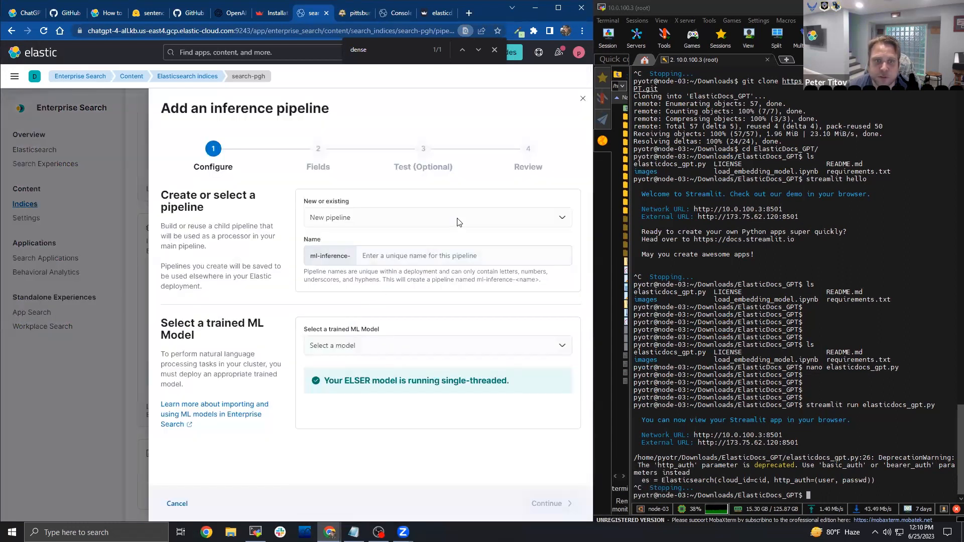
left_click(437, 217)
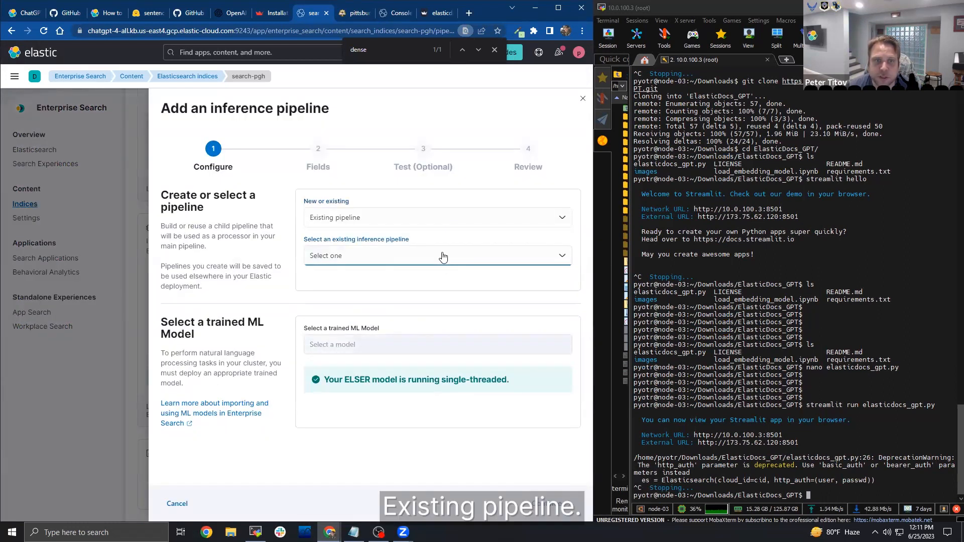
left_click(437, 256)
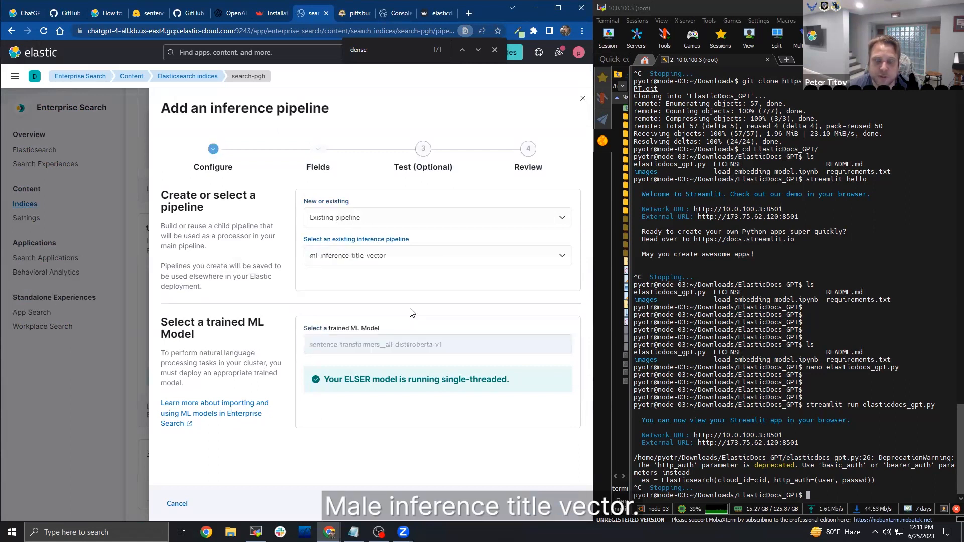
Accept the title to title-vector field mapping and finish through the Test and Review steps.
left_click(552, 504)
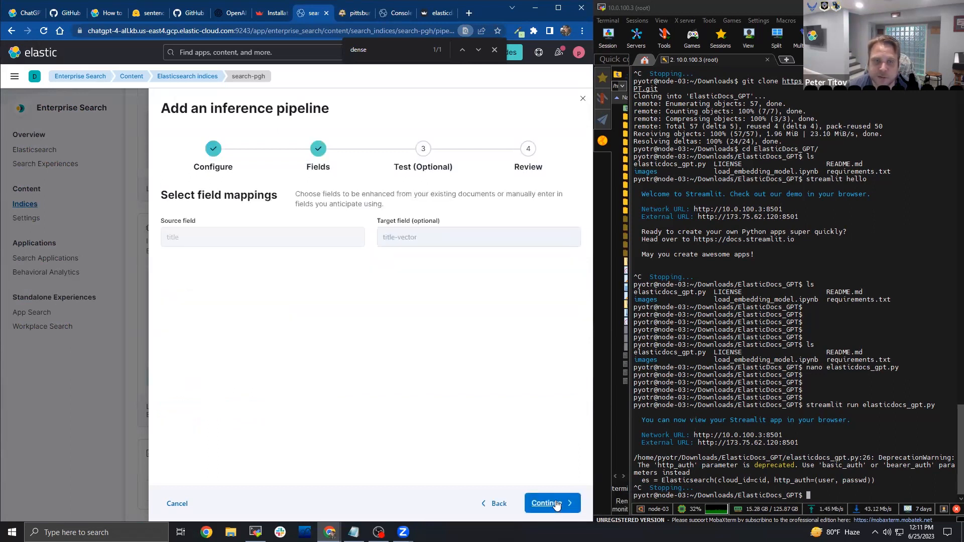
left_click(546, 503)
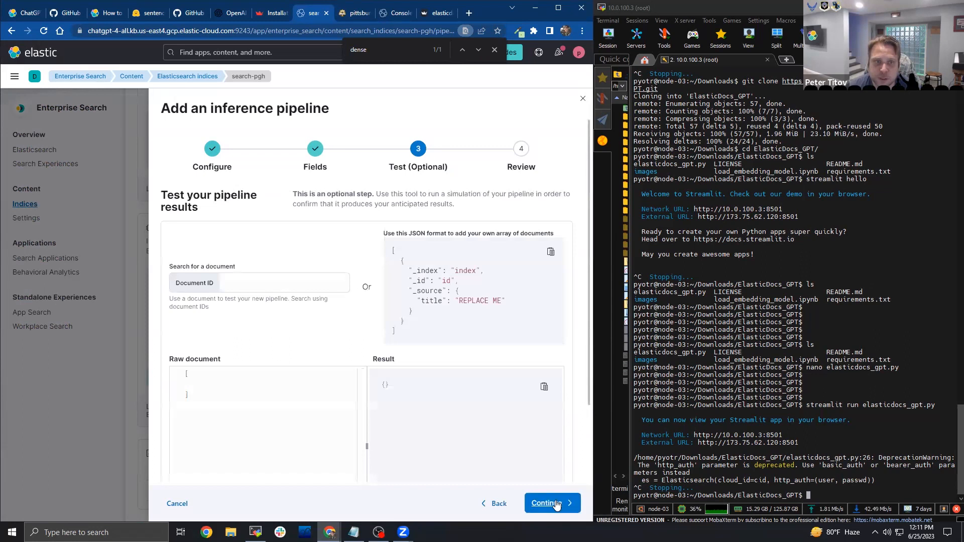
left_click(546, 503)
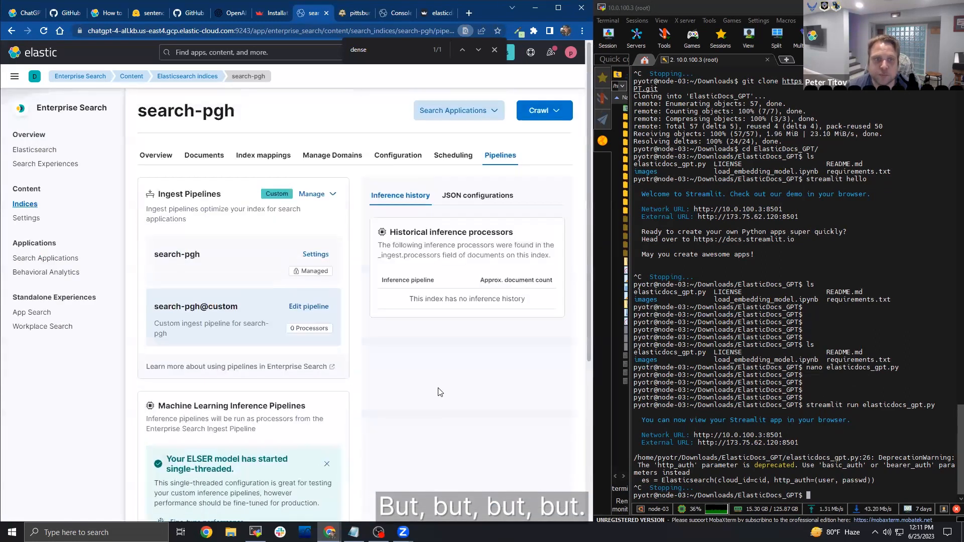
Inspect the search-pgh index mappings JSON, then return to its overview.
left_click(262, 154)
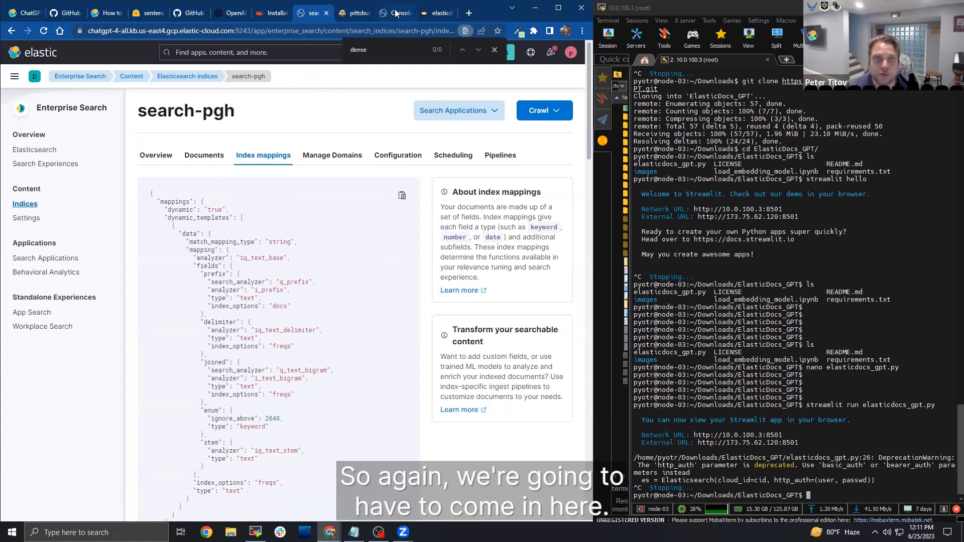
left_click(392, 12)
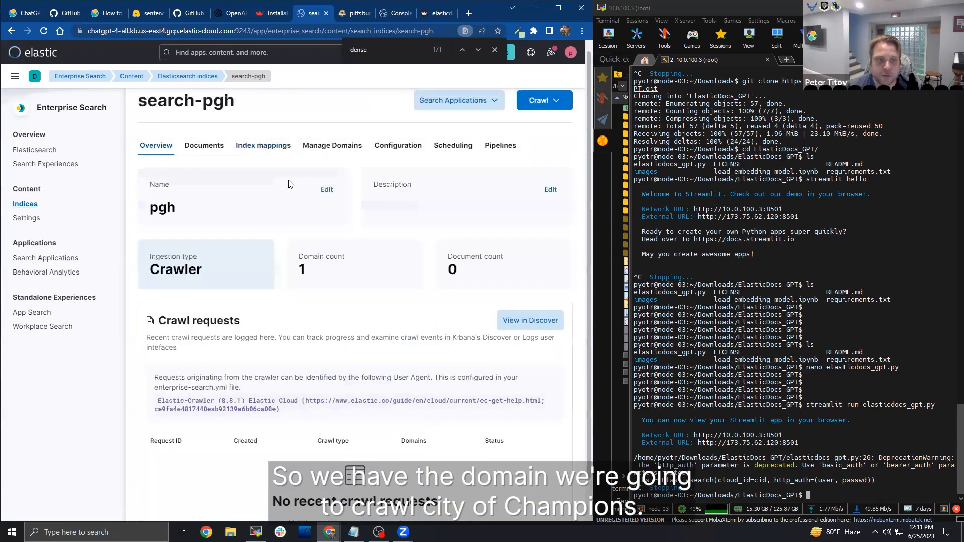
Verify the pittsburghpa.gov domain and attached pipelines, then crawl all domains on search-pgh.
left_click(332, 145)
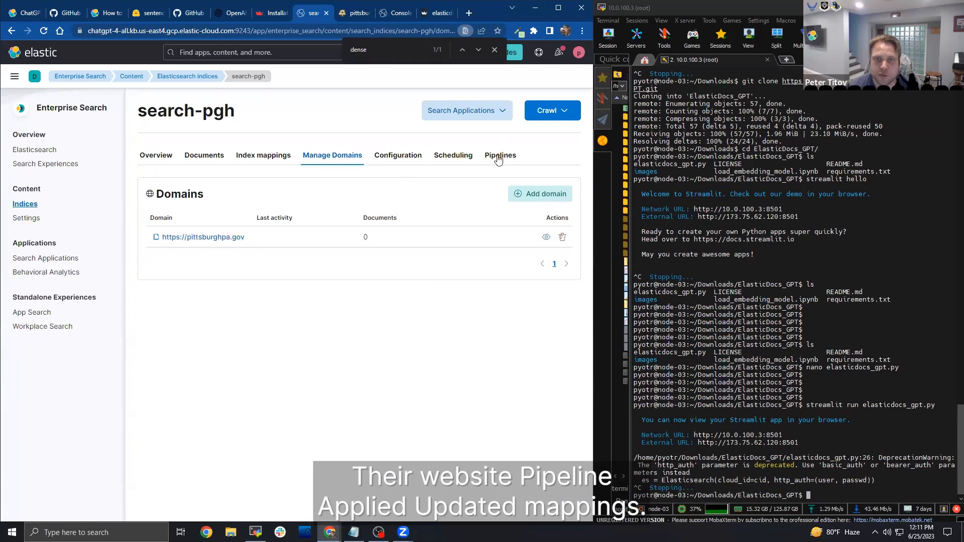
left_click(500, 154)
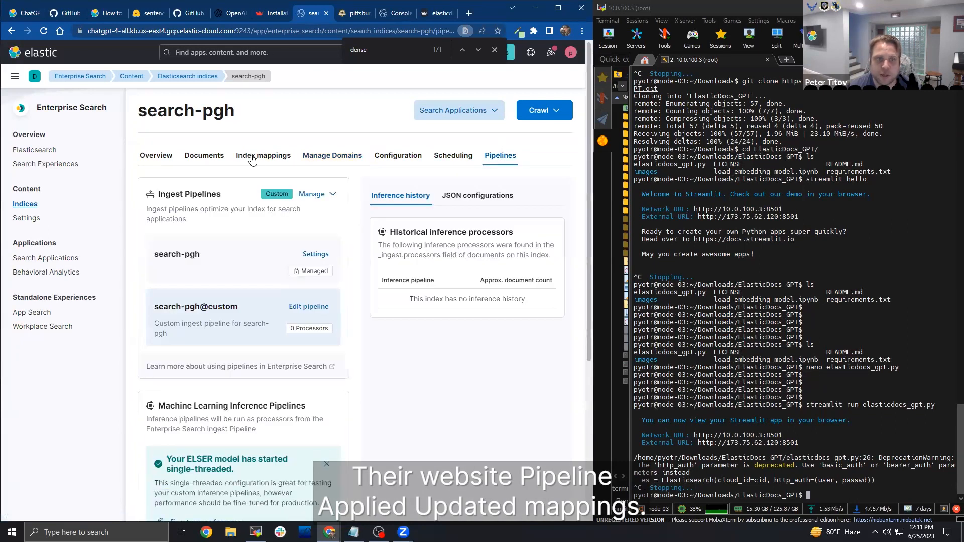
left_click(539, 111)
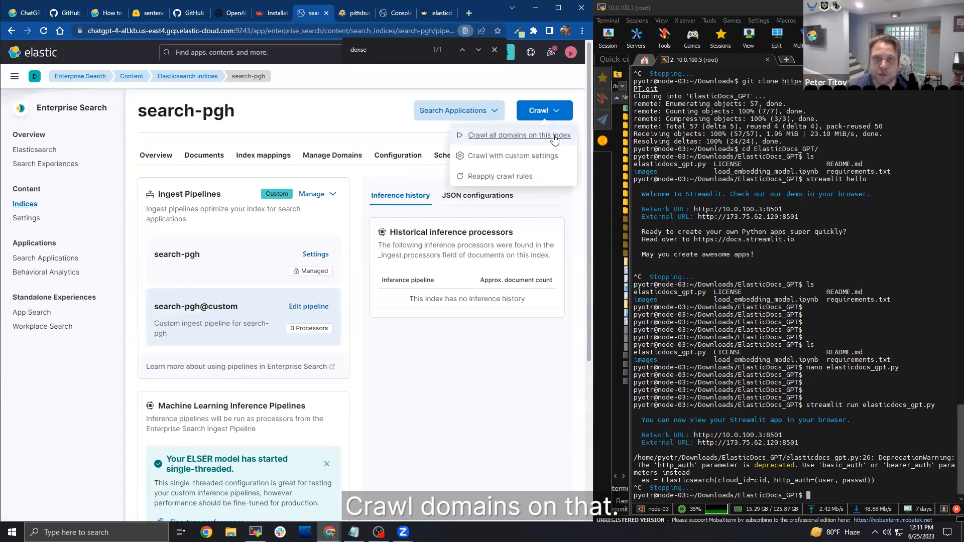
left_click(519, 135)
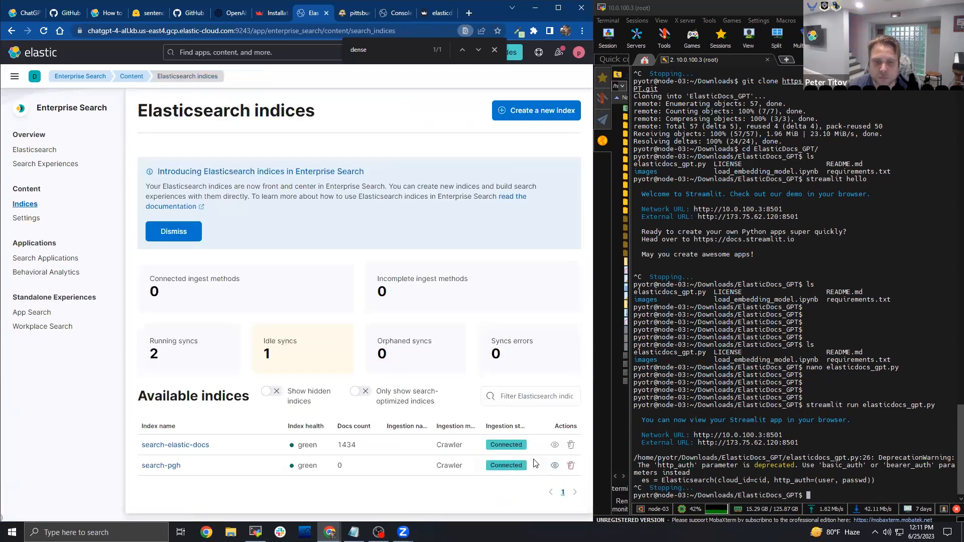
mouse_move(555, 445)
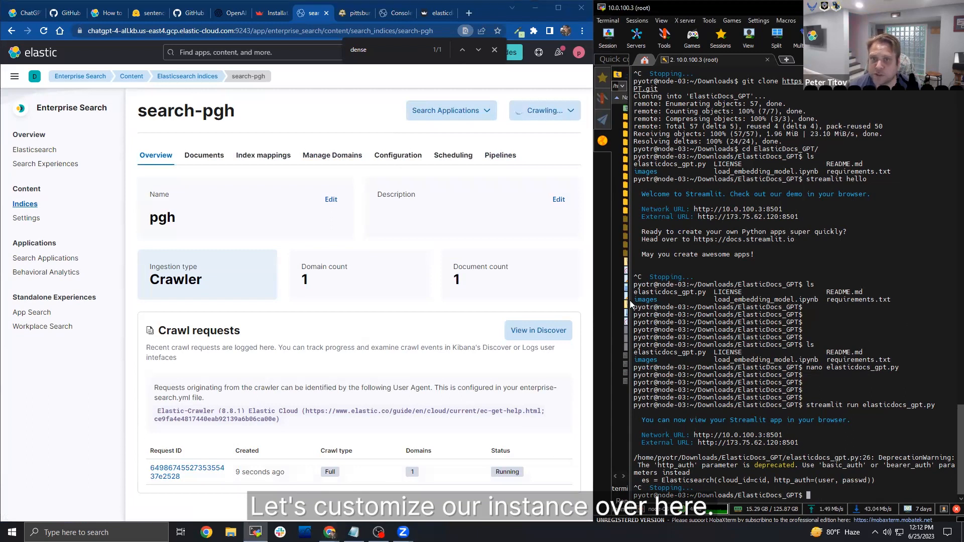
Edit elasticdocs_gpt.py in nano to point the search at search-pgh, save, and relaunch Streamlit.
type("nnao")
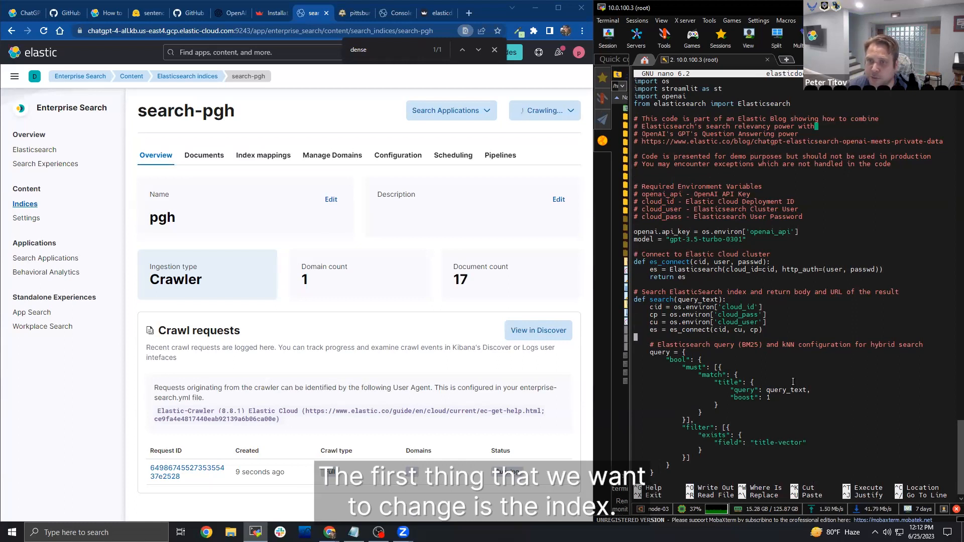
scroll("down", 3)
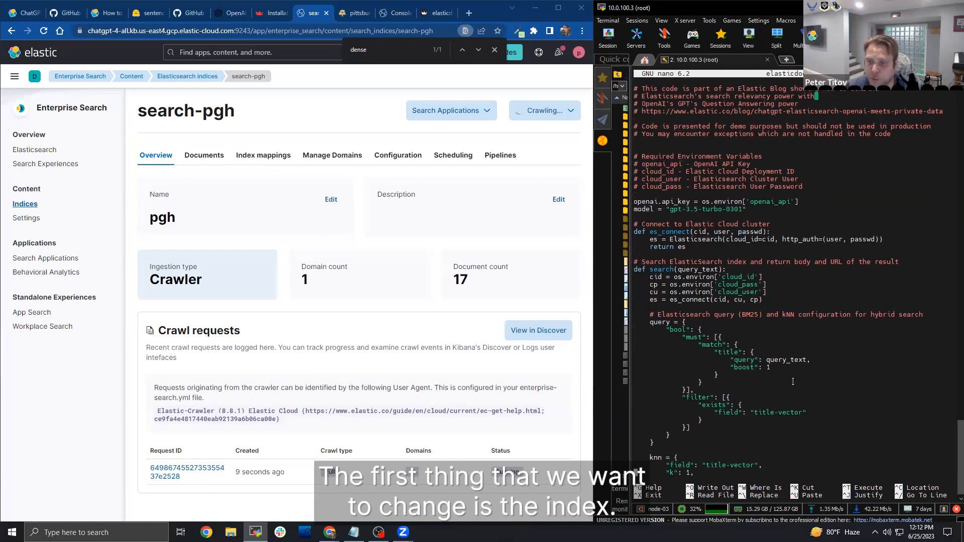
scroll("down", 3)
type("streamlit run elasticdocs_gpt.py")
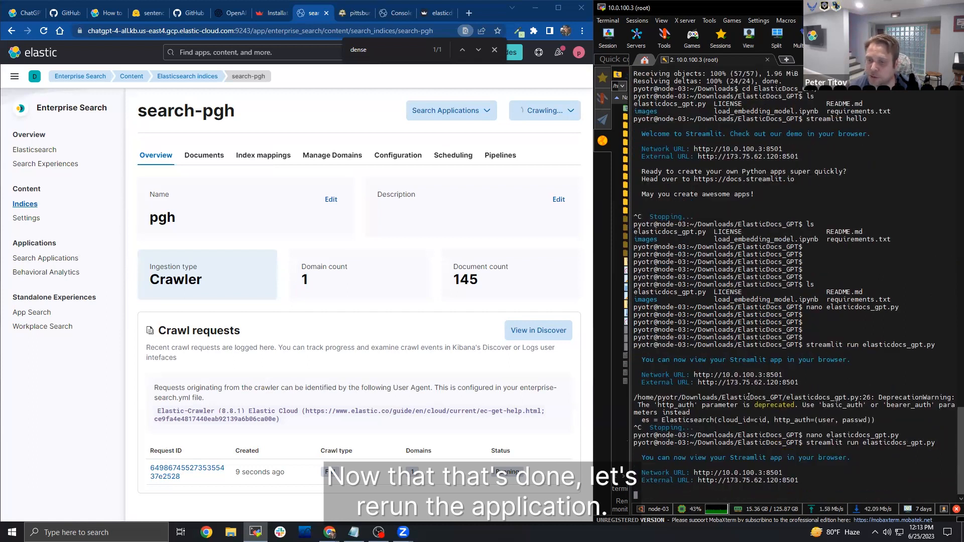
Browse search-pgh's crawled documents and their title-vector embeddings.
left_click(204, 154)
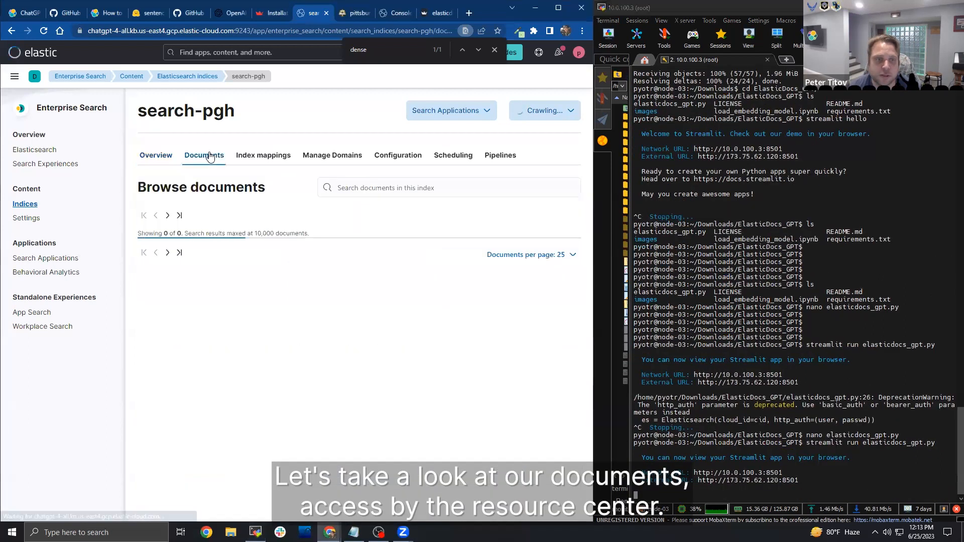
left_click(204, 155)
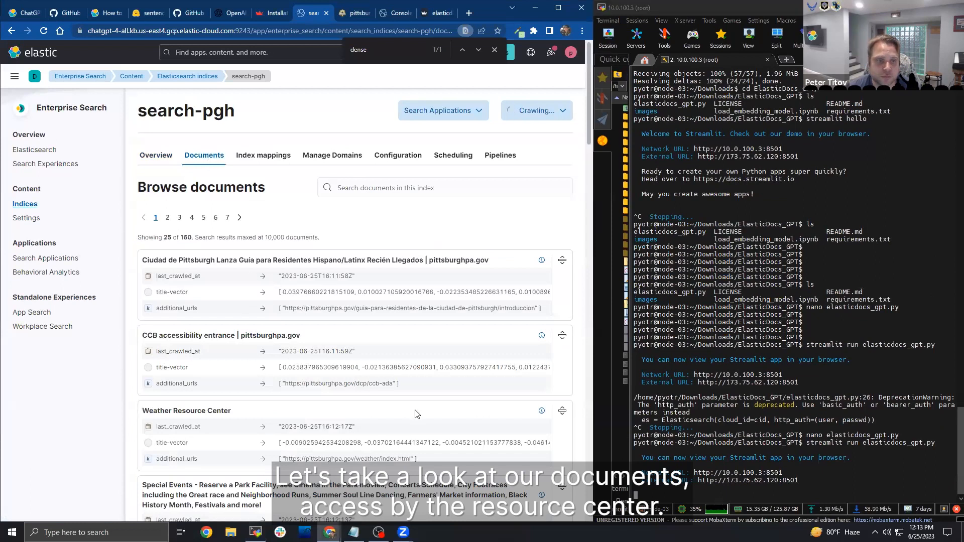
scroll("down", 3)
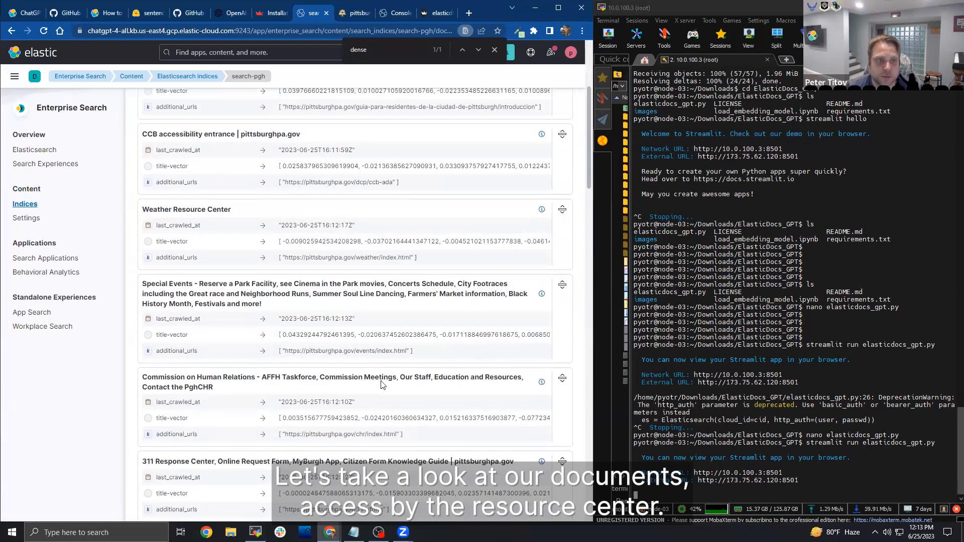
scroll("down", 3)
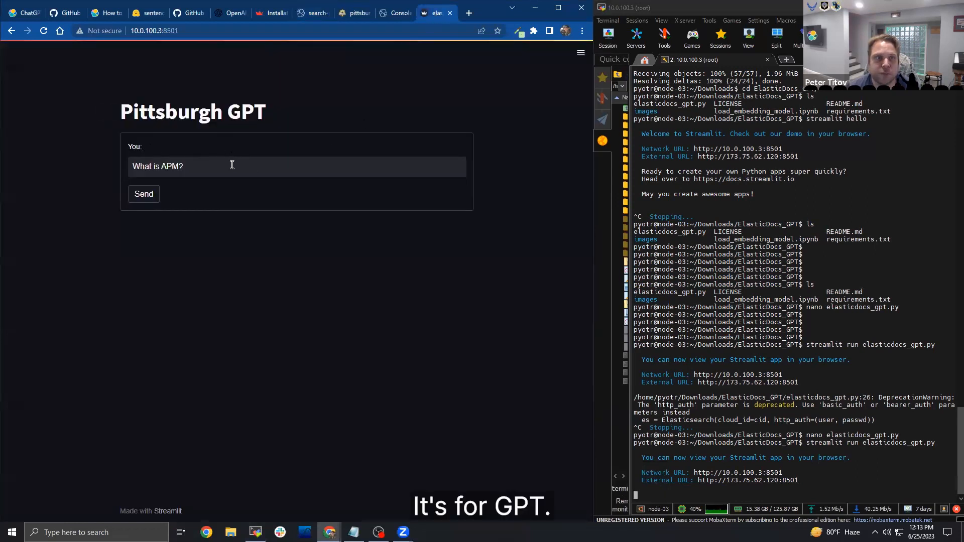
Ask Pittsburgh GPT 'What is the weather resource center?' and send it.
left_click(234, 165)
type("the")
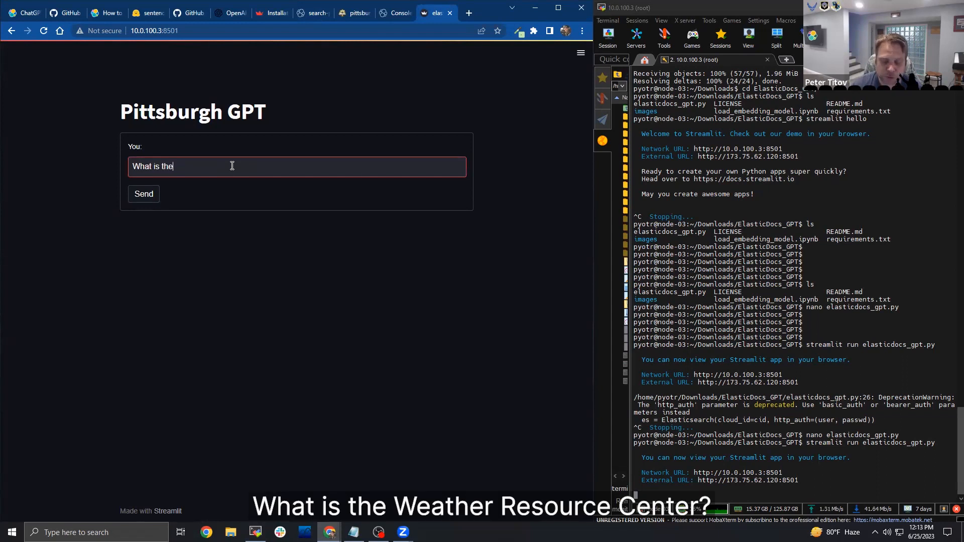
type("weather resource center?")
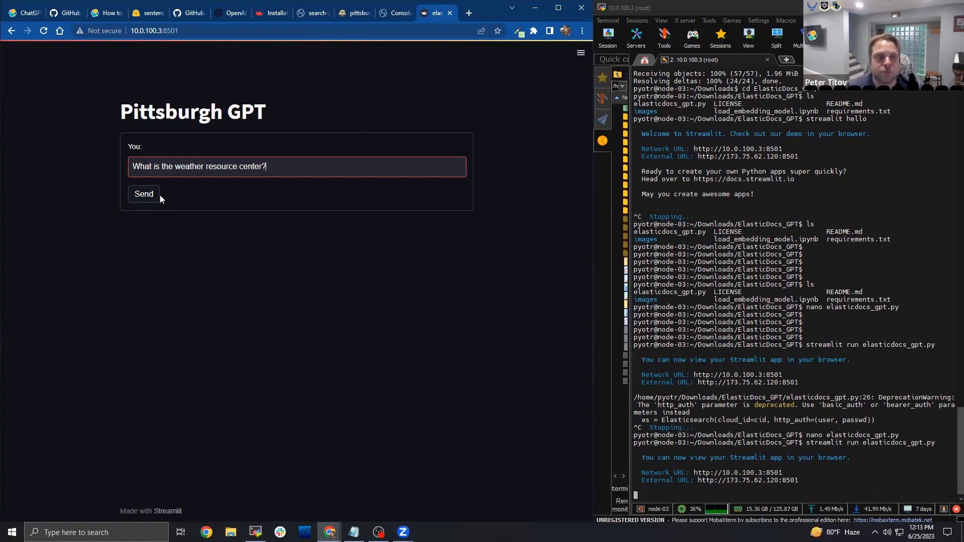
left_click(144, 194)
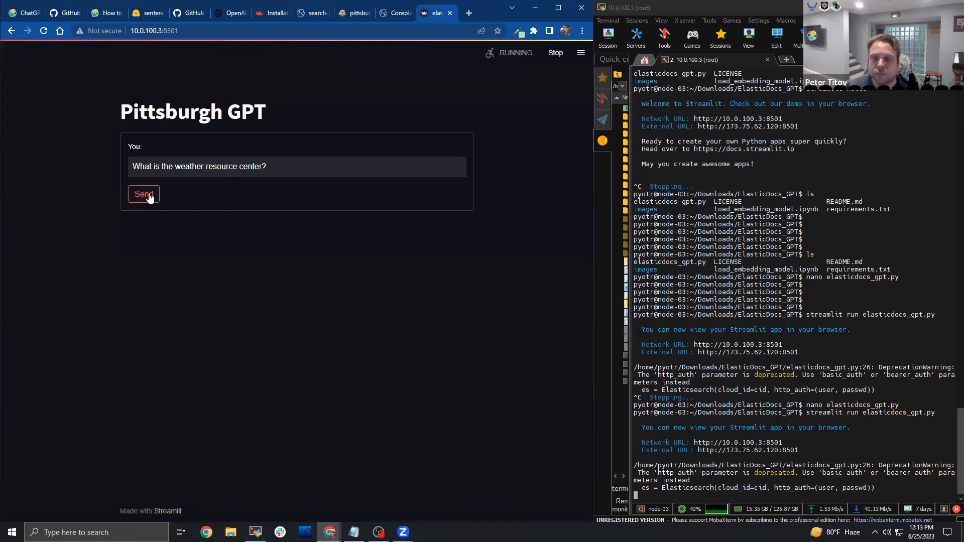
left_click(143, 194)
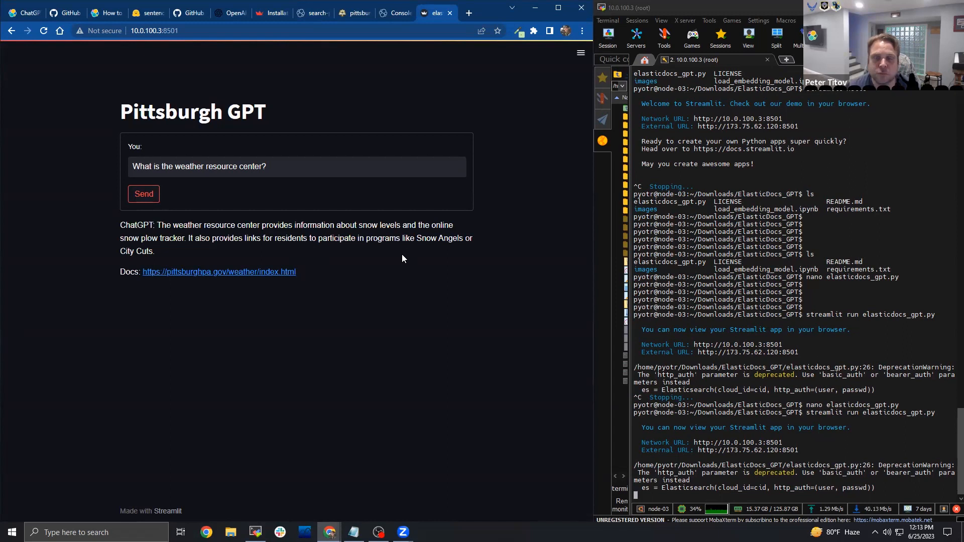
mouse_move(397, 256)
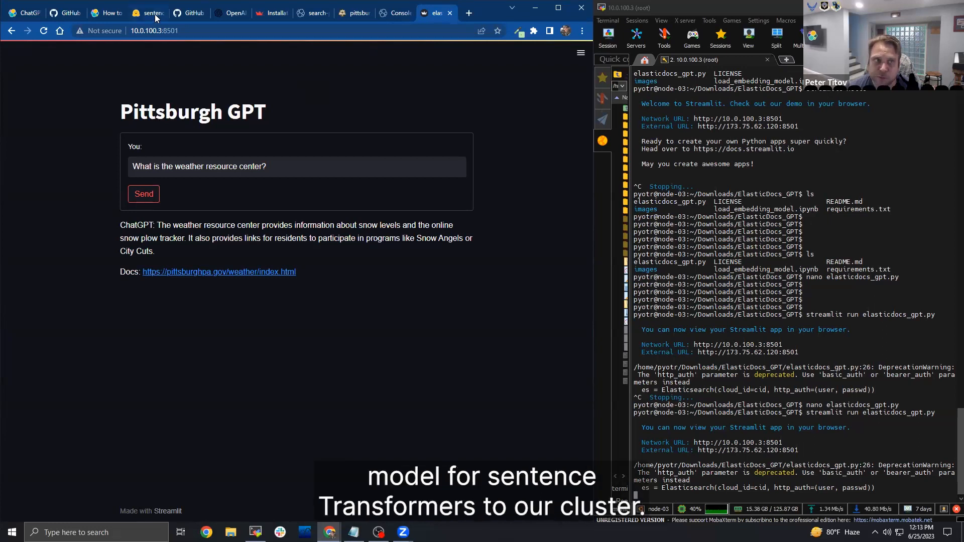
left_click(148, 12)
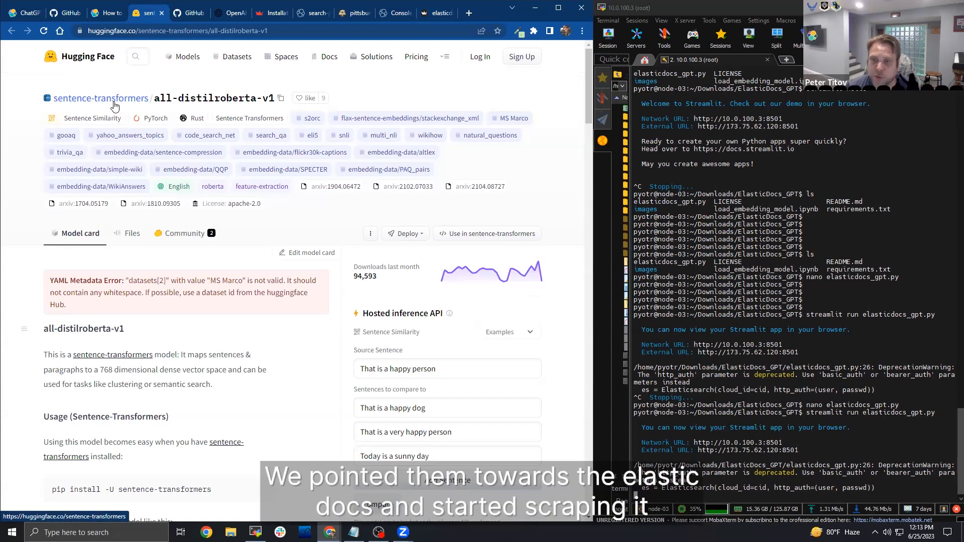
mouse_move(232, 83)
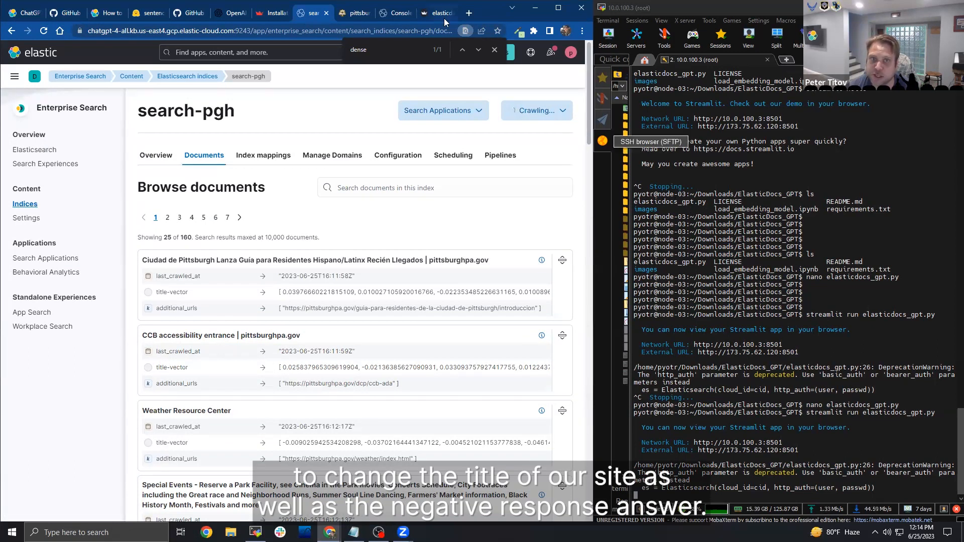
left_click(437, 13)
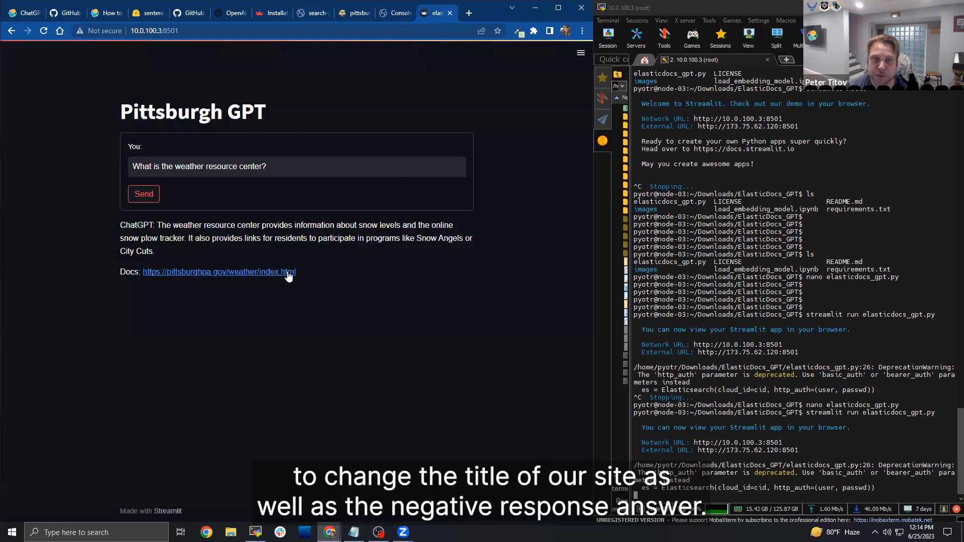